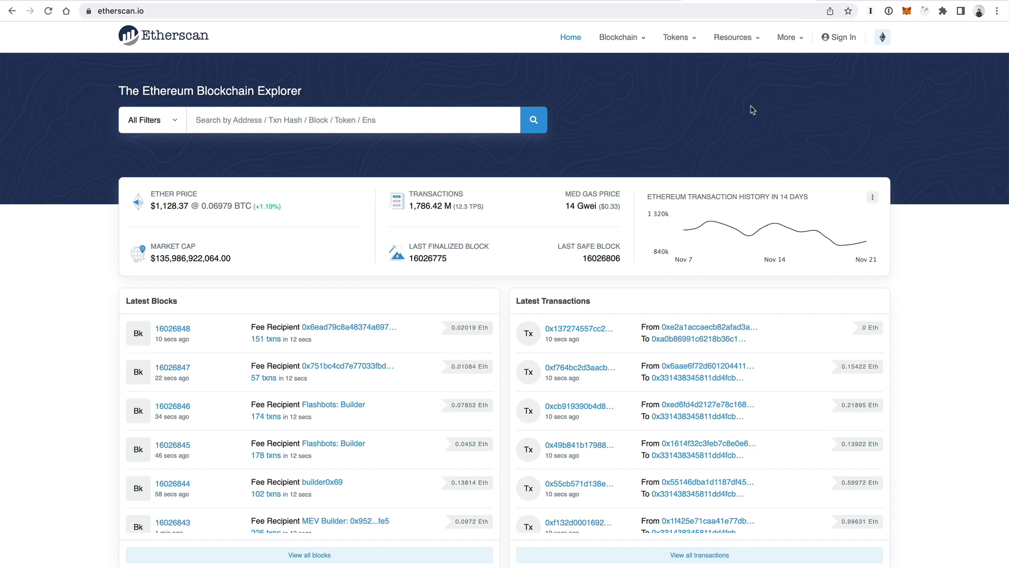
pyautogui.moveTo(81, 181)
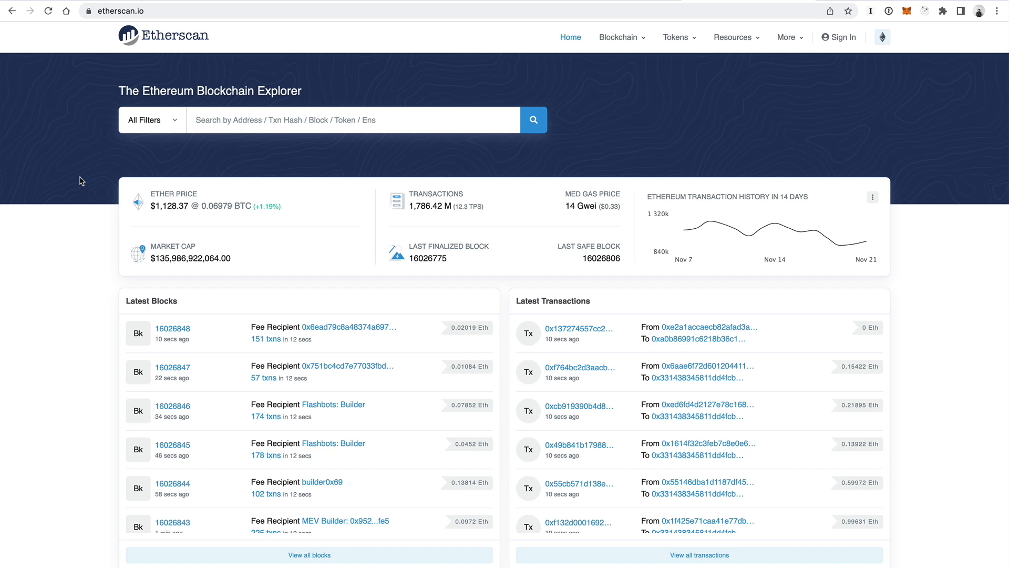
pyautogui.moveTo(447, 165)
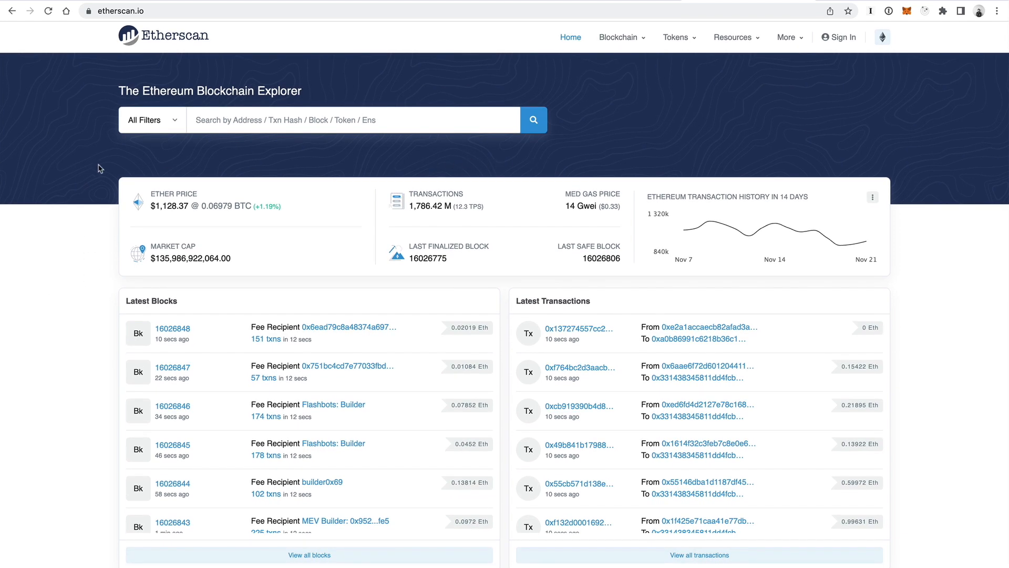
pyautogui.moveTo(75, 229)
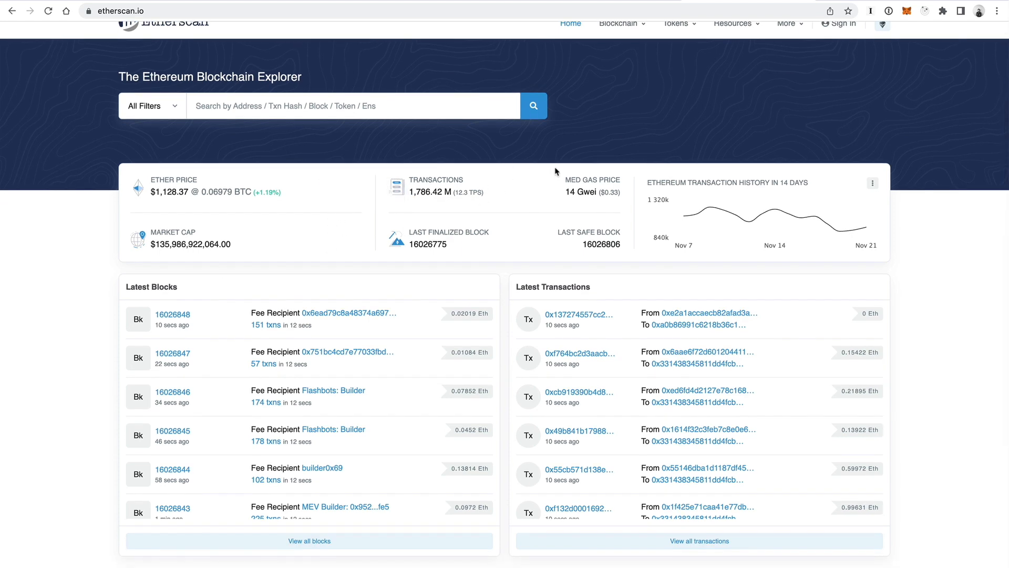
# Step: Open block 16026848's details, browse its transactions and one transfer, then return
pyautogui.scroll(3)
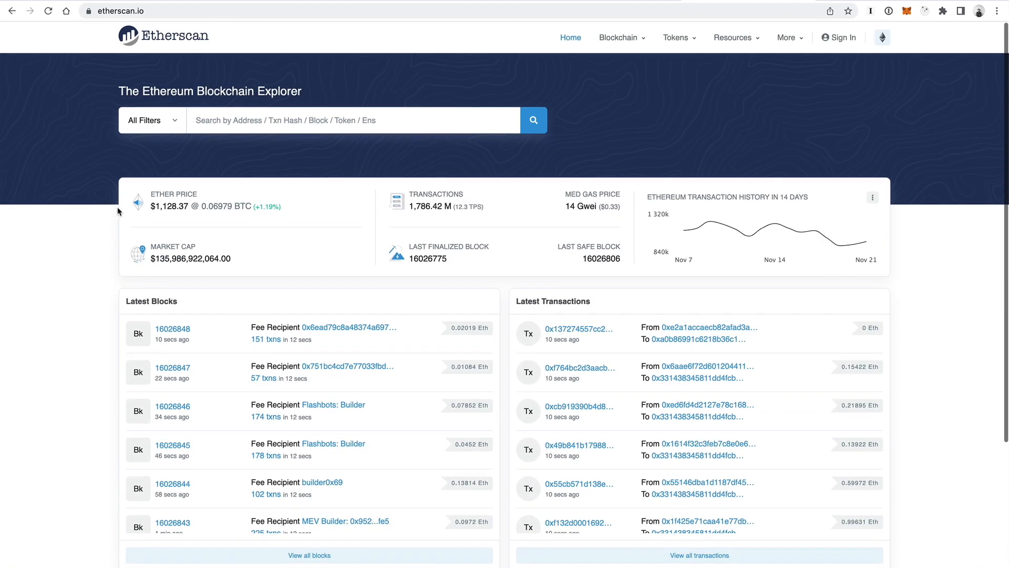
pyautogui.moveTo(24, 212)
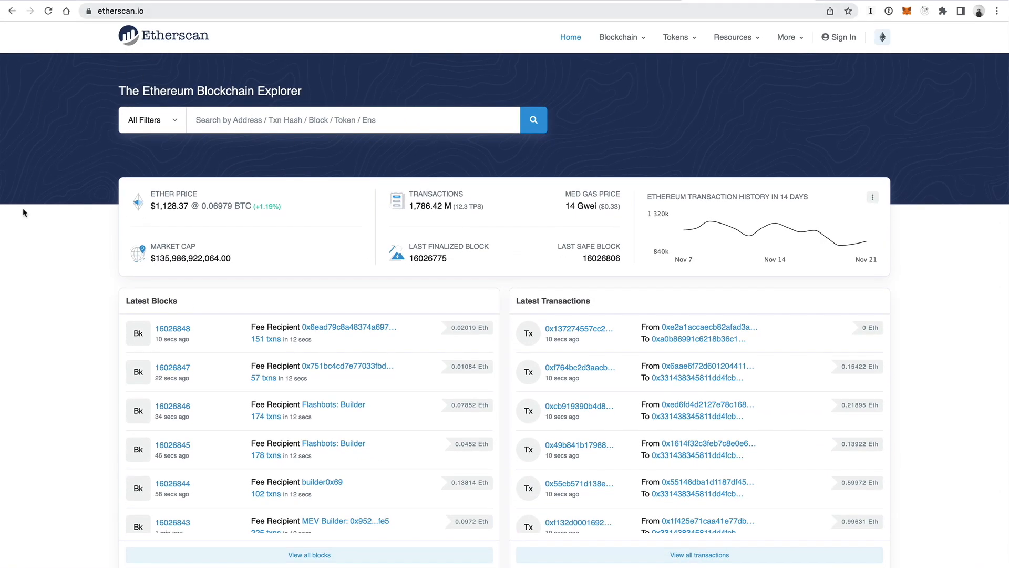
pyautogui.moveTo(164, 307)
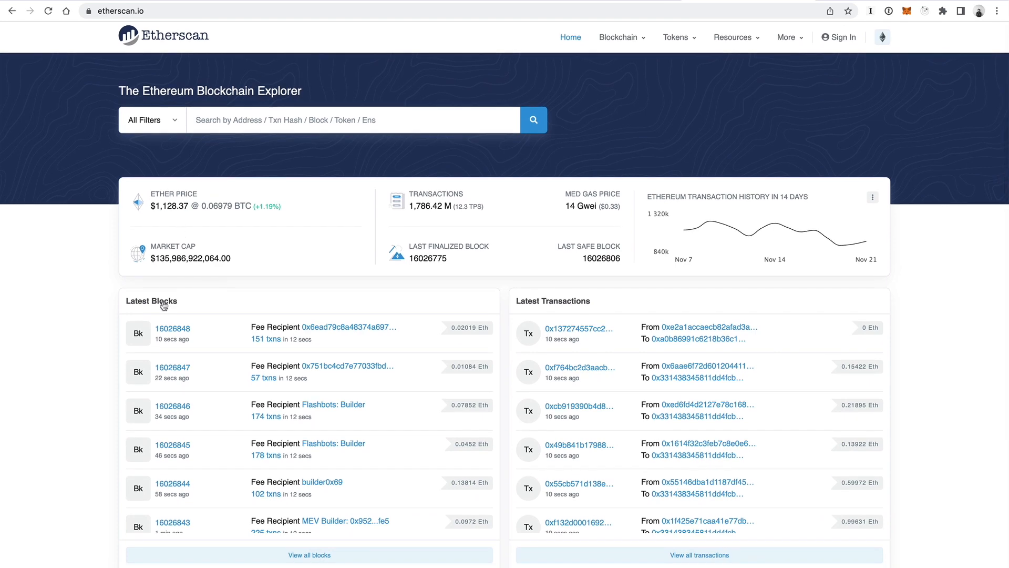
pyautogui.click(171, 328)
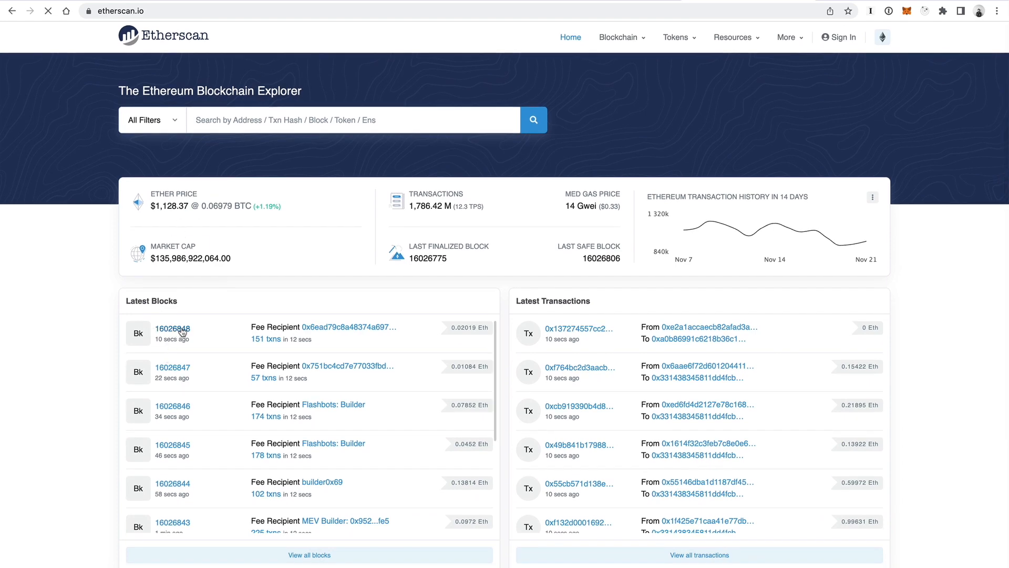
pyautogui.click(172, 328)
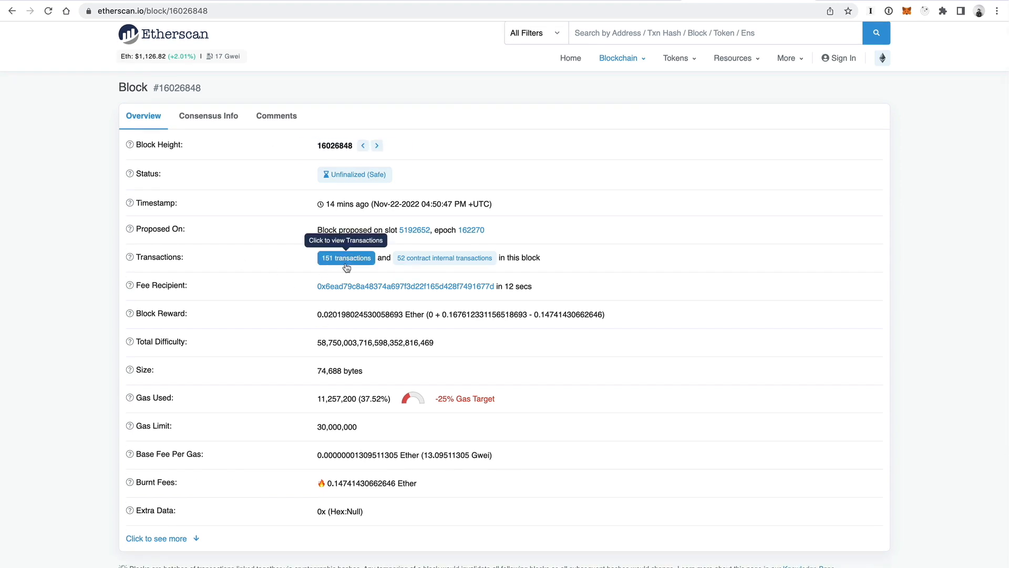
pyautogui.moveTo(321, 270)
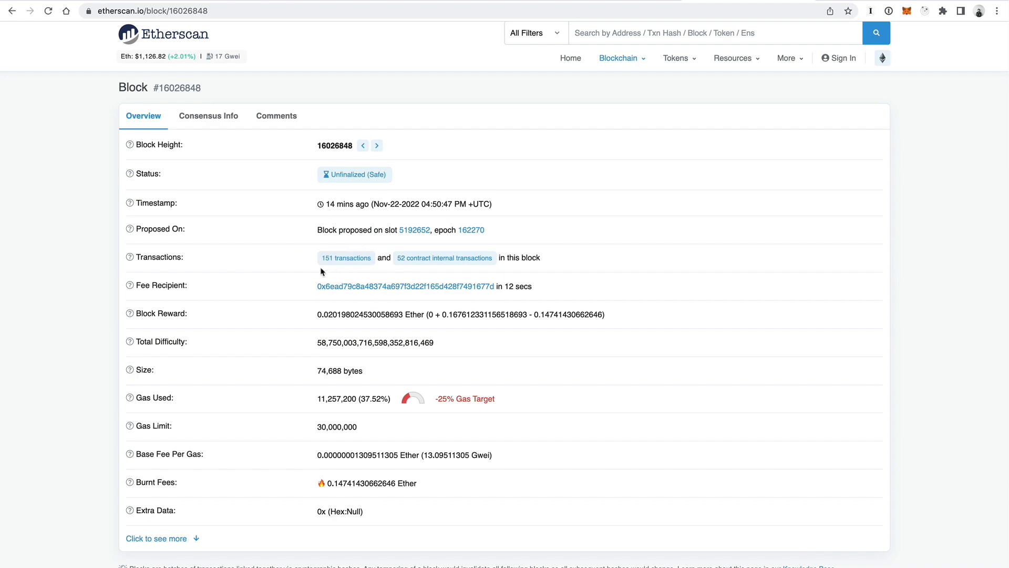
pyautogui.click(346, 257)
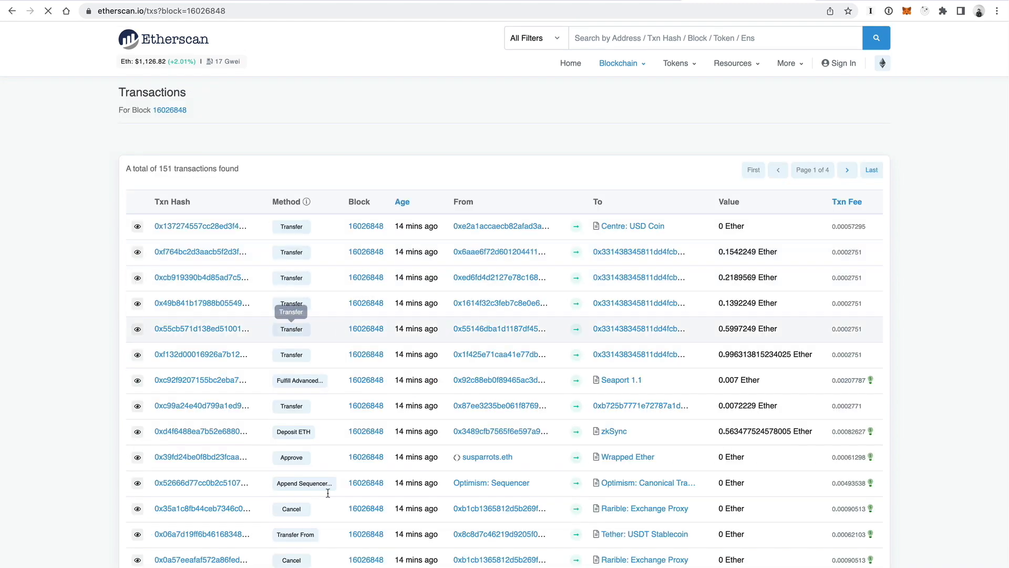
pyautogui.click(200, 251)
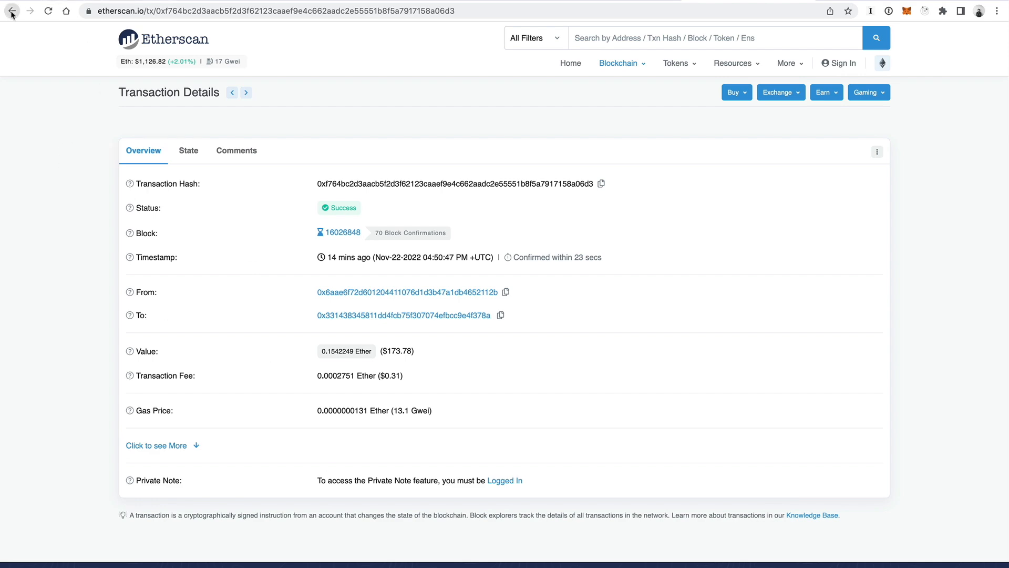
pyautogui.click(344, 232)
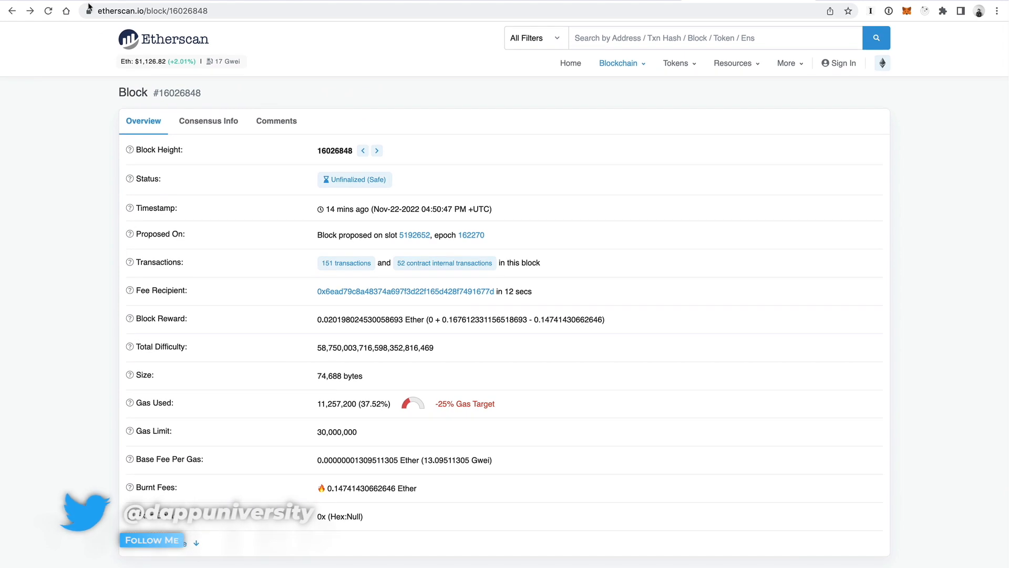
# Step: Select the block's timestamp date, Nov-22-2022 04:50:47 PM UTC
pyautogui.scroll(-3)
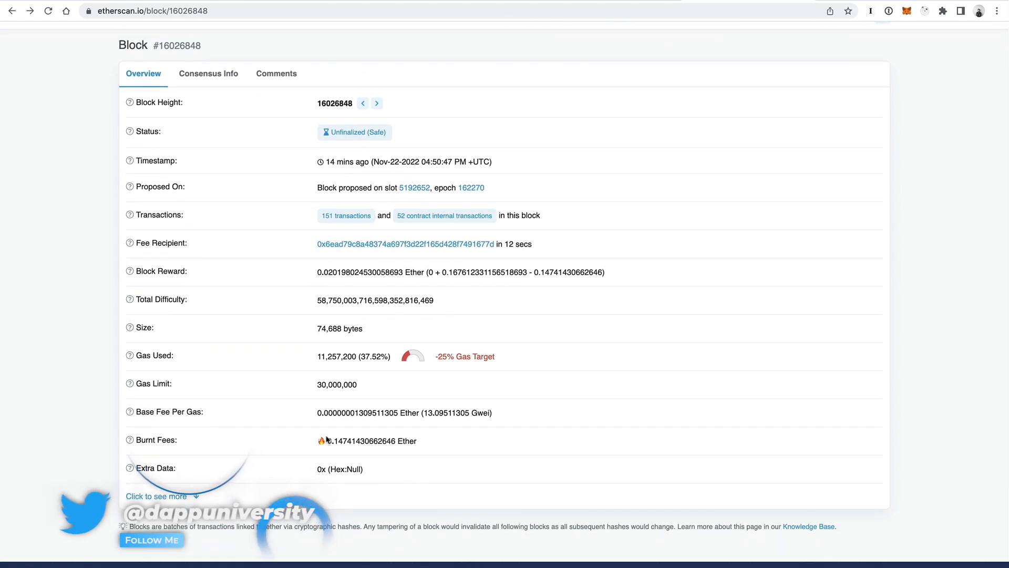
pyautogui.moveTo(220, 458)
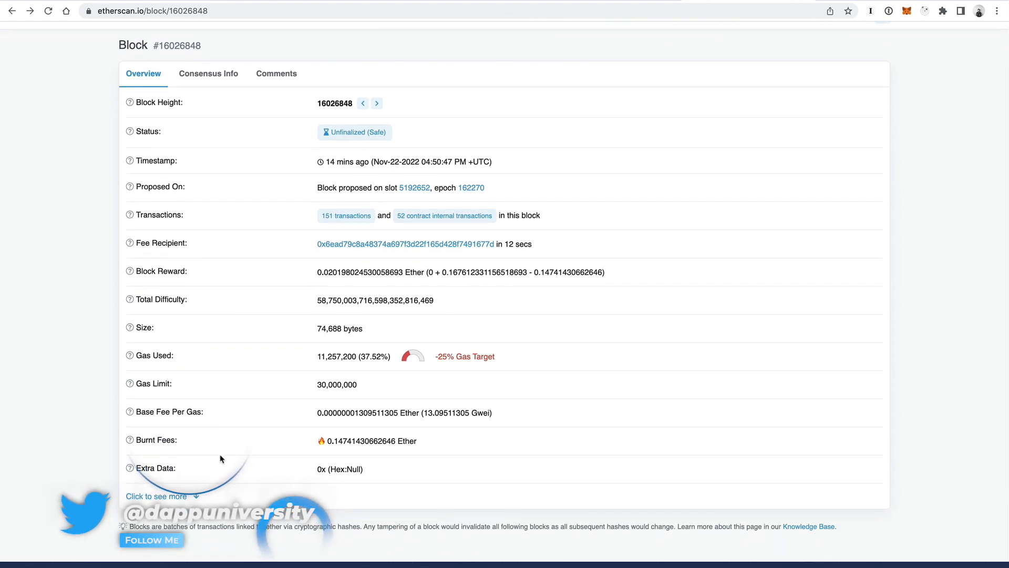
pyautogui.moveTo(466, 293)
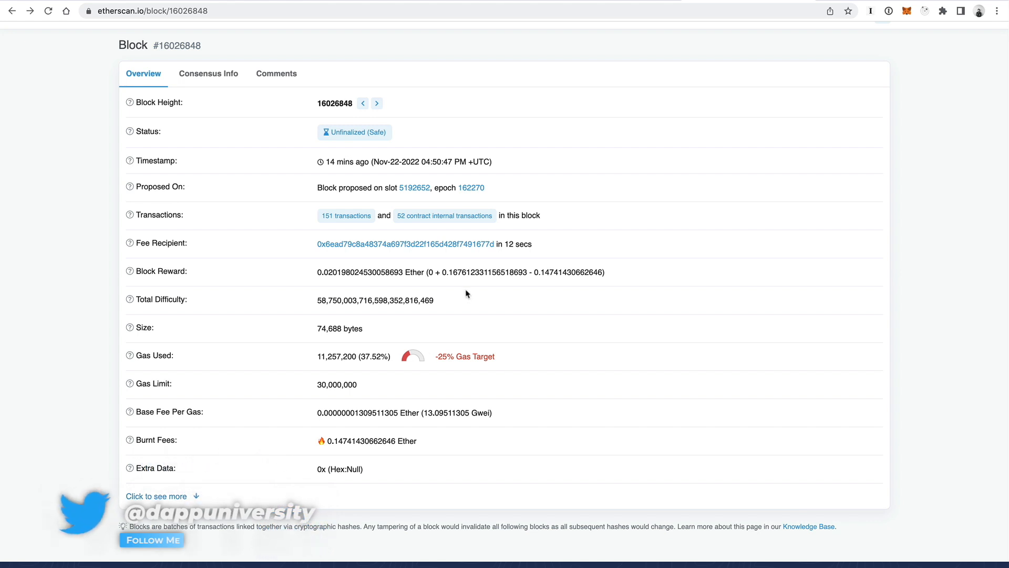
pyautogui.moveTo(390, 216)
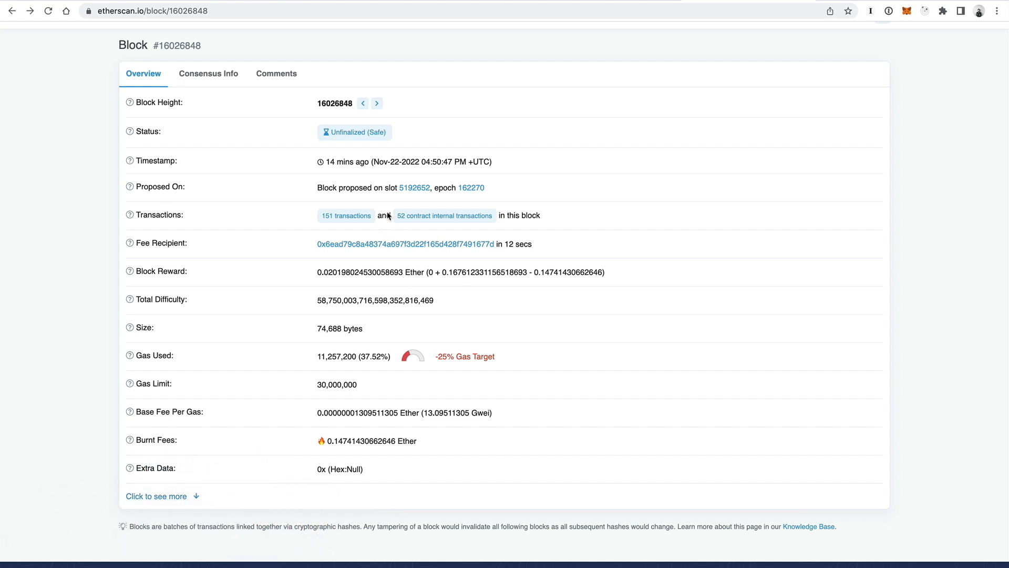
pyautogui.moveTo(321, 166)
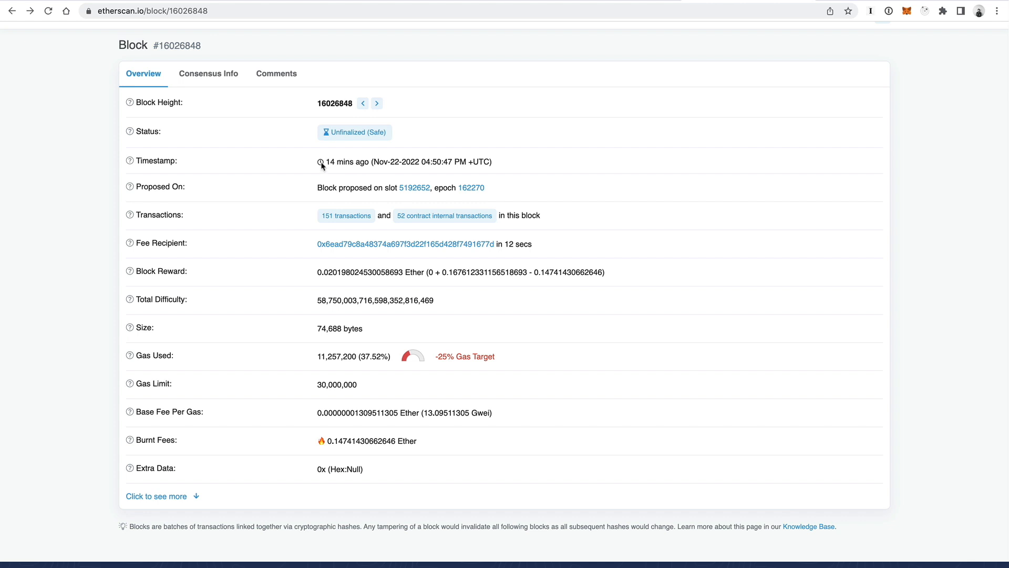
pyautogui.scroll(3)
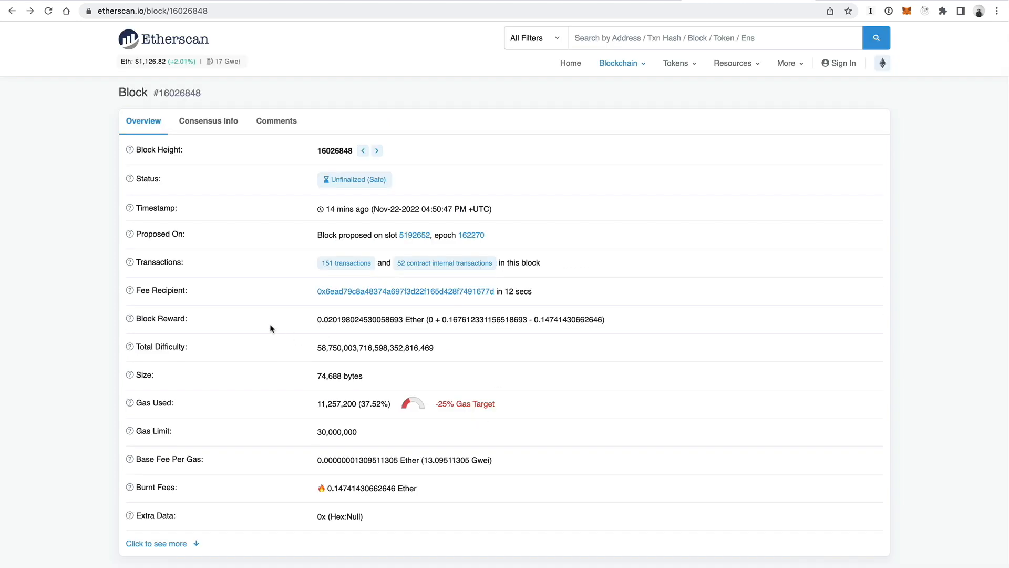
pyautogui.moveTo(412, 374)
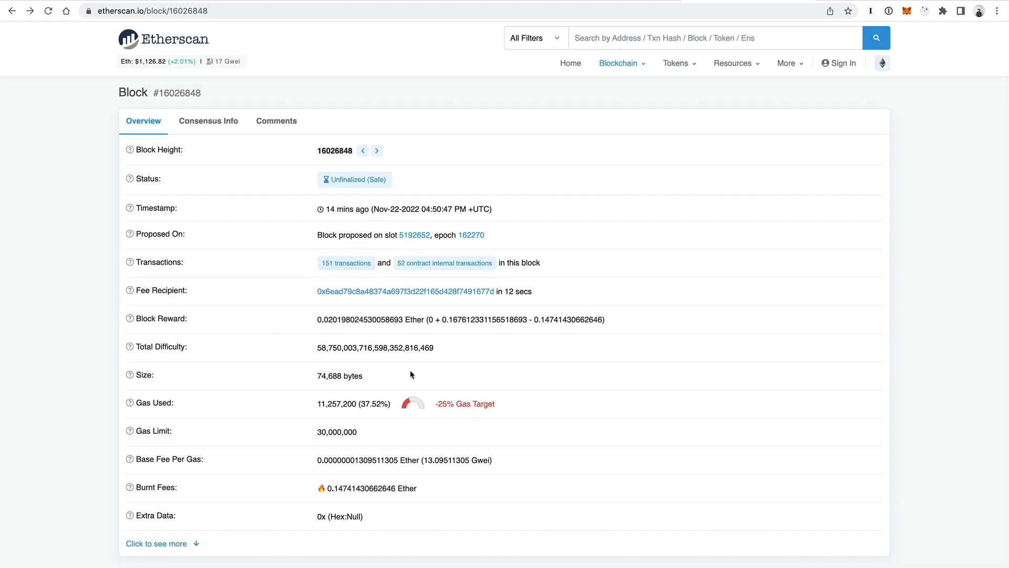
pyautogui.moveTo(346, 263)
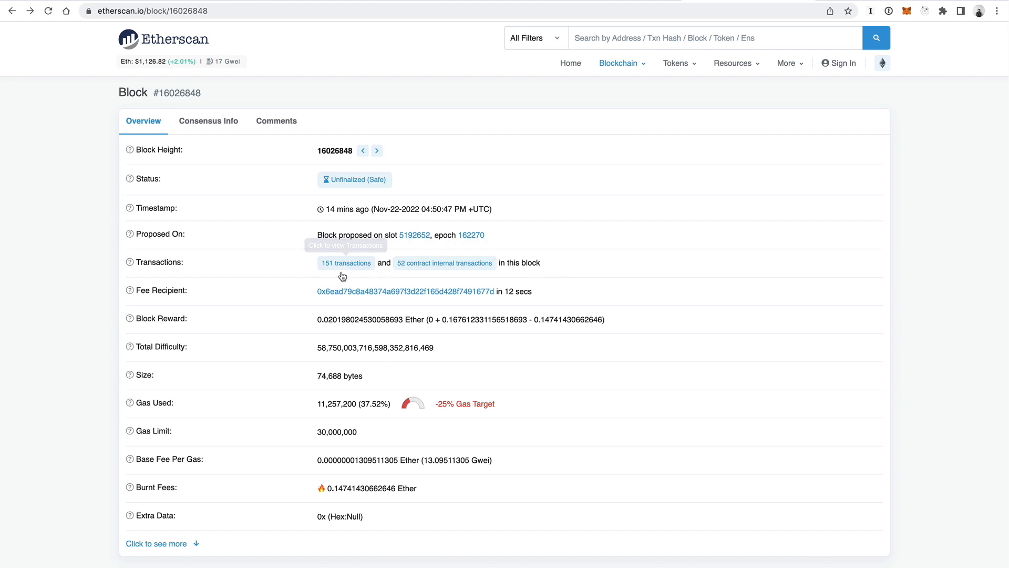
pyautogui.moveTo(391, 208)
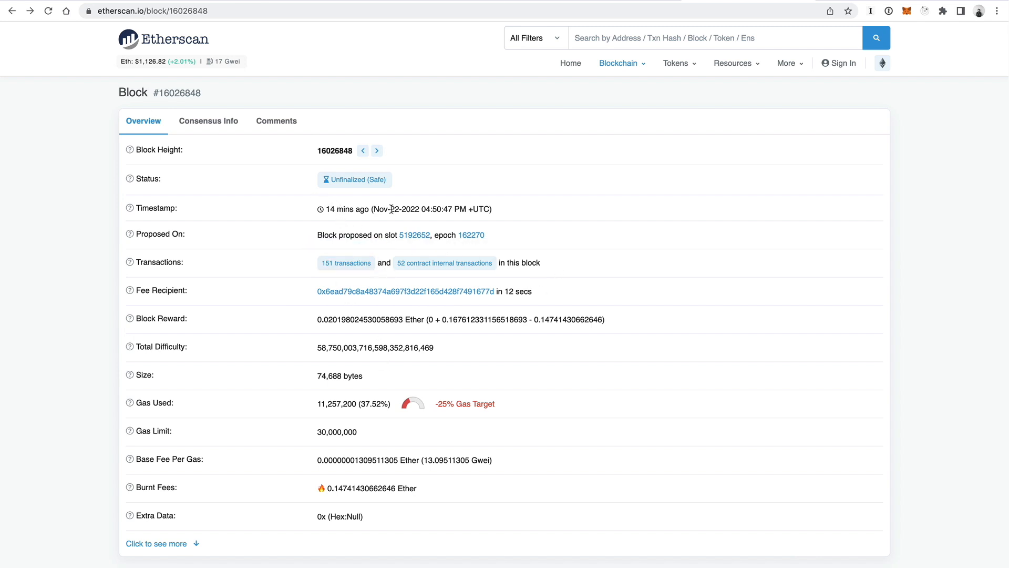
pyautogui.doubleClick(436, 209)
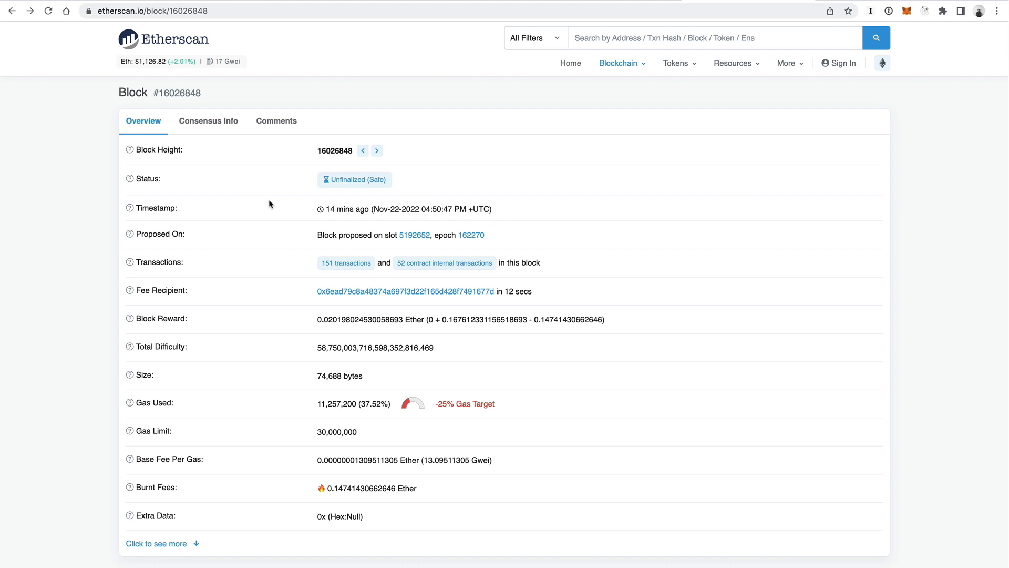
pyautogui.doubleClick(431, 209)
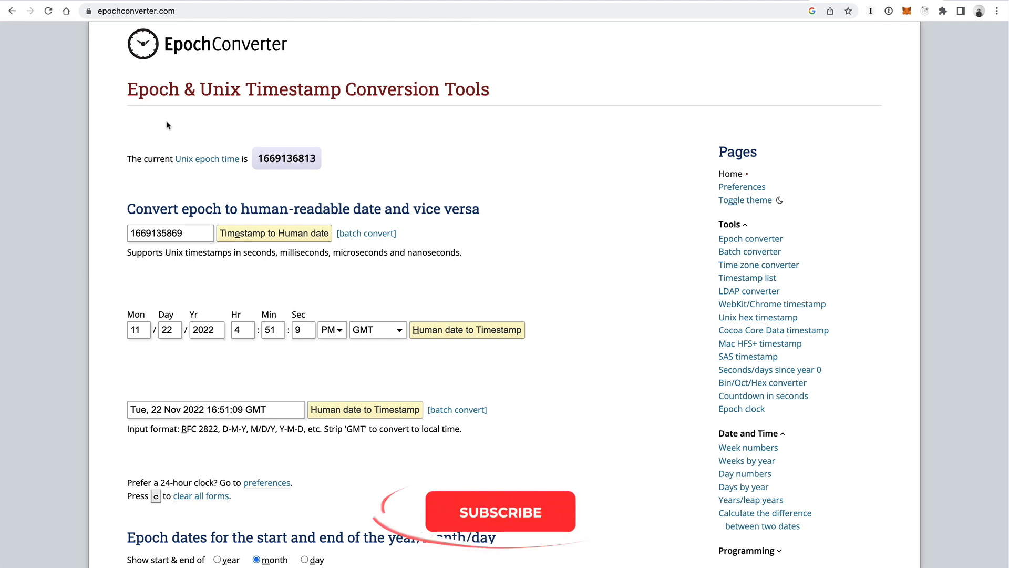
pyautogui.click(500, 511)
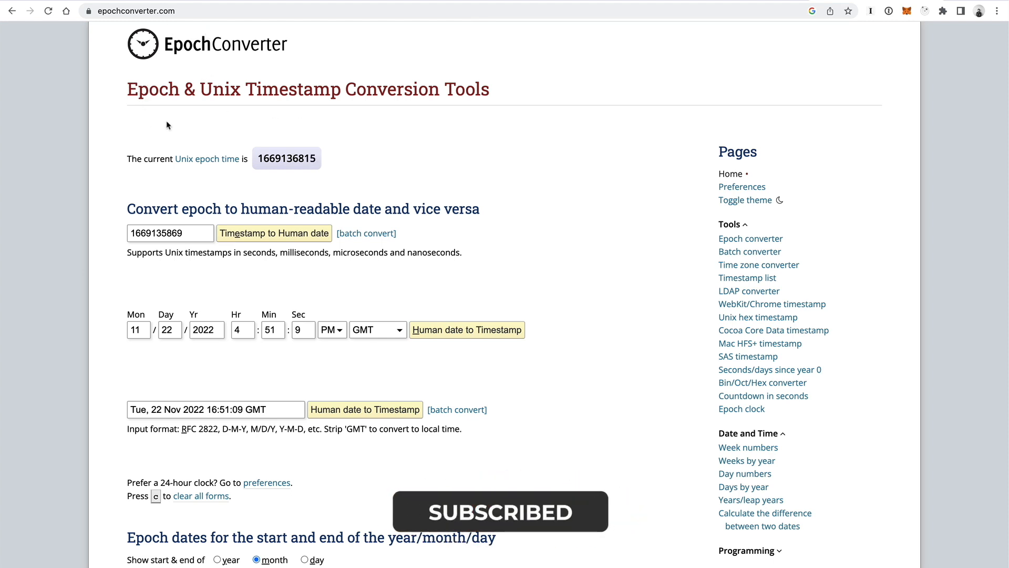
pyautogui.moveTo(330, 154)
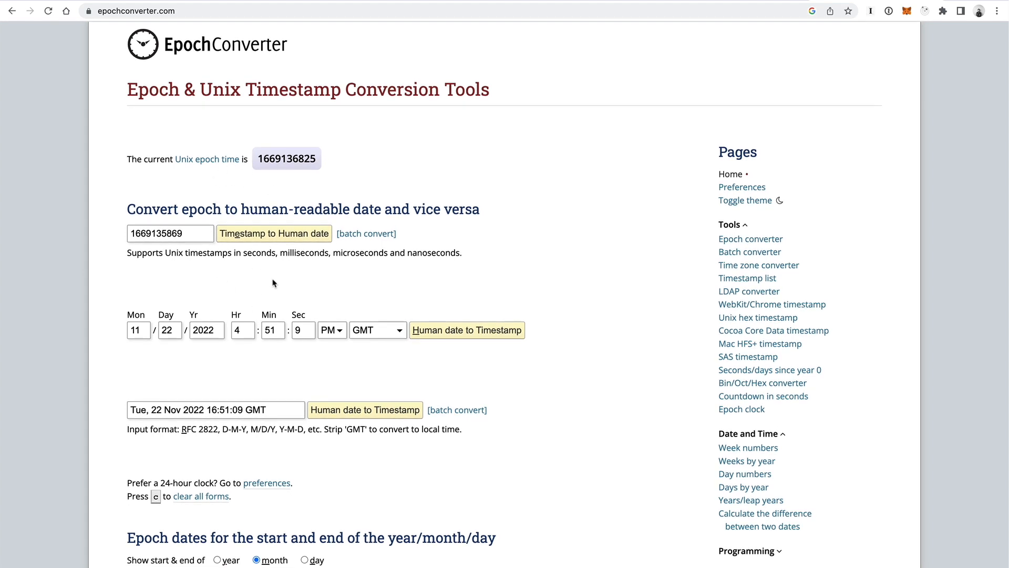
pyautogui.moveTo(198, 192)
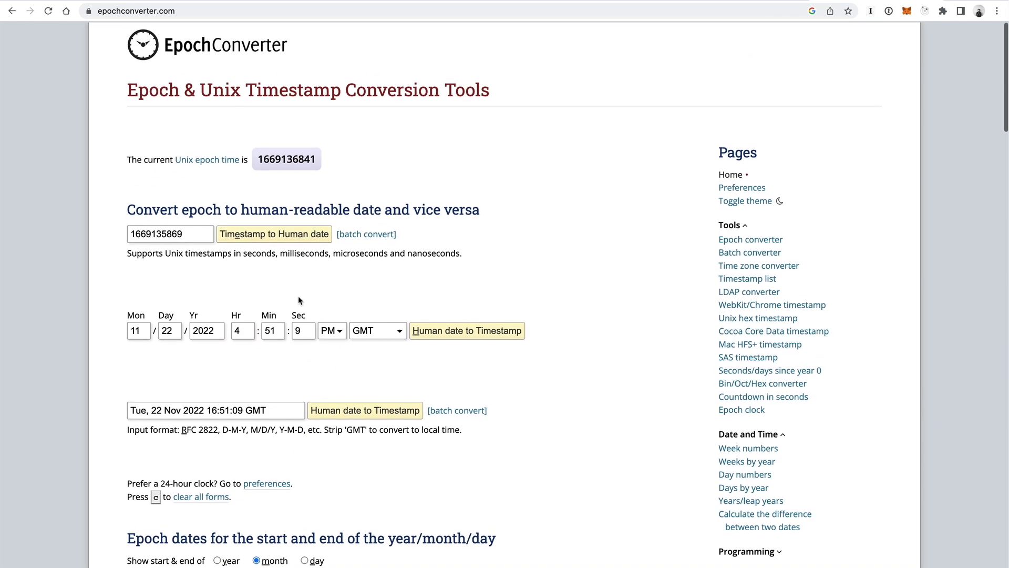
pyautogui.scroll(-3)
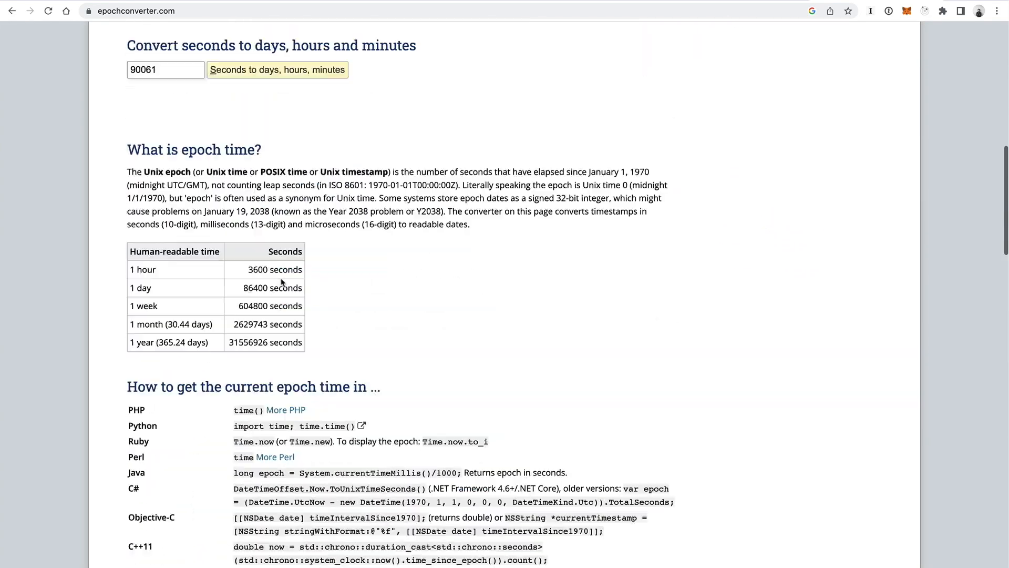
pyautogui.scroll(3)
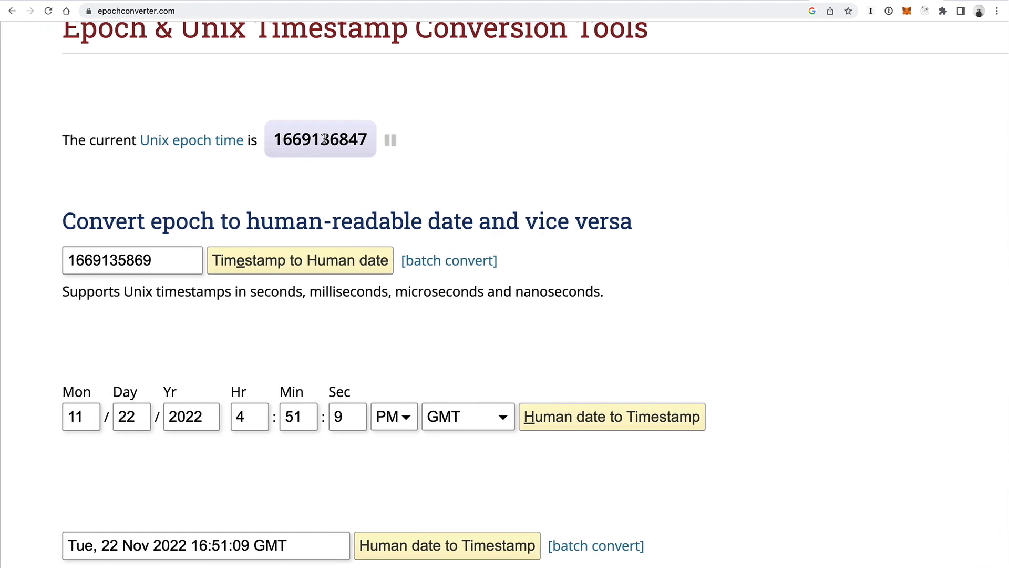
pyautogui.click(390, 139)
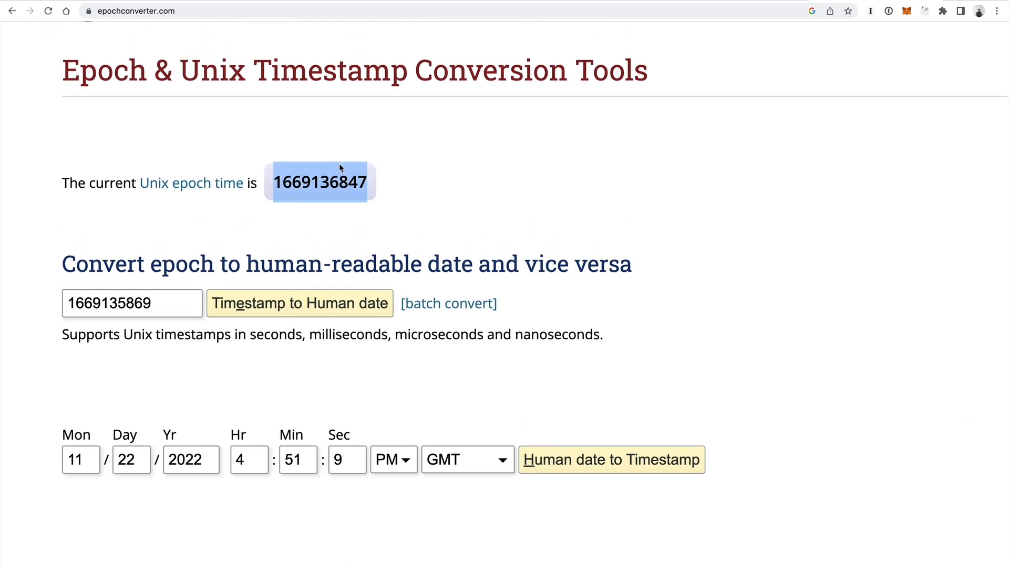
pyautogui.moveTo(315, 185)
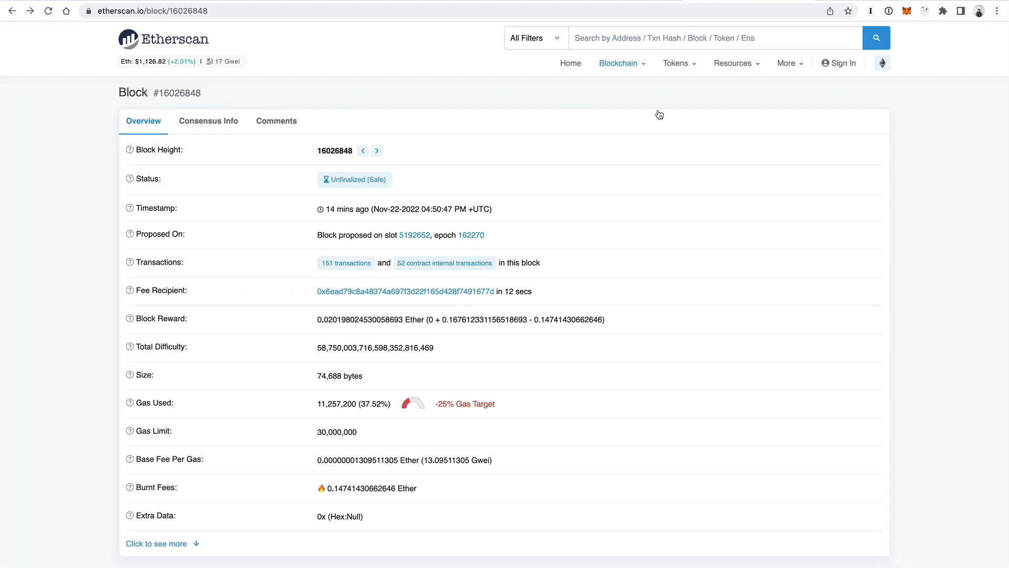
pyautogui.moveTo(418, 150)
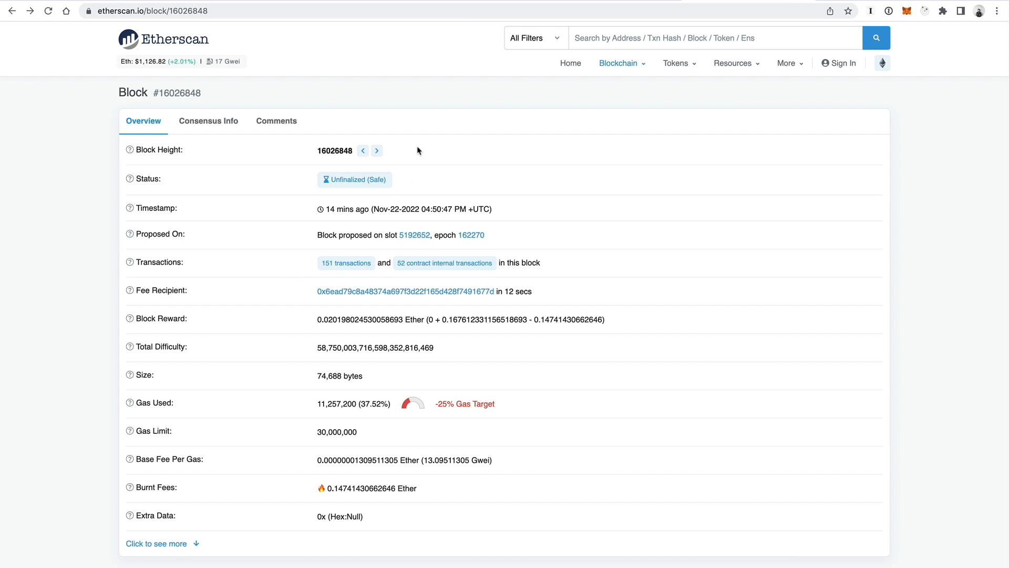
pyautogui.moveTo(97, 26)
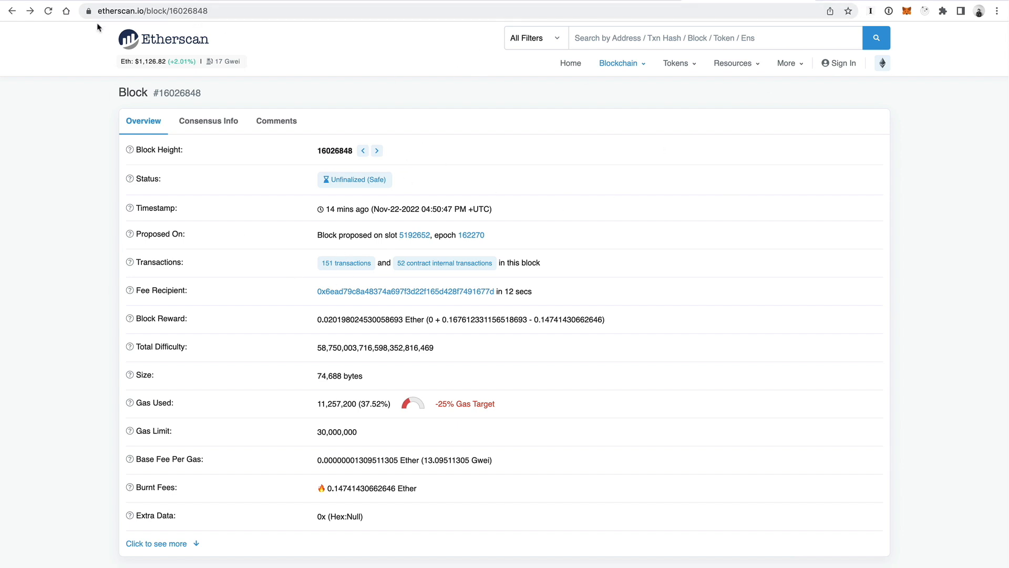
pyautogui.moveTo(835, 21)
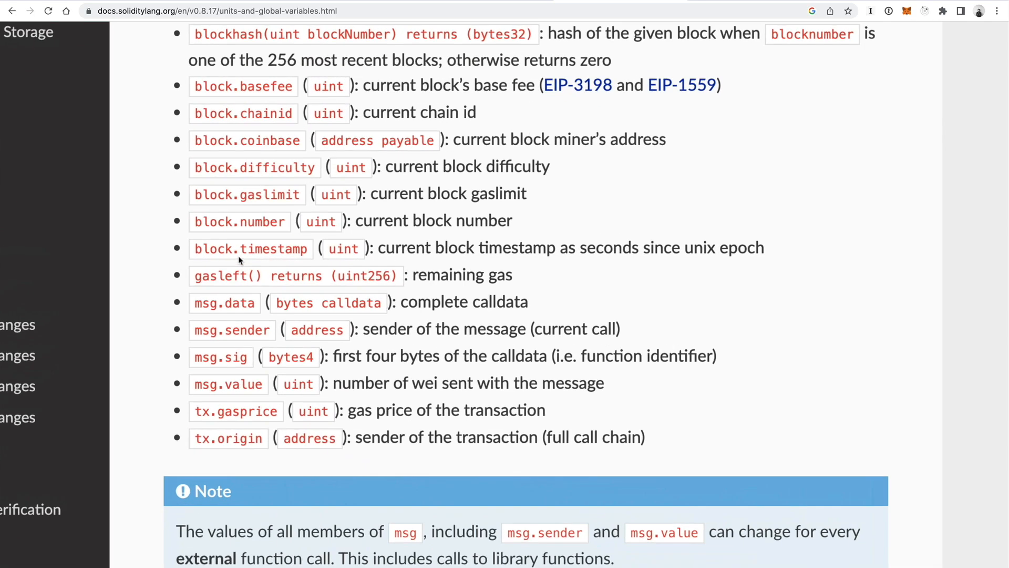
# Step: Scroll to block.timestamp in the global variables docs and highlight words in its description
pyautogui.scroll(-3)
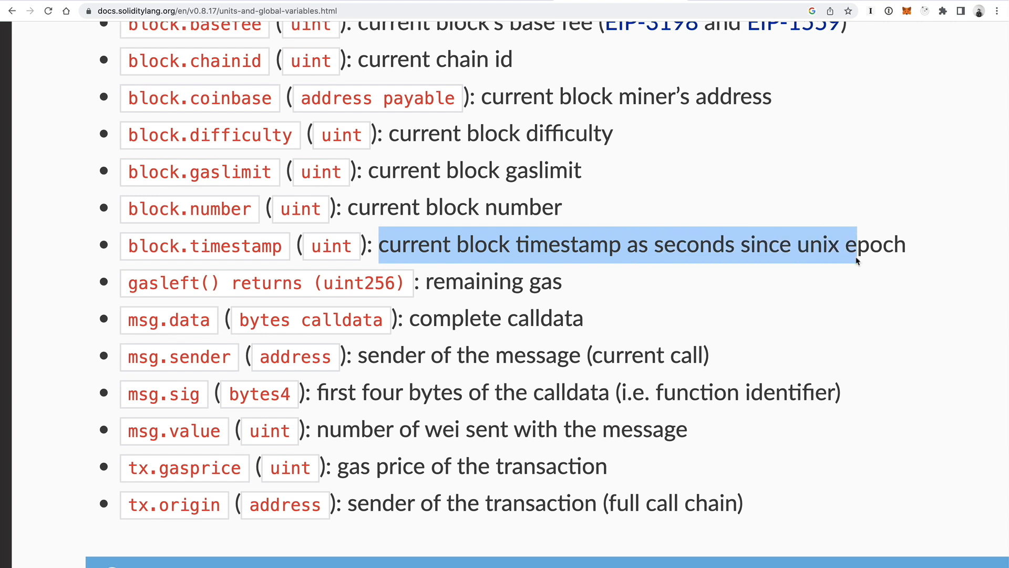
pyautogui.click(511, 245)
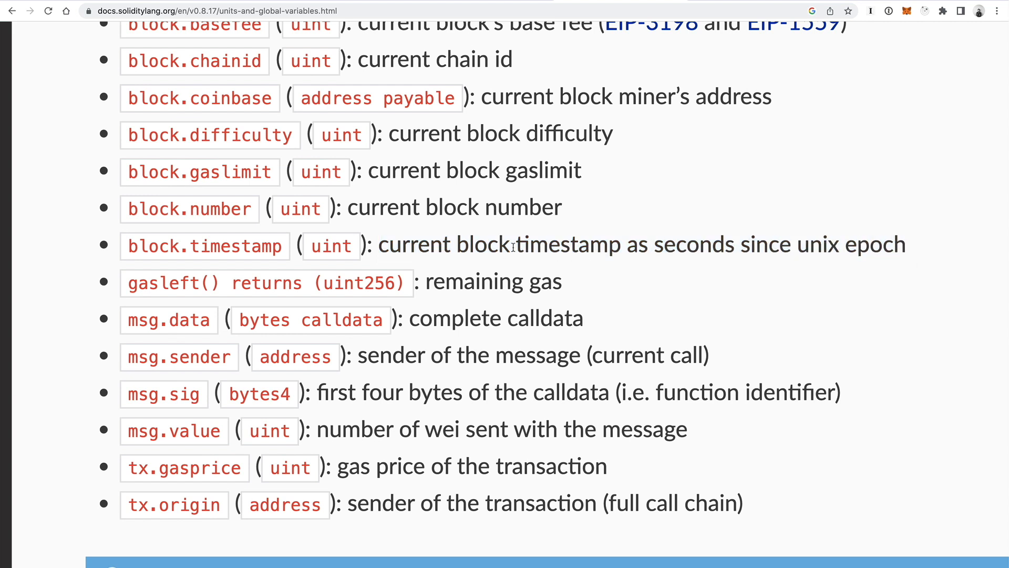
pyautogui.moveTo(857, 250)
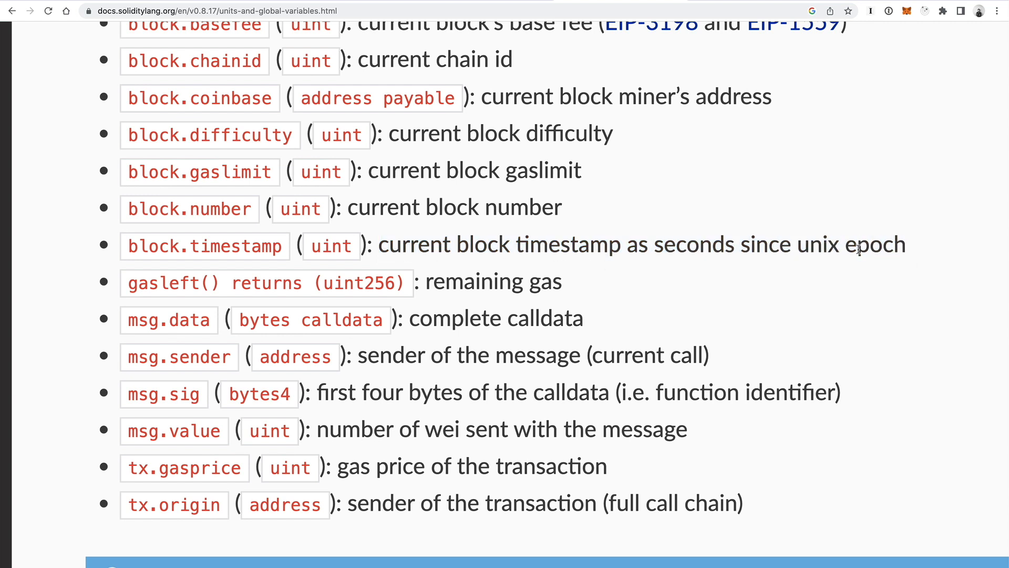
pyautogui.moveTo(724, 253)
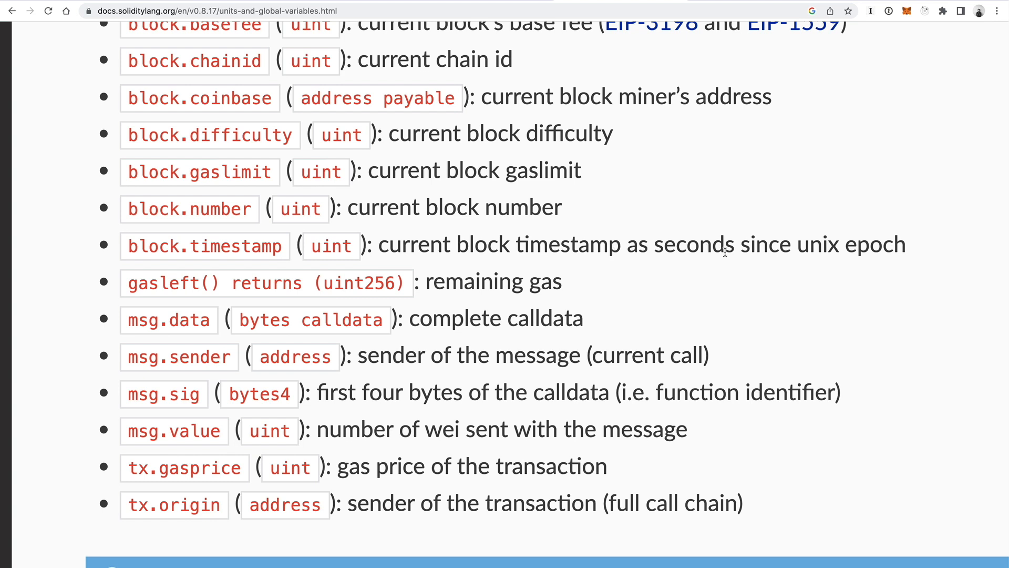
pyautogui.doubleClick(414, 244)
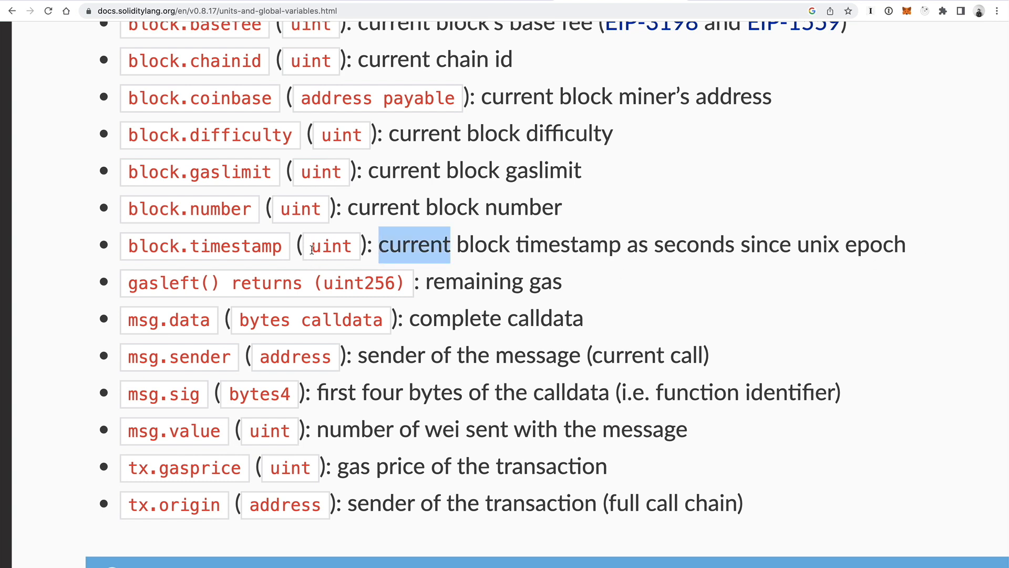
pyautogui.click(171, 241)
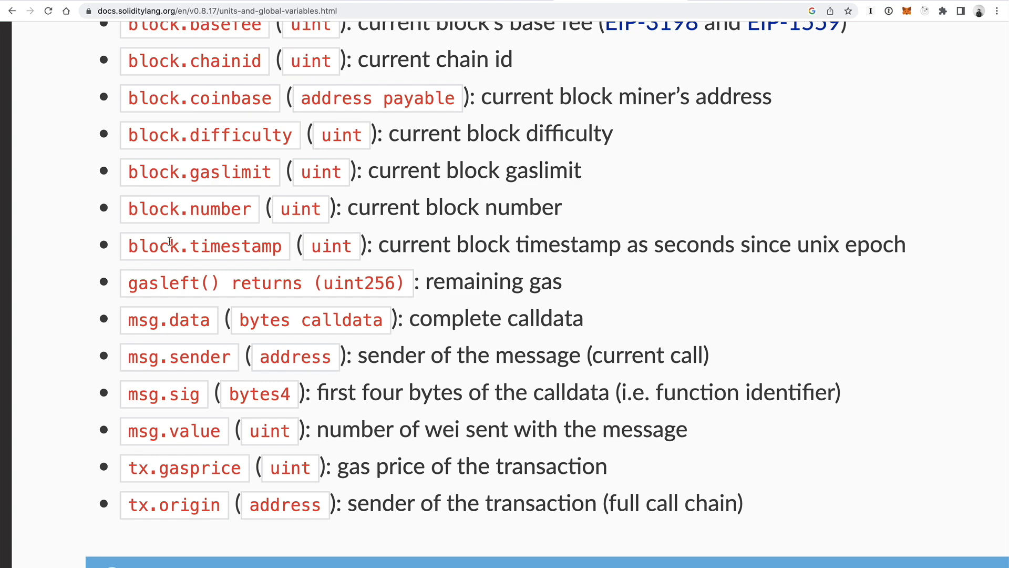
pyautogui.scroll(3)
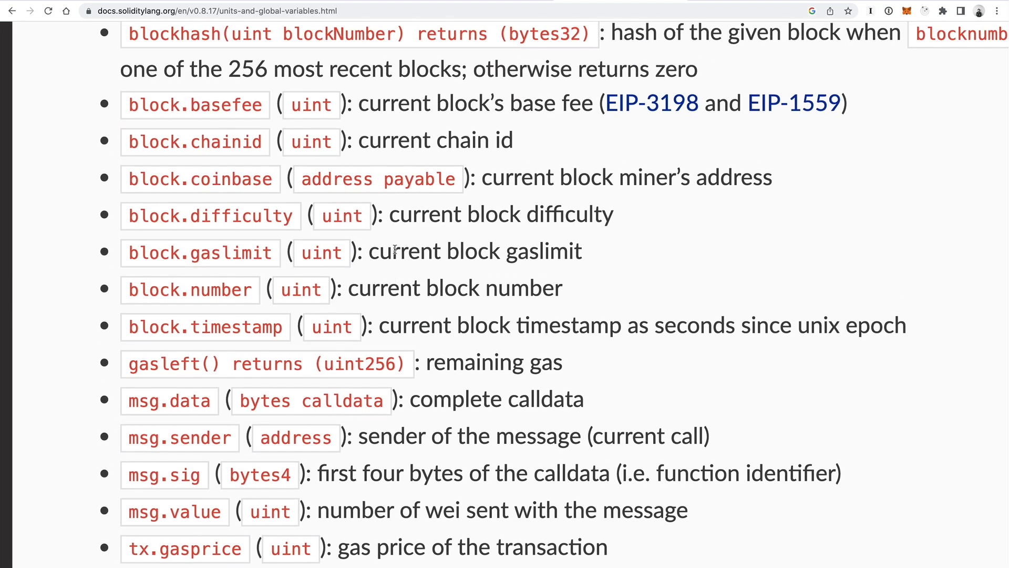
pyautogui.scroll(-3)
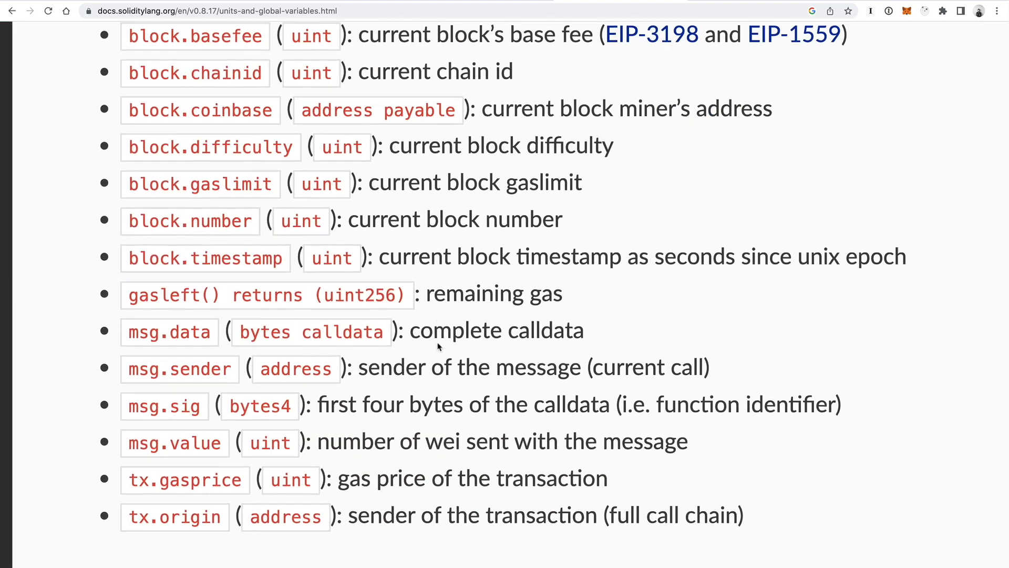
pyautogui.scroll(-3)
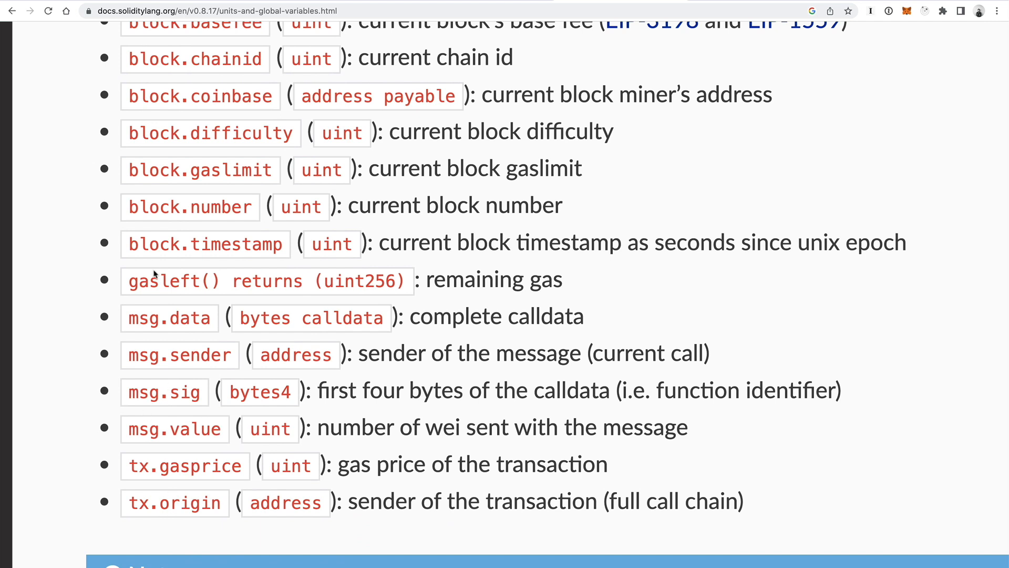
pyautogui.scroll(3)
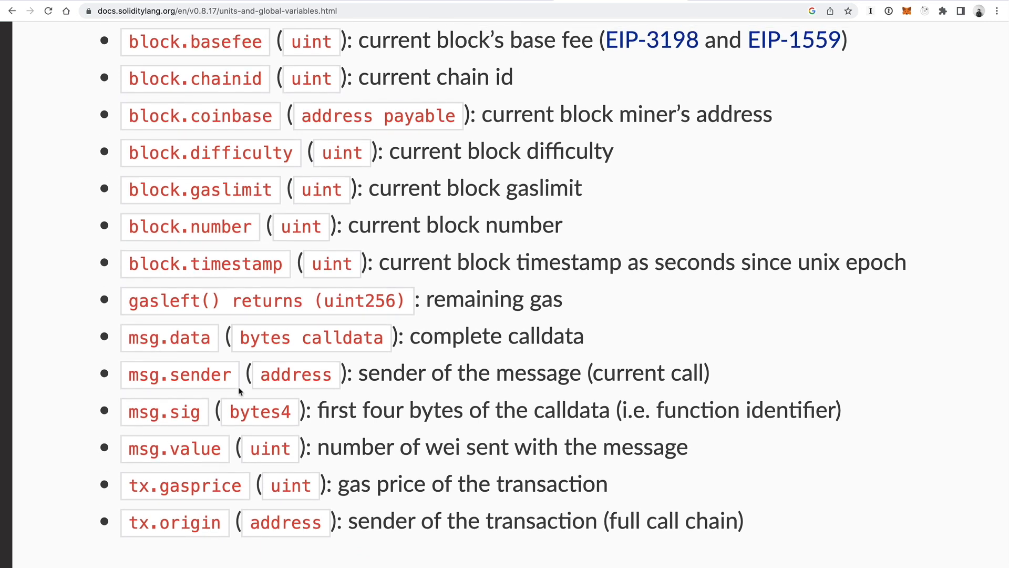
pyautogui.scroll(3)
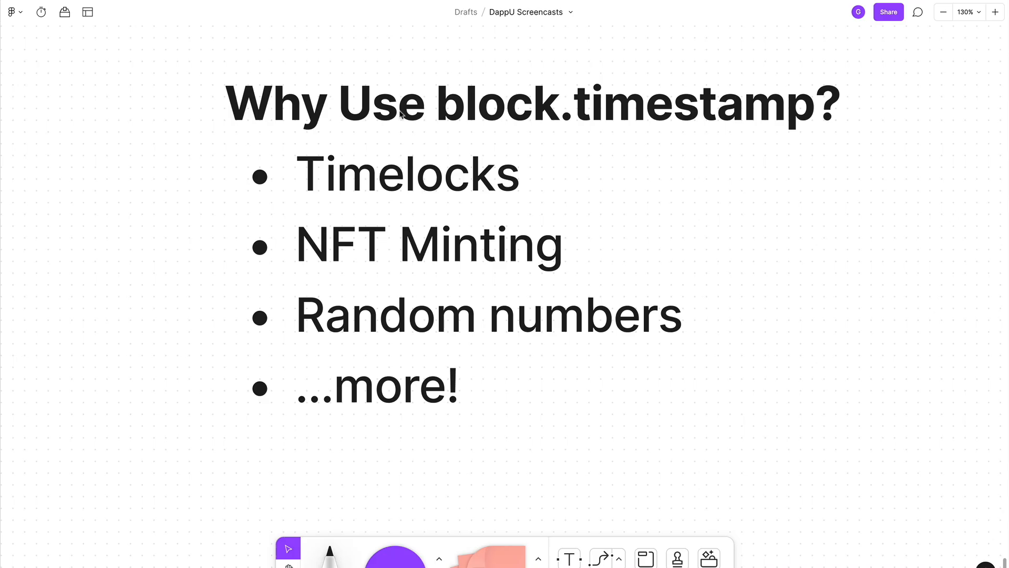
pyautogui.moveTo(771, 114)
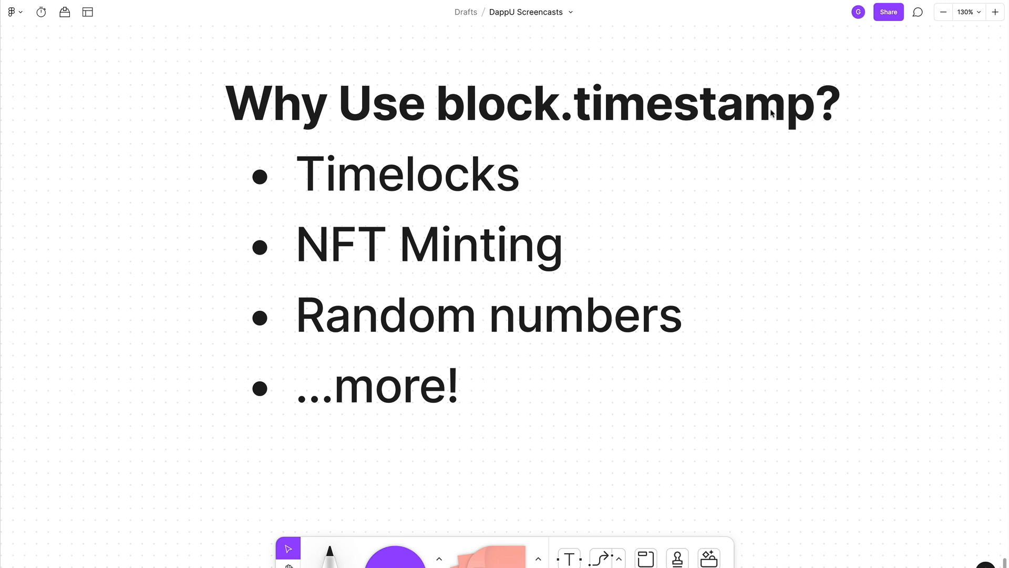
pyautogui.moveTo(851, 190)
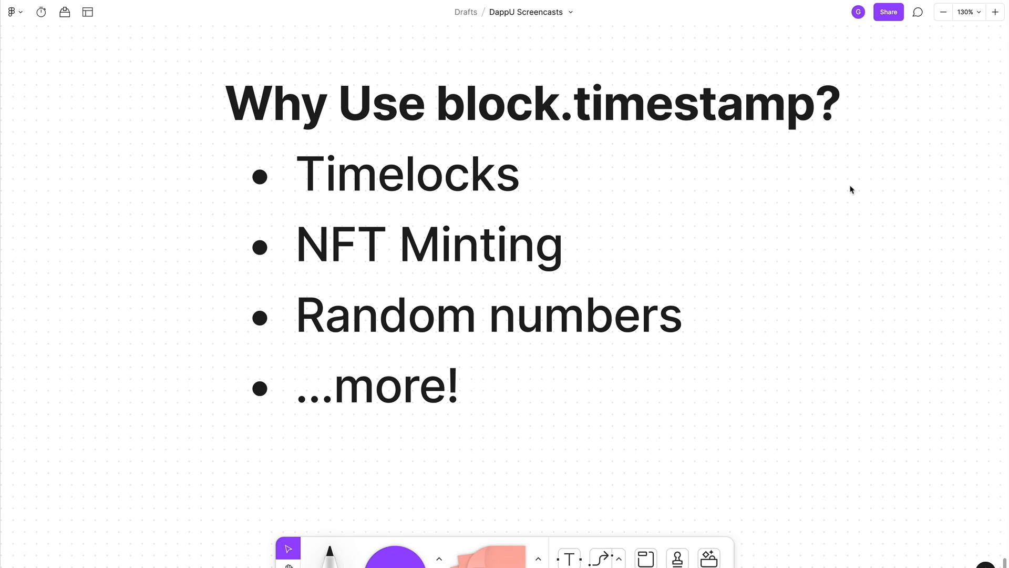
pyautogui.moveTo(769, 178)
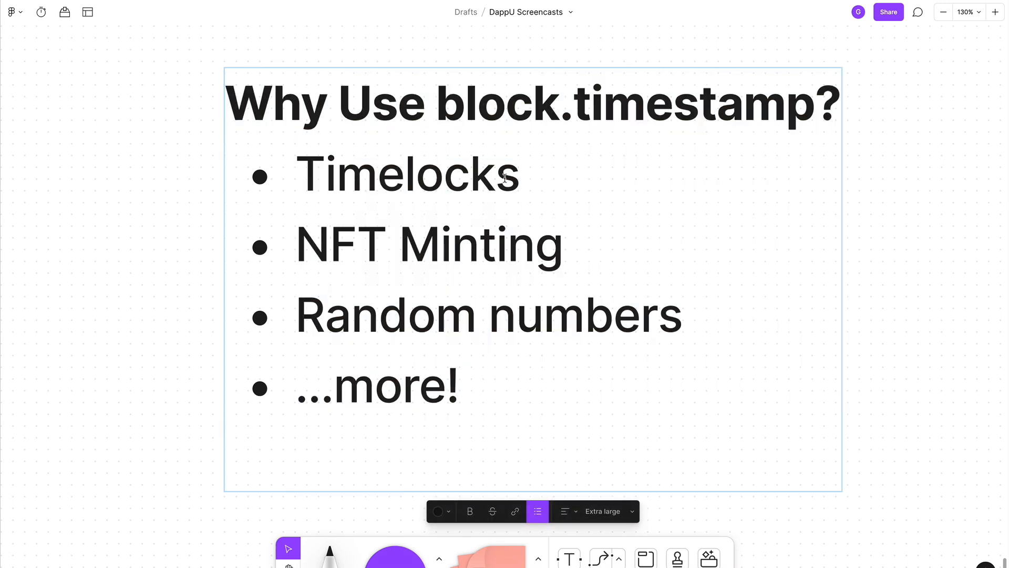
pyautogui.doubleClick(405, 175)
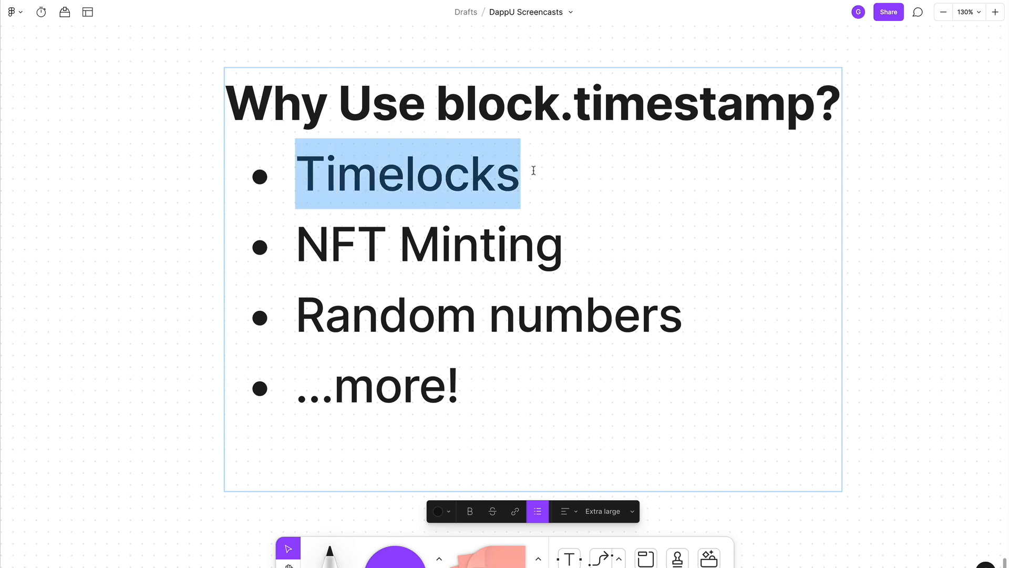
pyautogui.moveTo(522, 246)
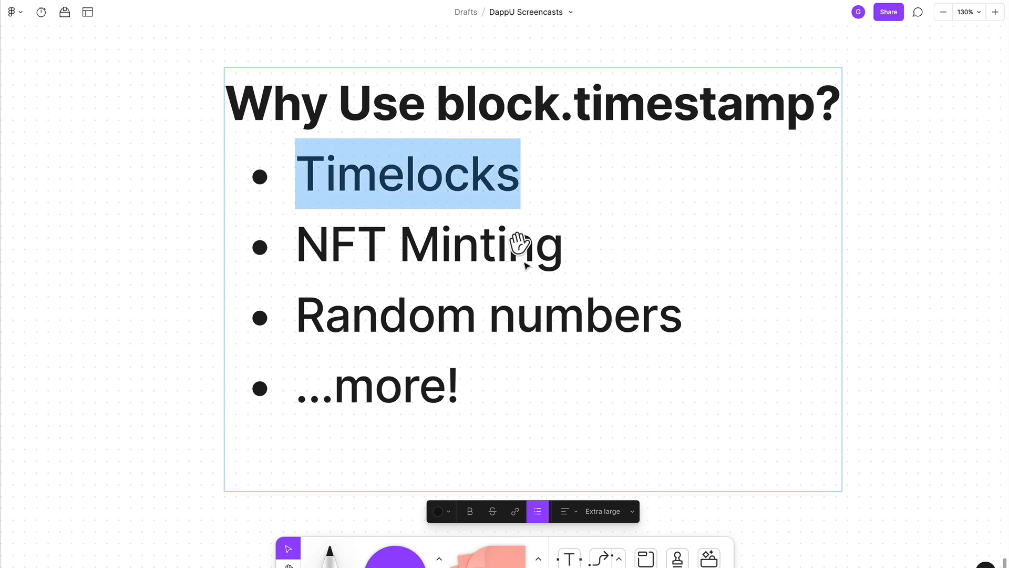
pyautogui.doubleClick(479, 244)
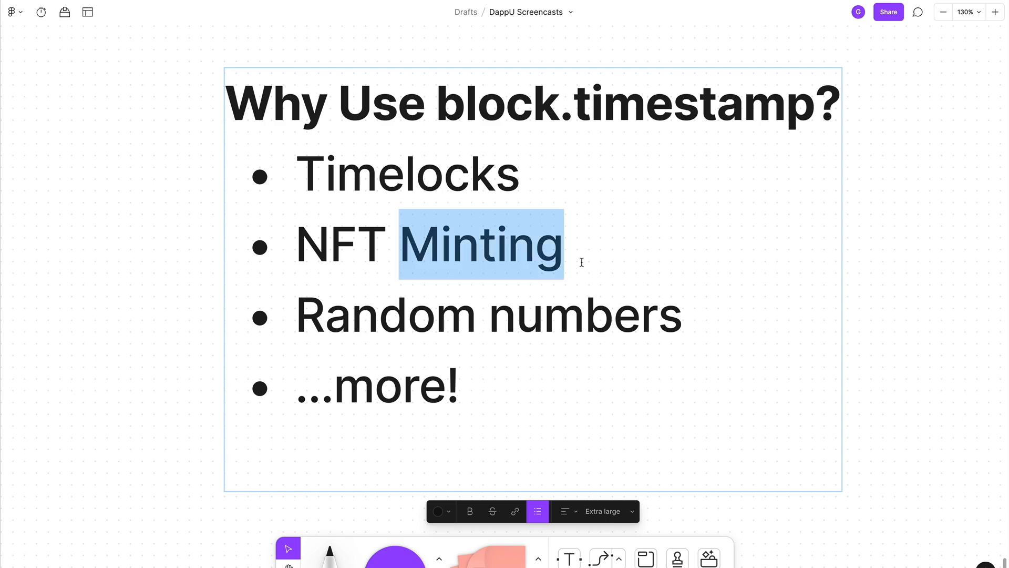
pyautogui.click(296, 244)
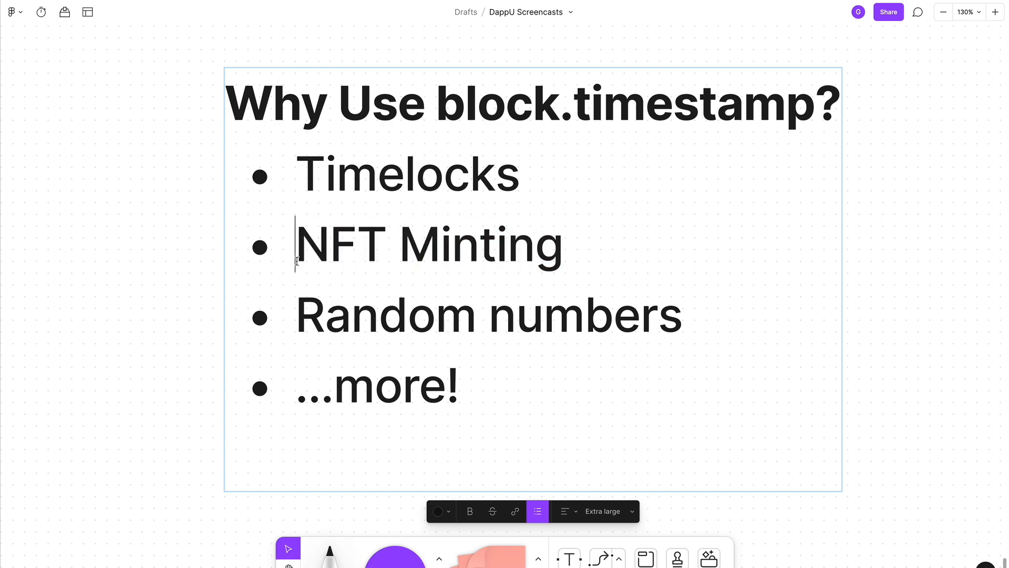
pyautogui.doubleClick(428, 245)
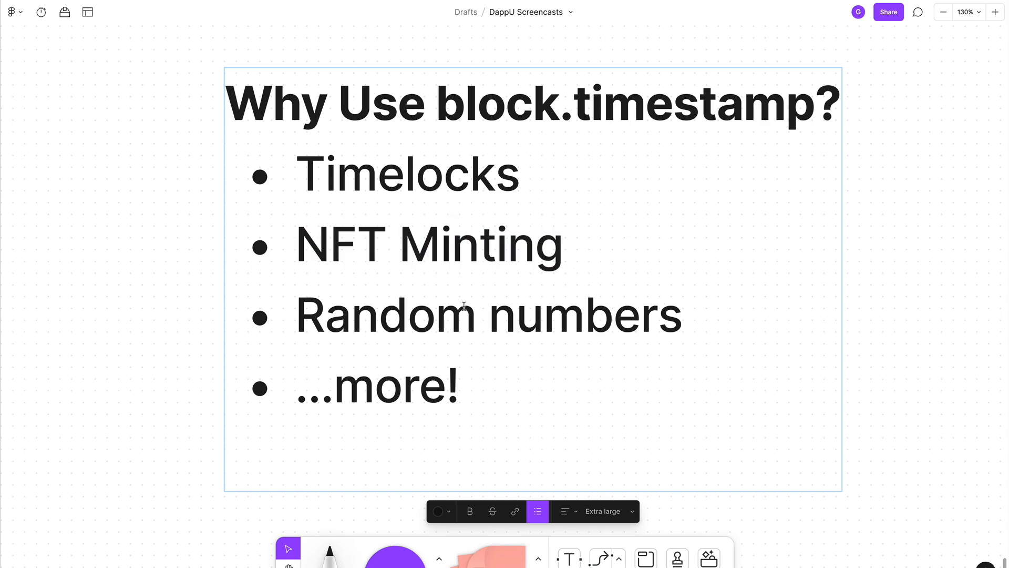
pyautogui.click(683, 314)
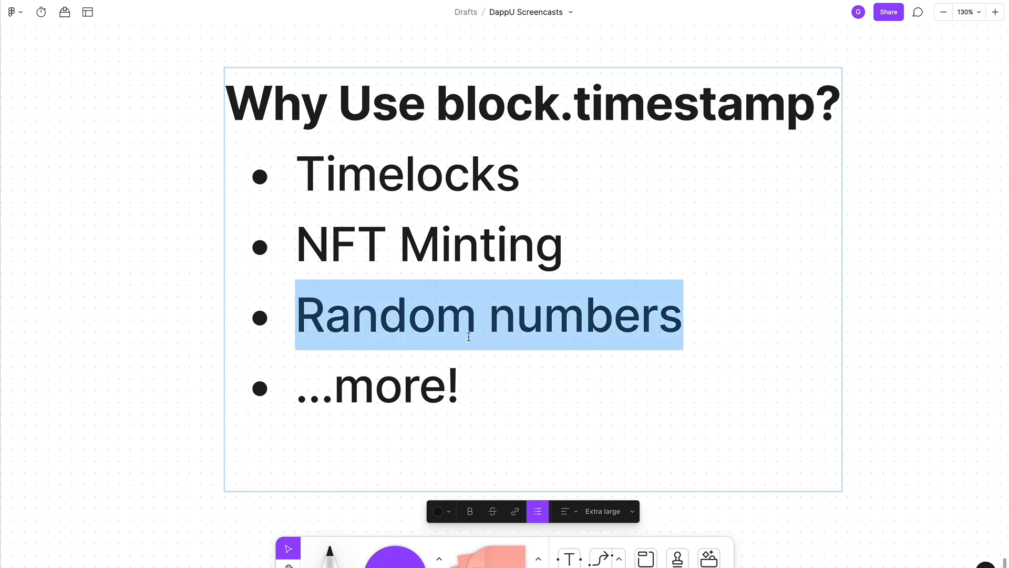
pyautogui.moveTo(196, 327)
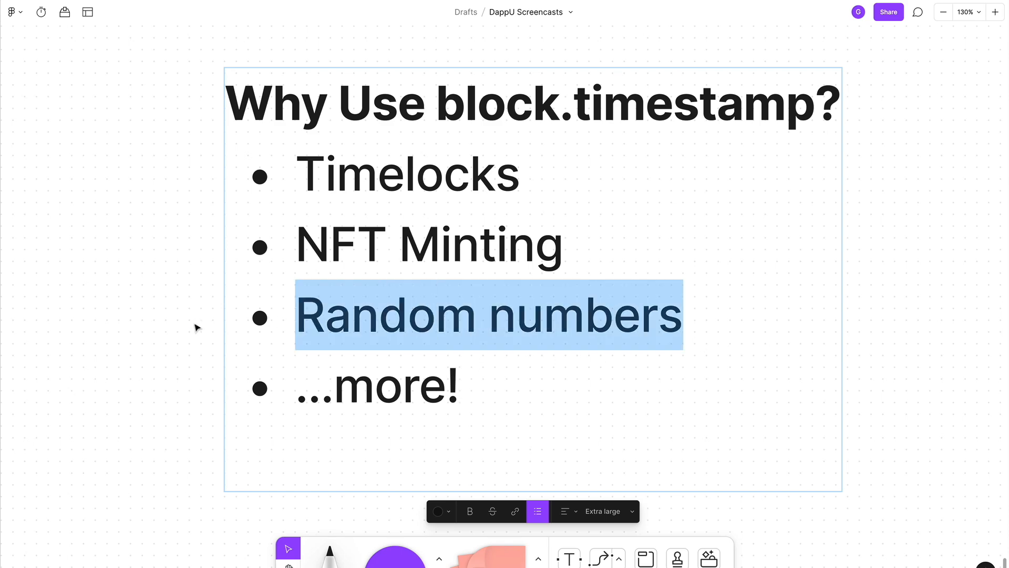
pyautogui.moveTo(577, 379)
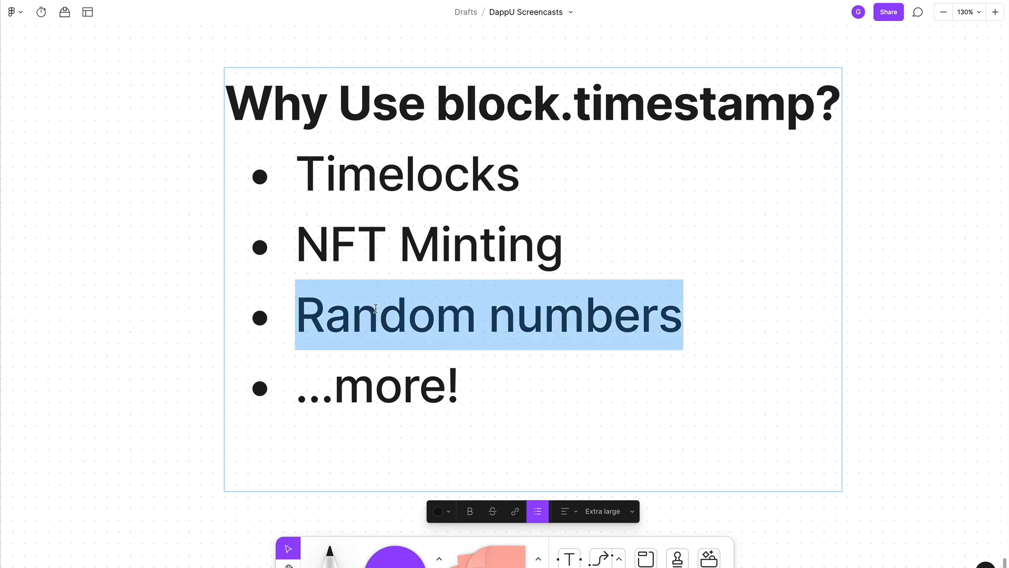
pyautogui.moveTo(708, 304)
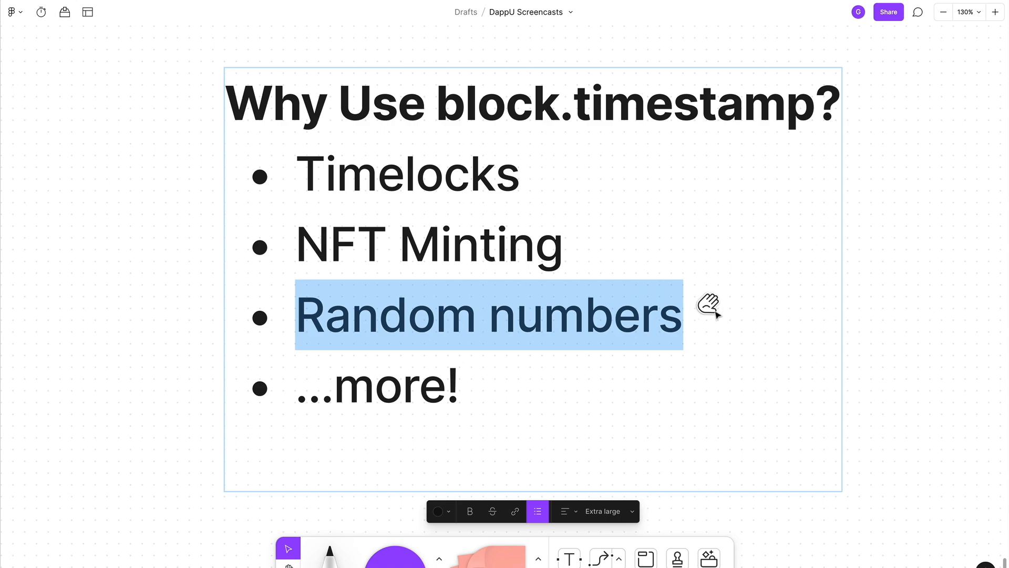
pyautogui.moveTo(69, 428)
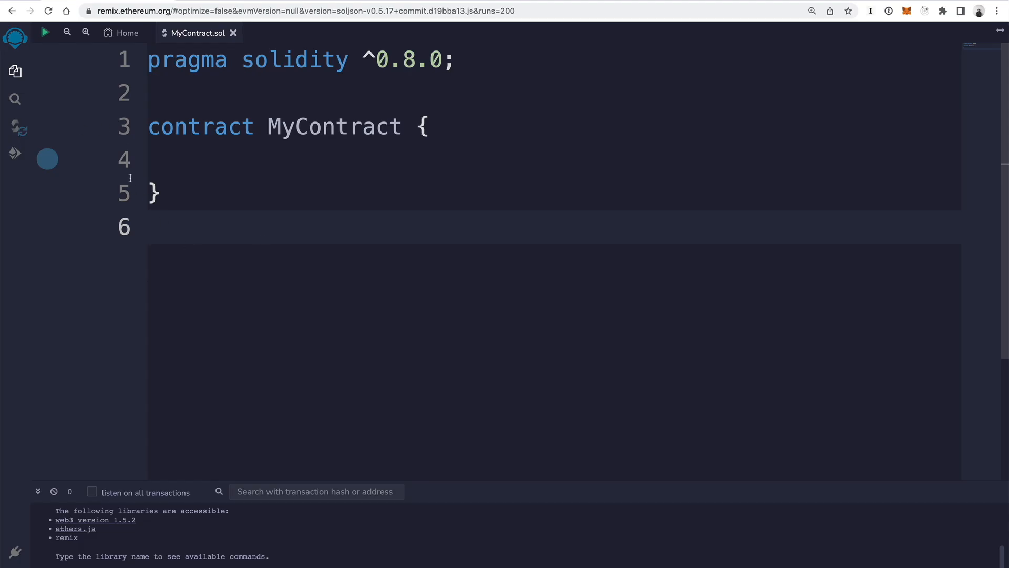
pyautogui.click(211, 226)
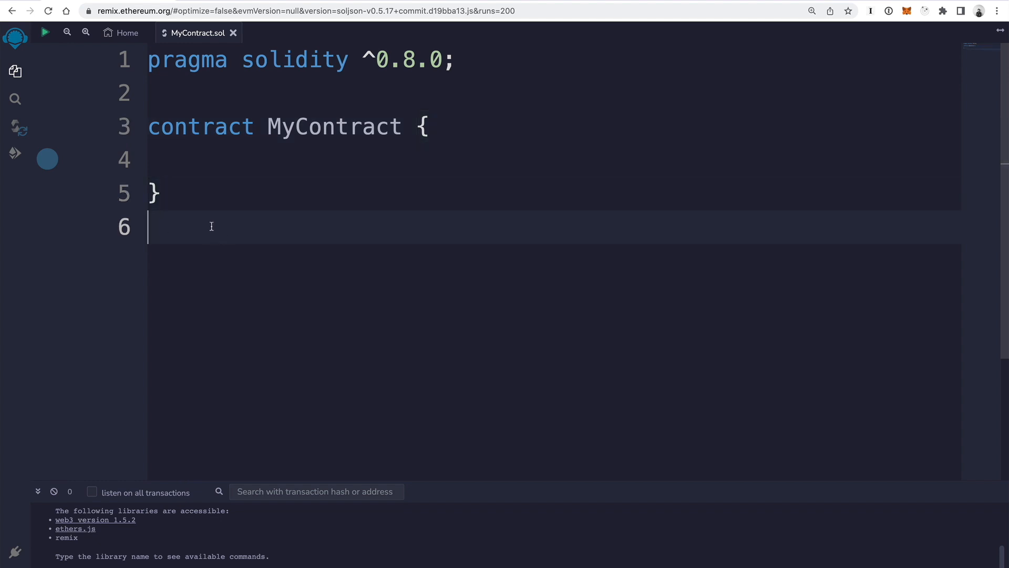
pyautogui.moveTo(104, 238)
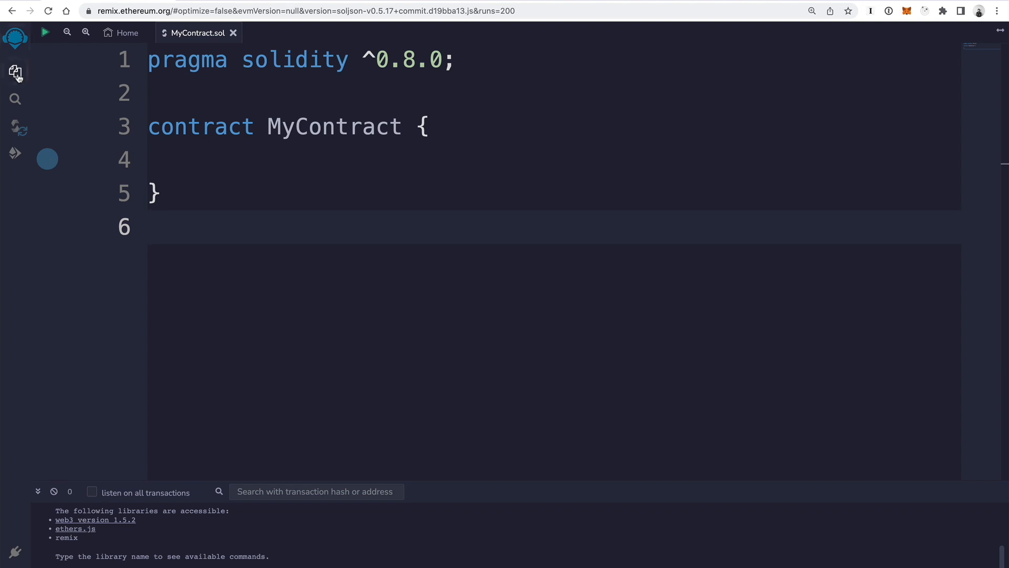
pyautogui.click(15, 72)
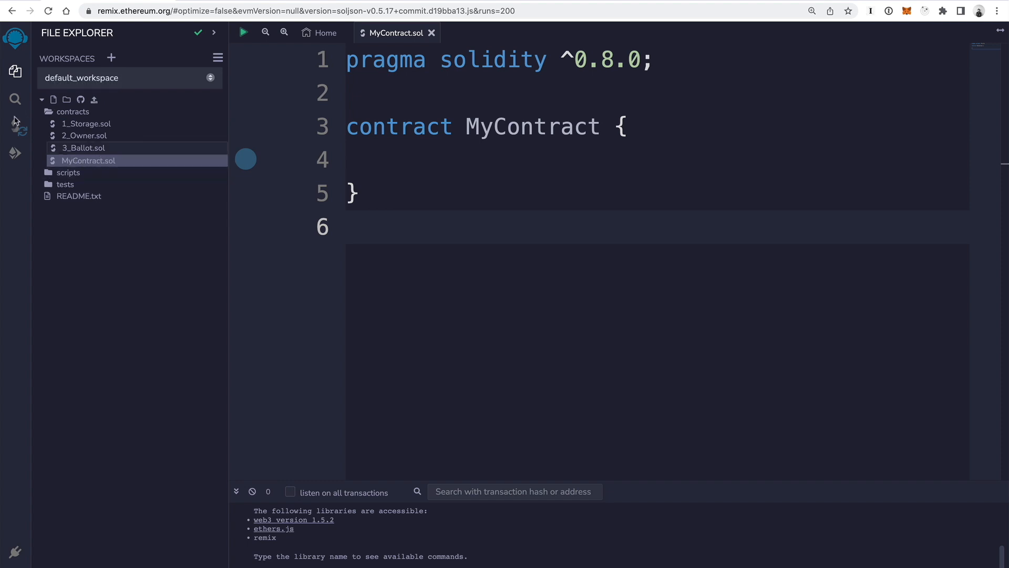
pyautogui.click(215, 32)
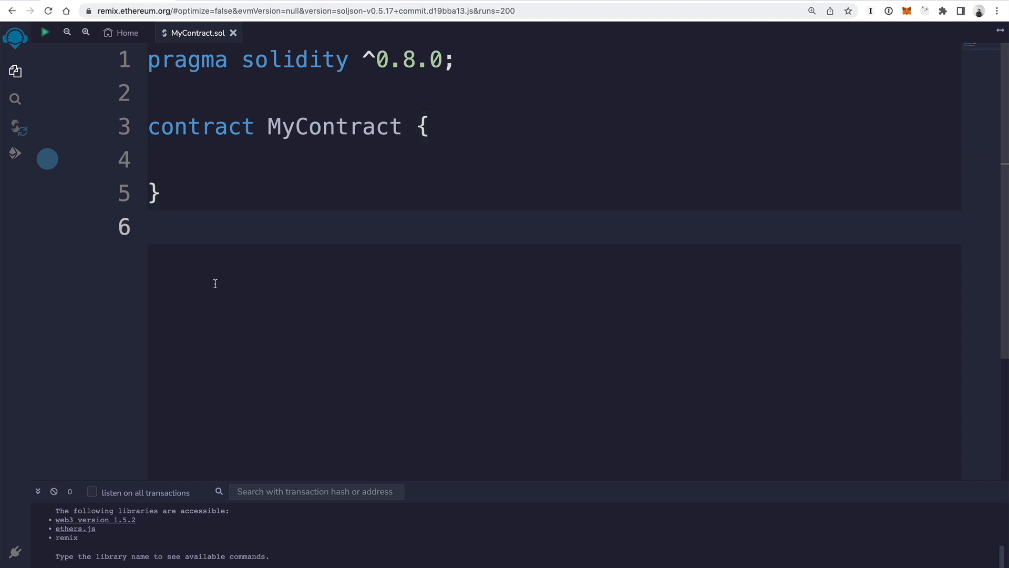
pyautogui.moveTo(264, 304)
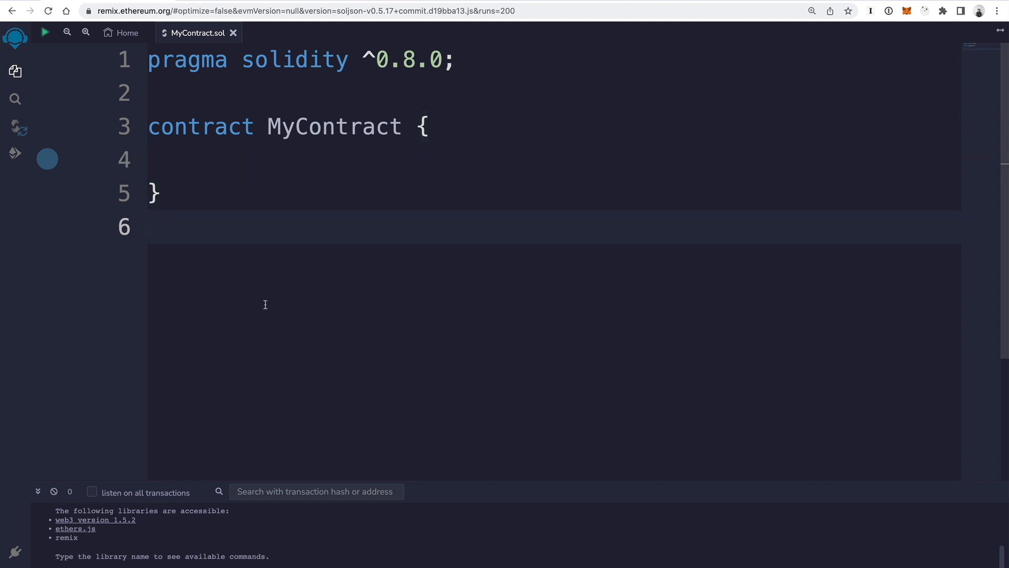
pyautogui.moveTo(212, 181)
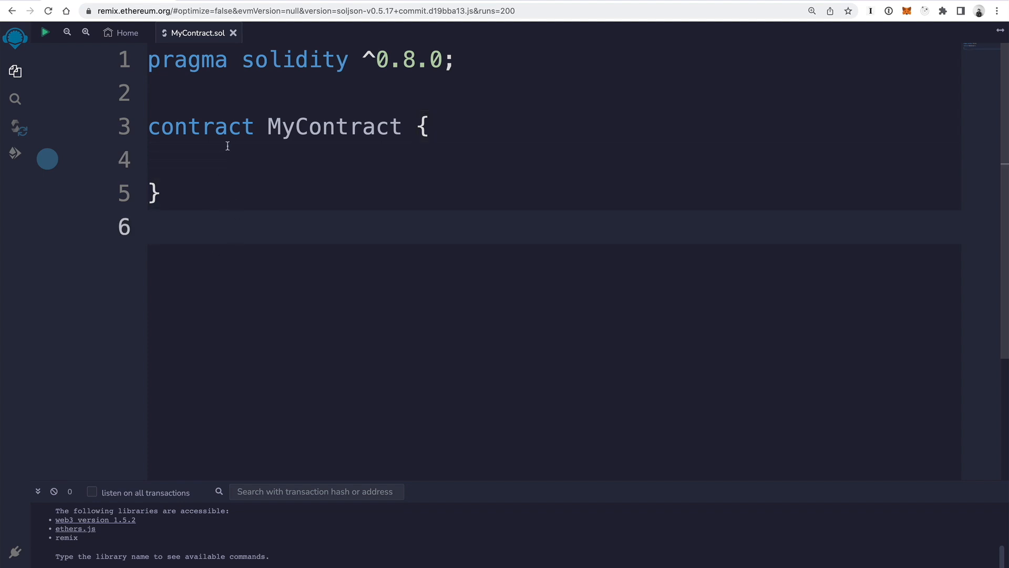
pyautogui.moveTo(446, 224)
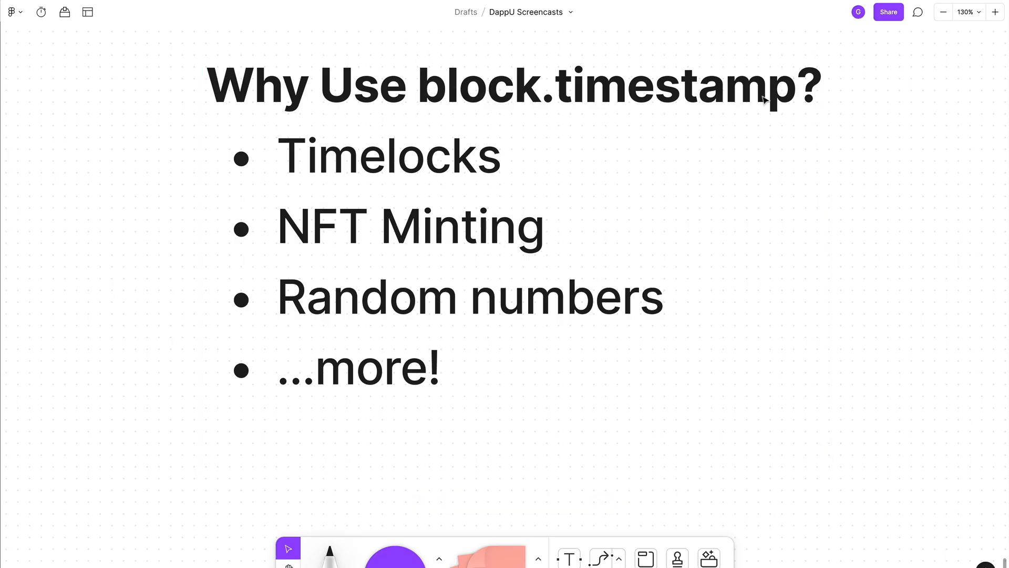
pyautogui.moveTo(465, 213)
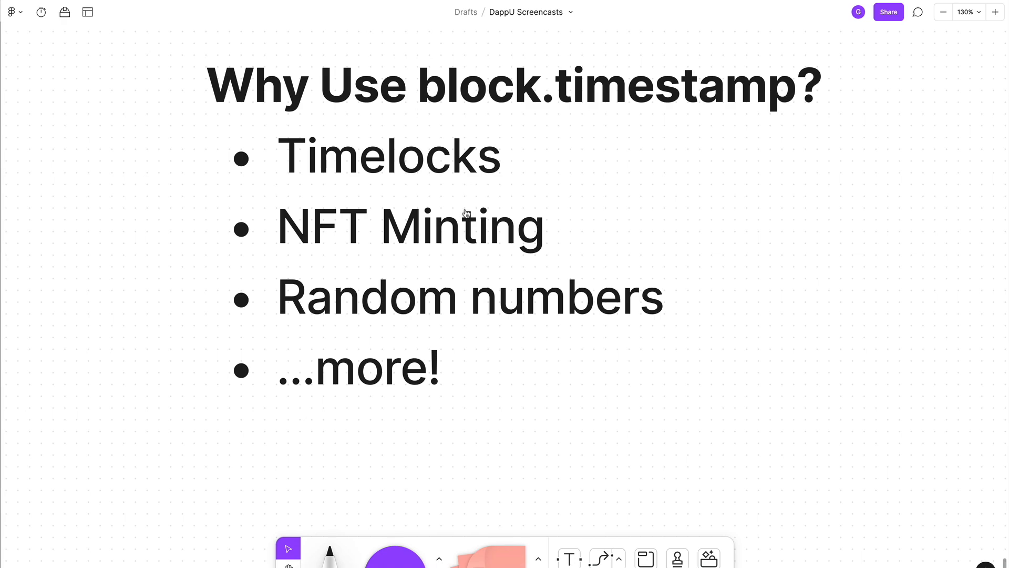
# Step: Return to Remix and add a blank line inside MyContract's body
pyautogui.press('alt+tab')
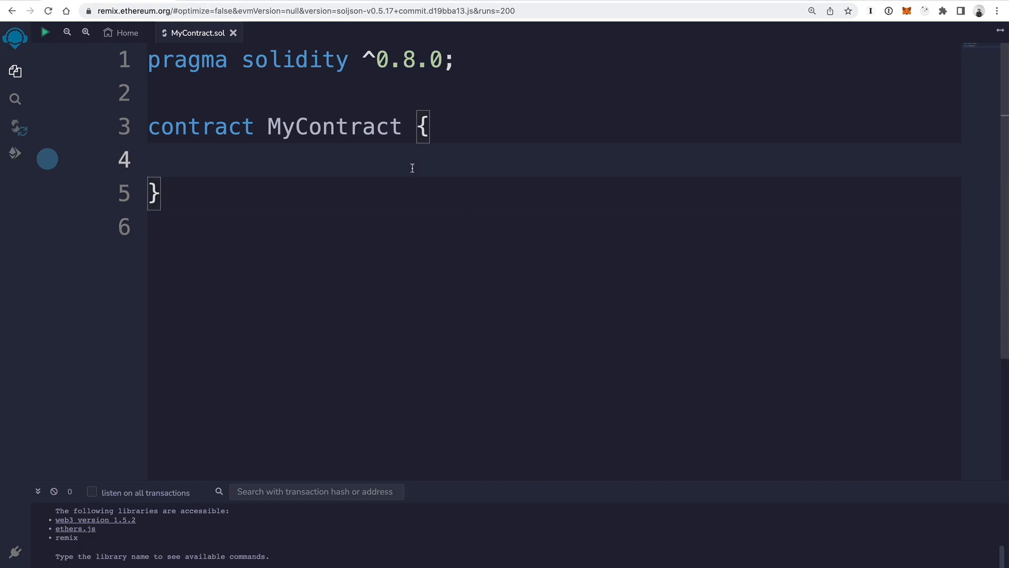
pyautogui.press('Enter')
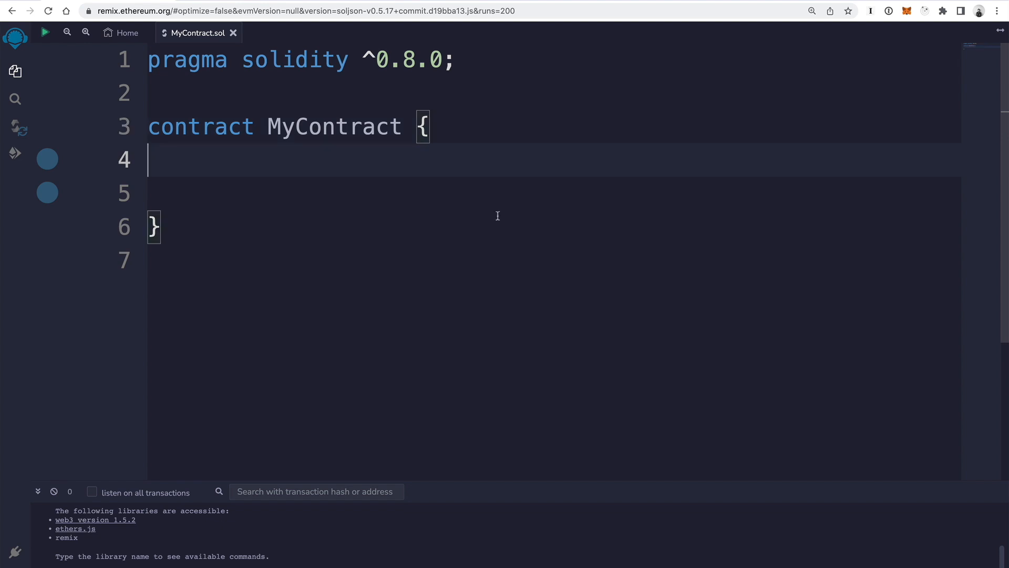
pyautogui.moveTo(181, 143)
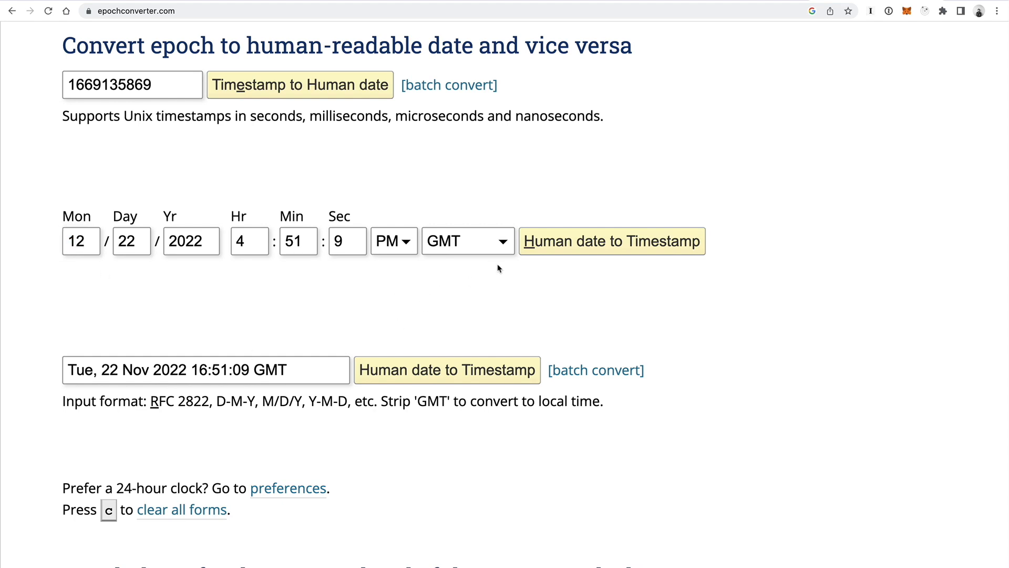
pyautogui.click(611, 241)
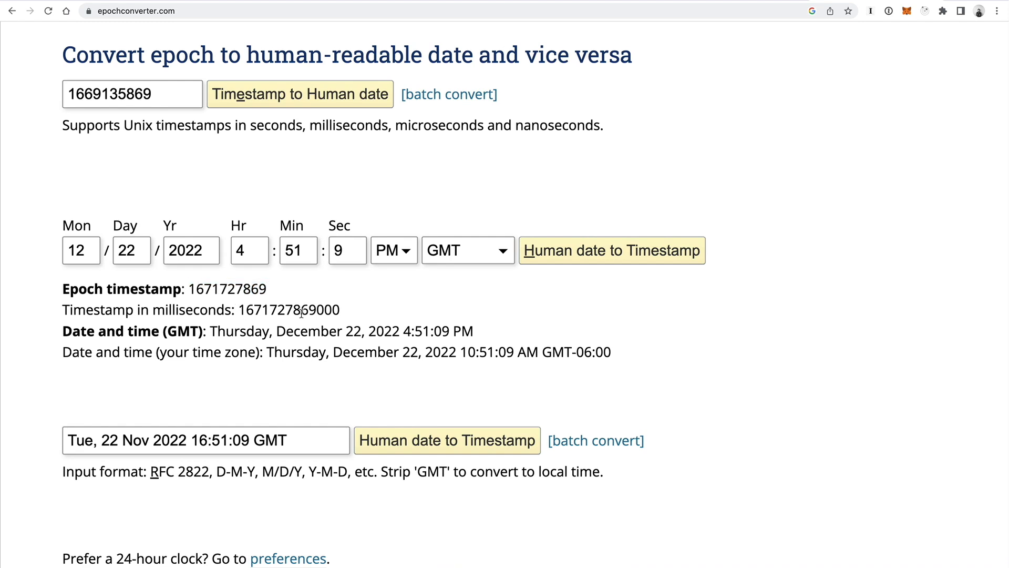
pyautogui.doubleClick(227, 288)
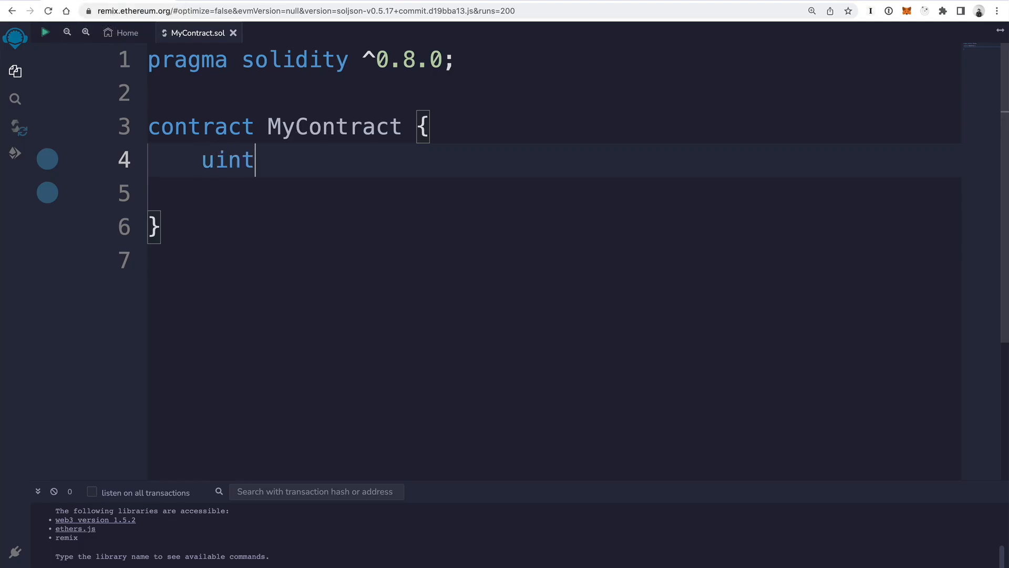
pyautogui.write('256')
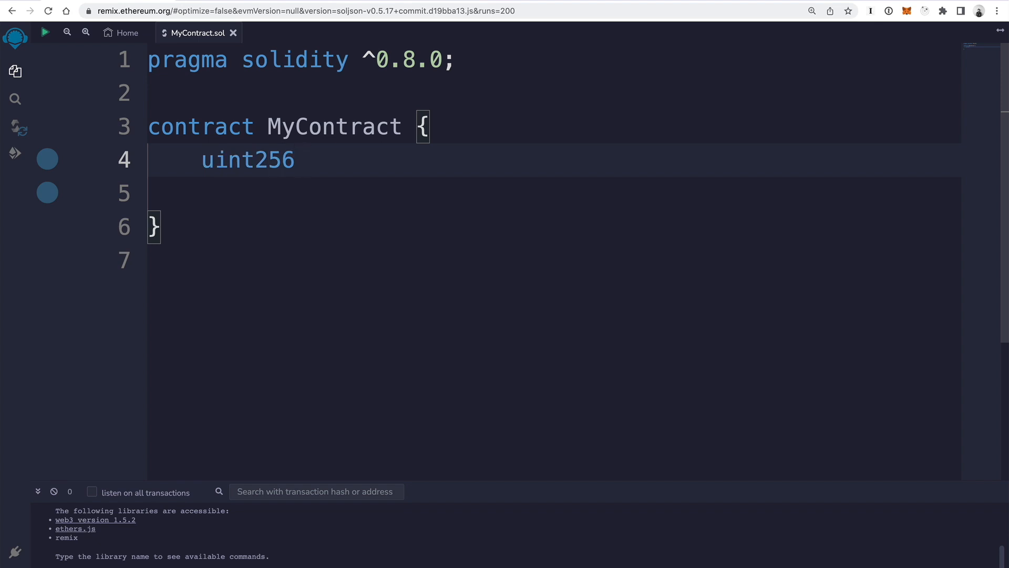
pyautogui.write('m')
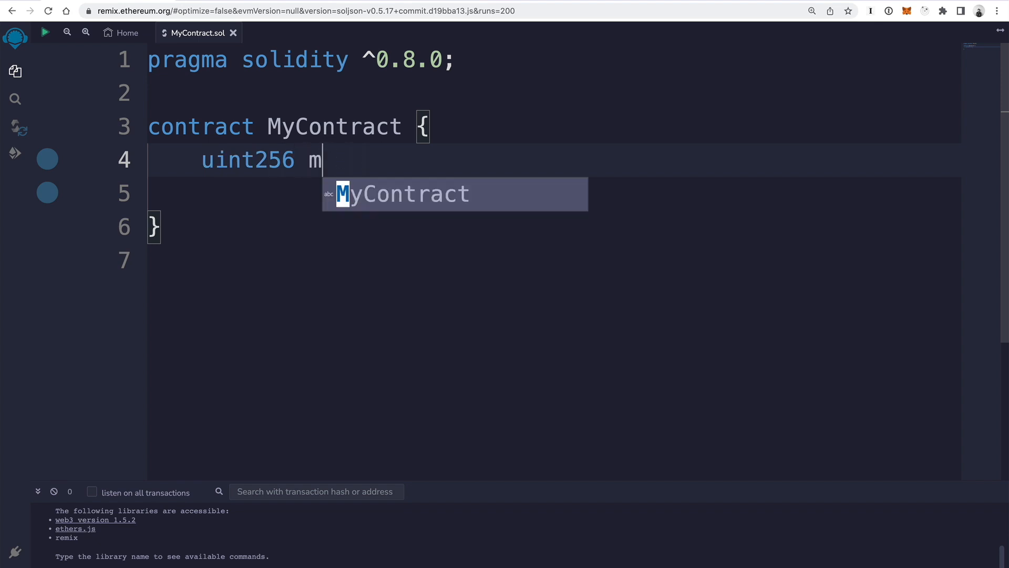
pyautogui.write('intDate = 1671727869;')
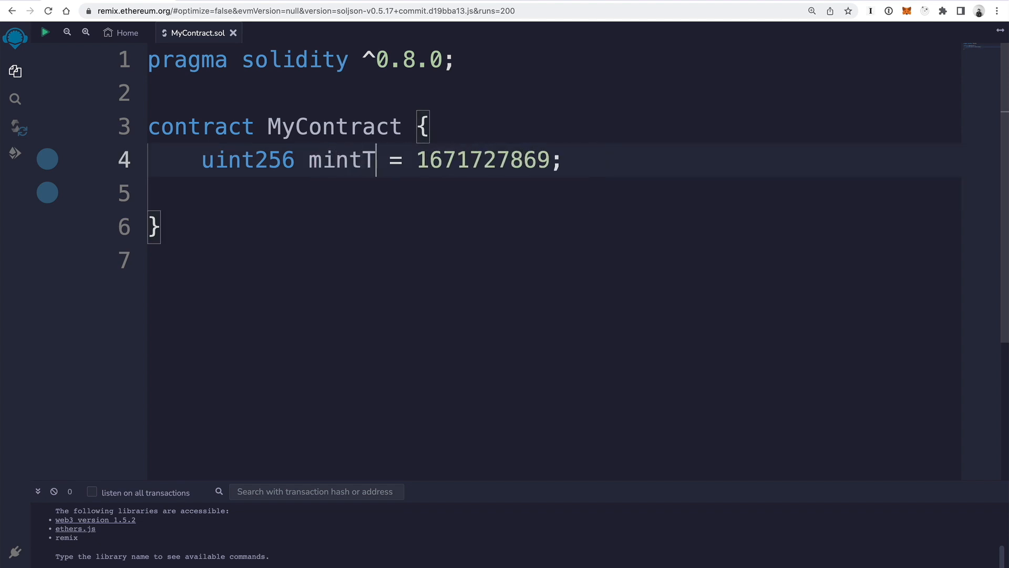
pyautogui.write('ime')
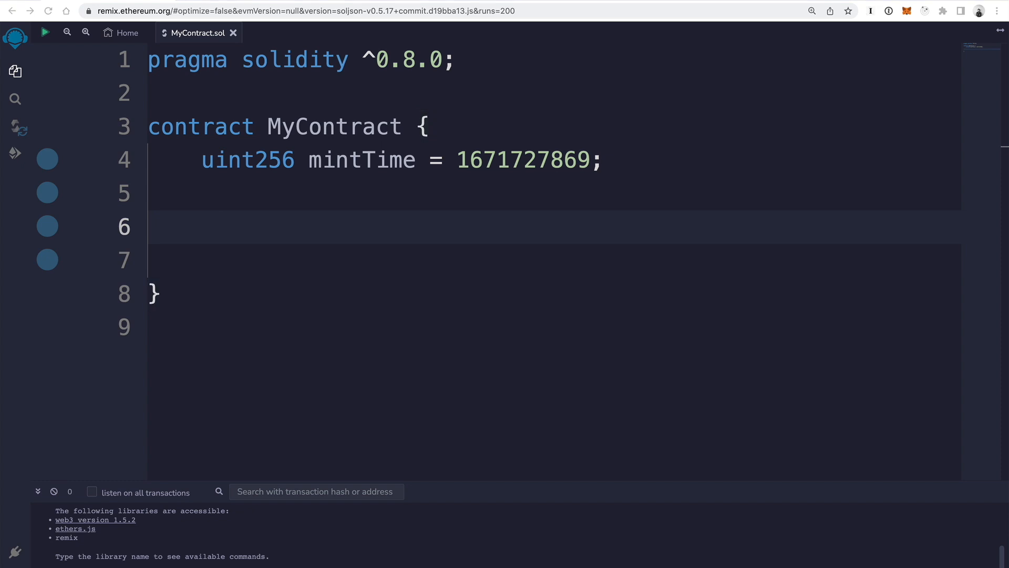
pyautogui.moveTo(275, 234)
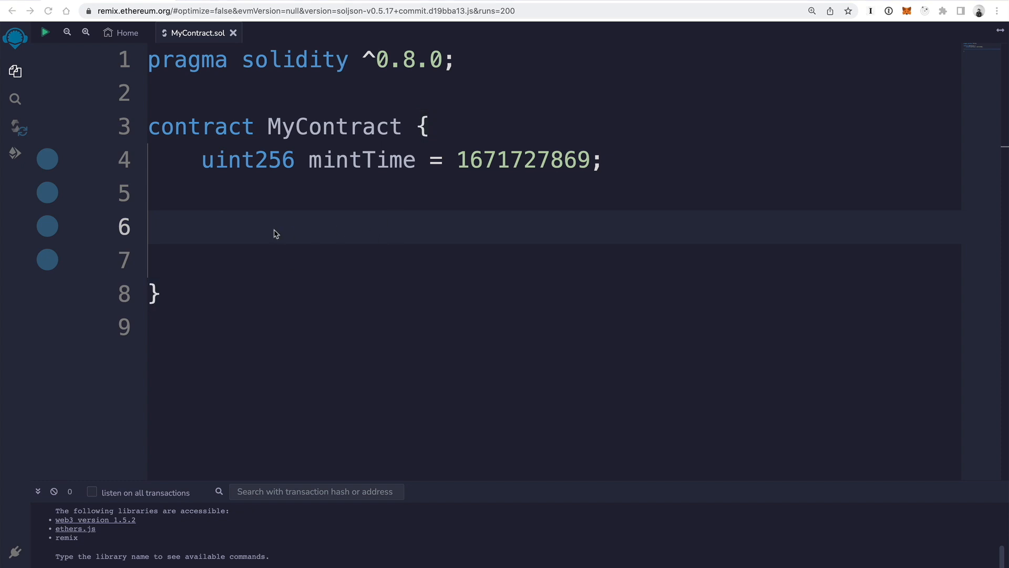
# Step: Add an empty public payable mint() function with the cursor inside its body
pyautogui.write('function mint() public payable {')
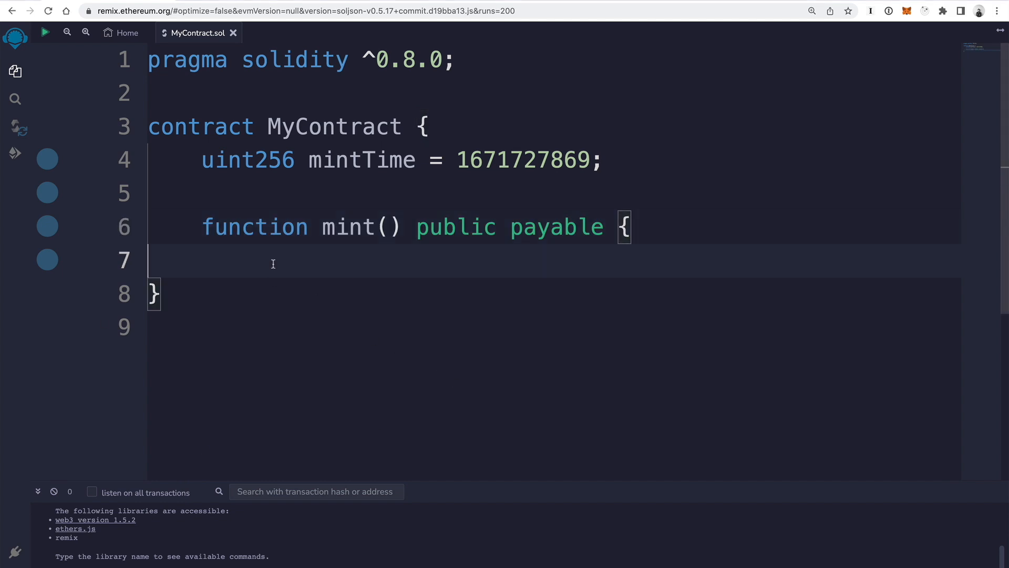
pyautogui.write('}')
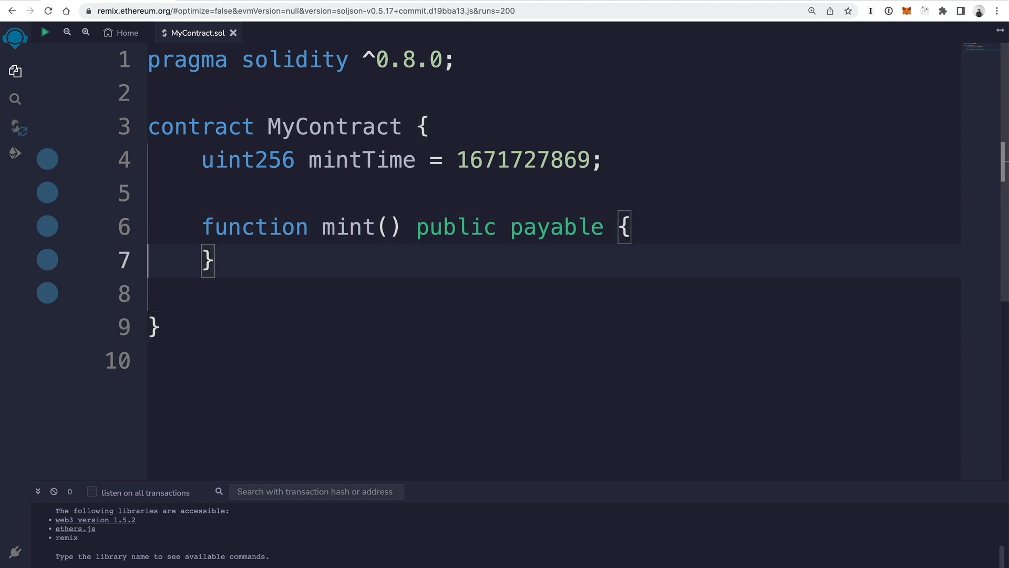
pyautogui.press('Return')
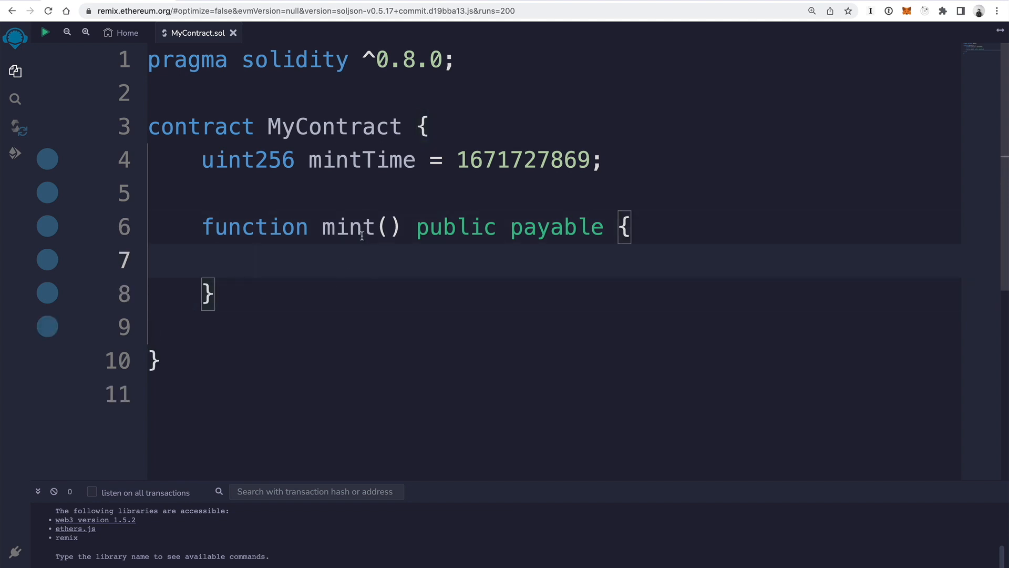
pyautogui.doubleClick(456, 226)
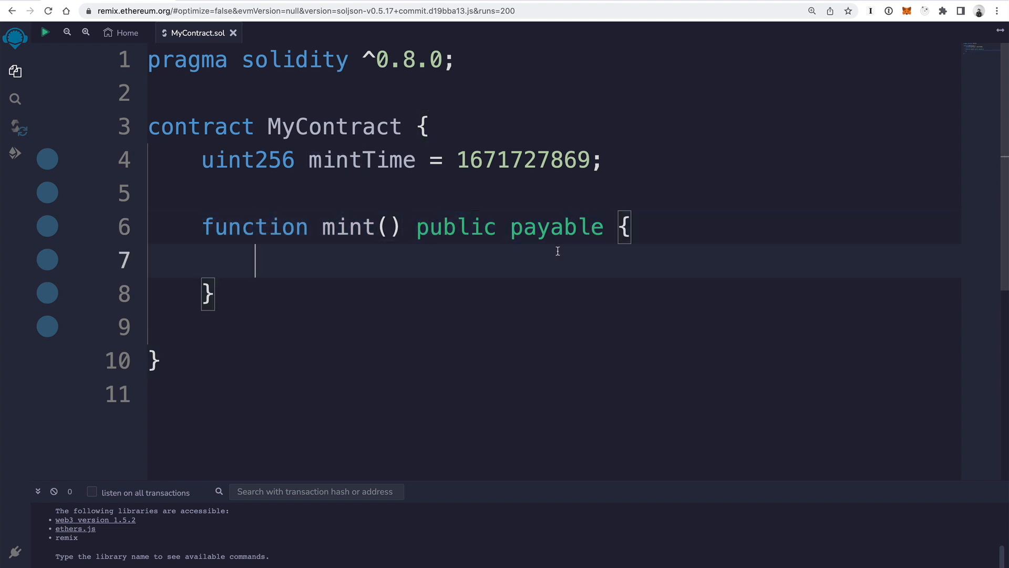
pyautogui.doubleClick(350, 227)
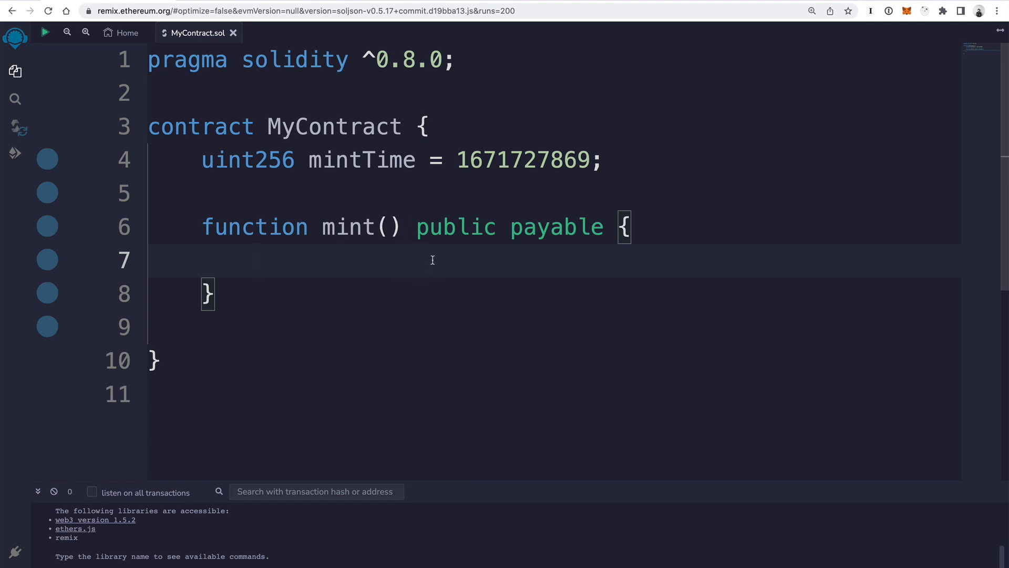
pyautogui.moveTo(863, 57)
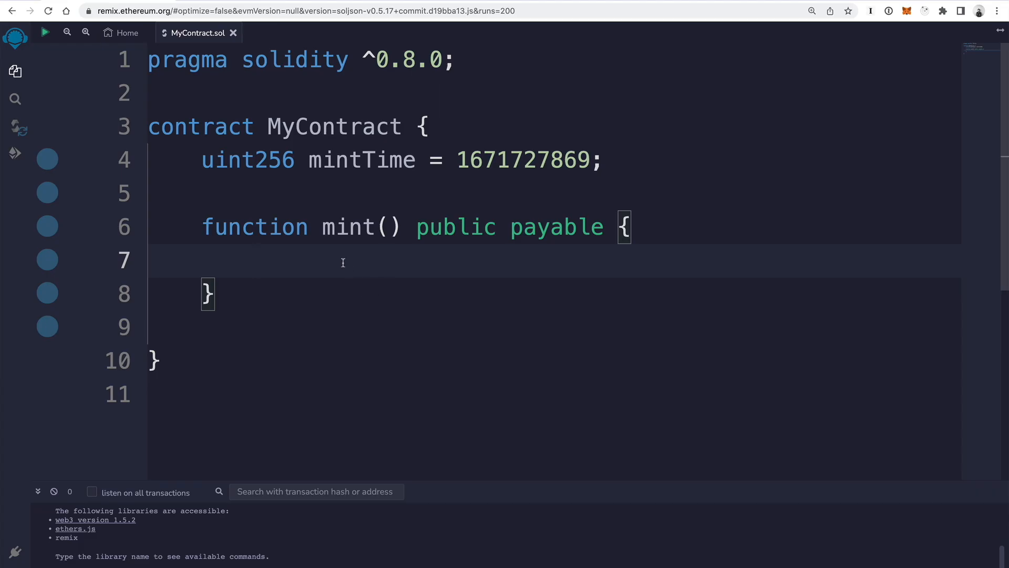
# Step: Write require(block.timestamp >= mintTime); inside mint()
pyautogui.write('req')
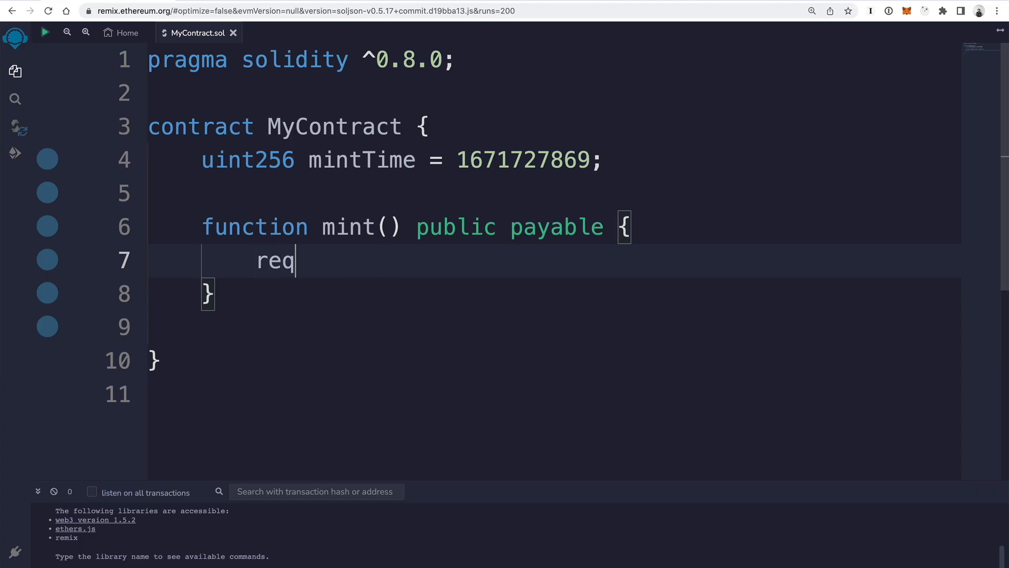
pyautogui.write('uire()')
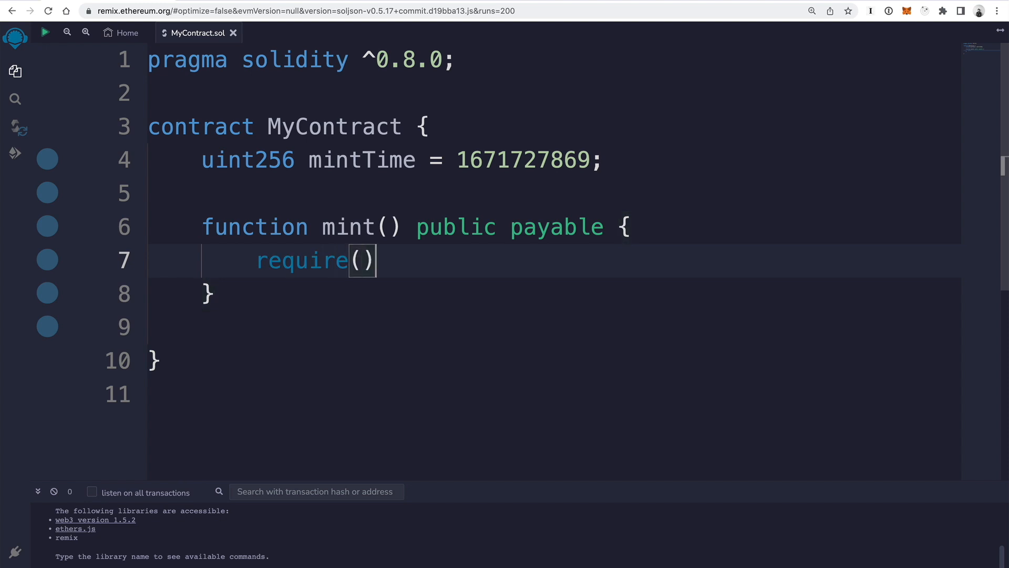
pyautogui.write(';')
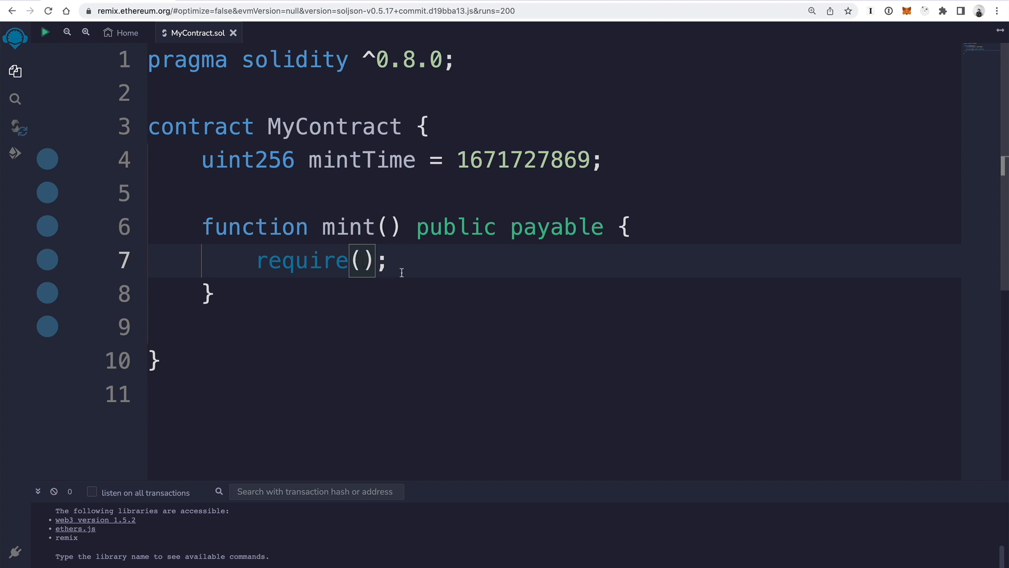
pyautogui.moveTo(362, 261)
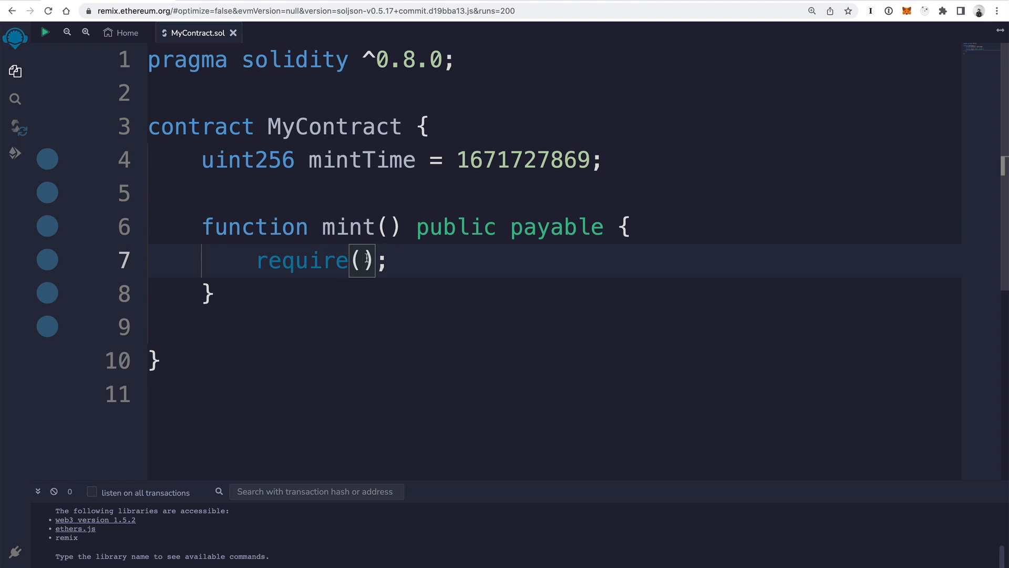
pyautogui.write('block.timestamp')
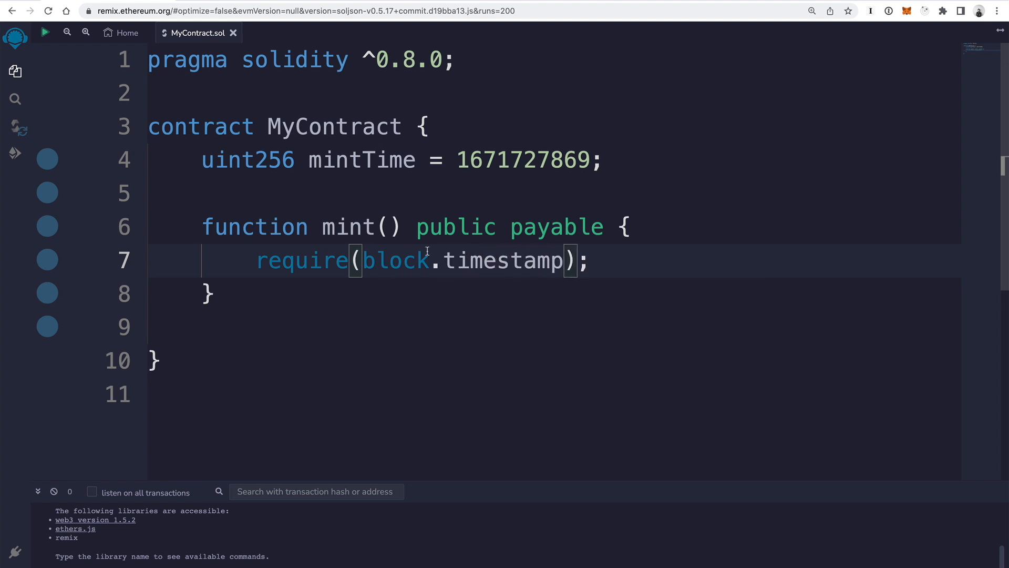
pyautogui.moveTo(648, 177)
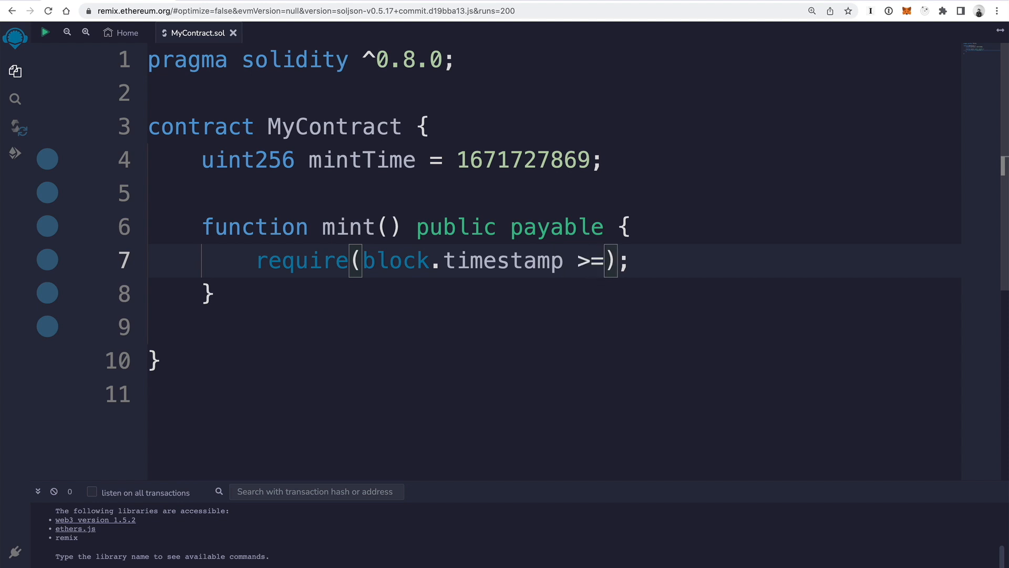
pyautogui.write('mintTime')
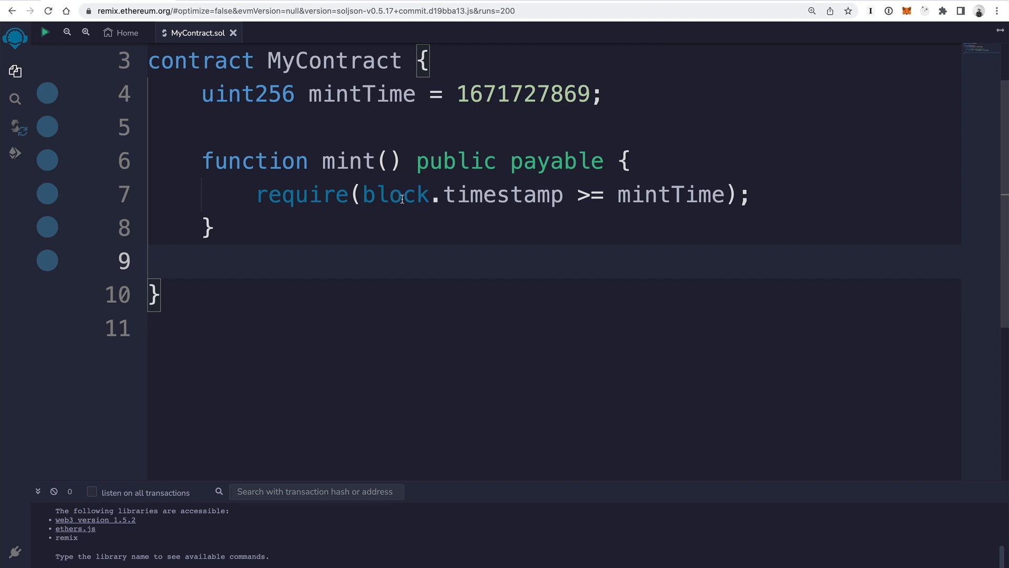
# Step: Highlight block.timestamp and mintTime in the require condition
pyautogui.doubleClick(396, 194)
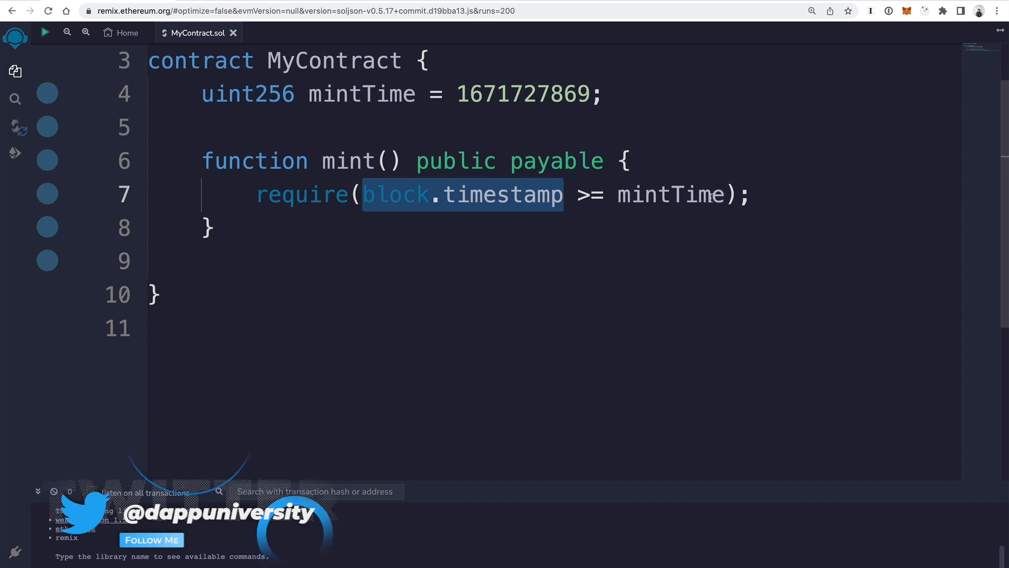
pyautogui.moveTo(441, 183)
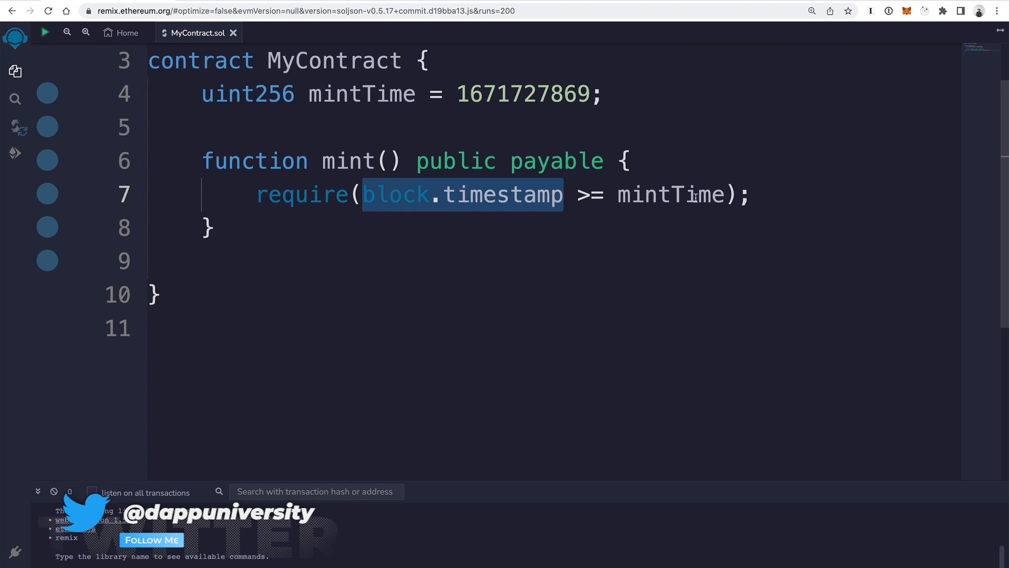
pyautogui.doubleClick(670, 194)
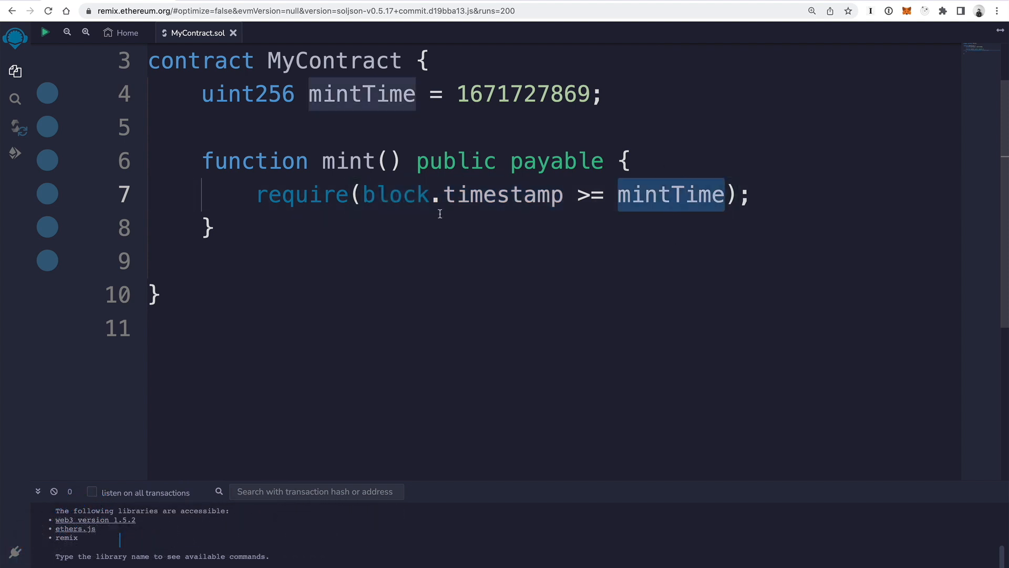
pyautogui.click(292, 263)
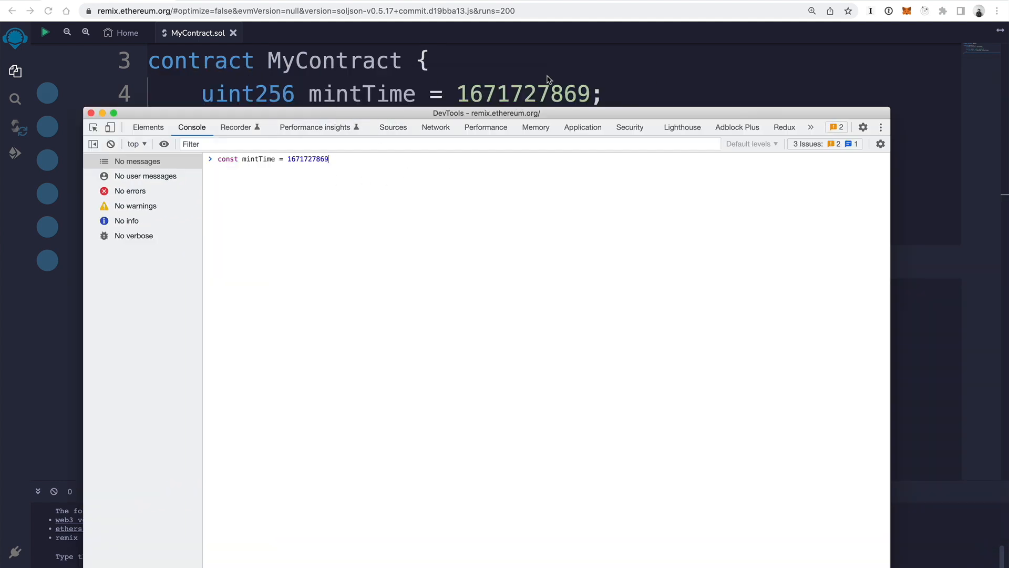
pyautogui.moveTo(329, 190)
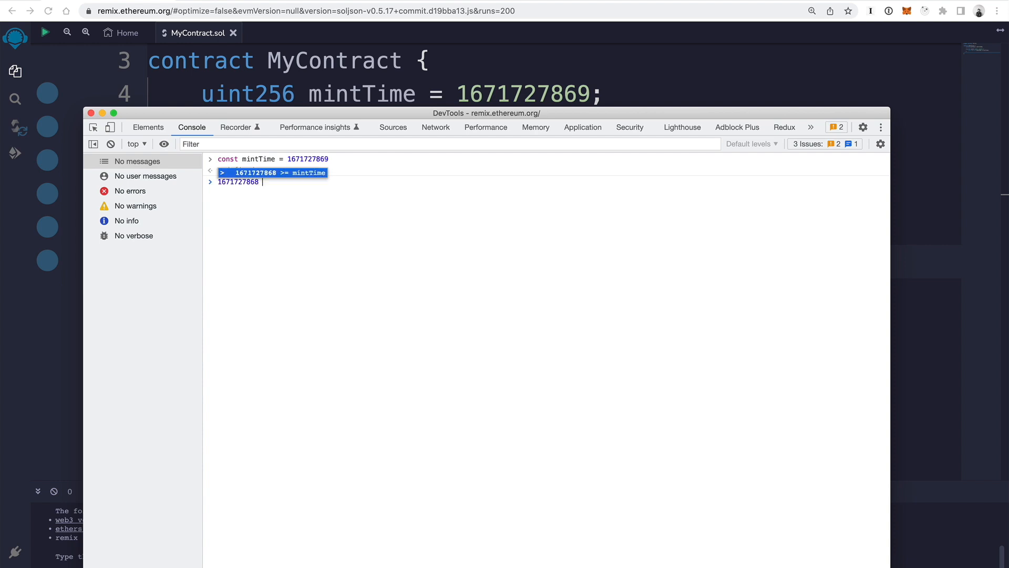
pyautogui.write('>= mintTime')
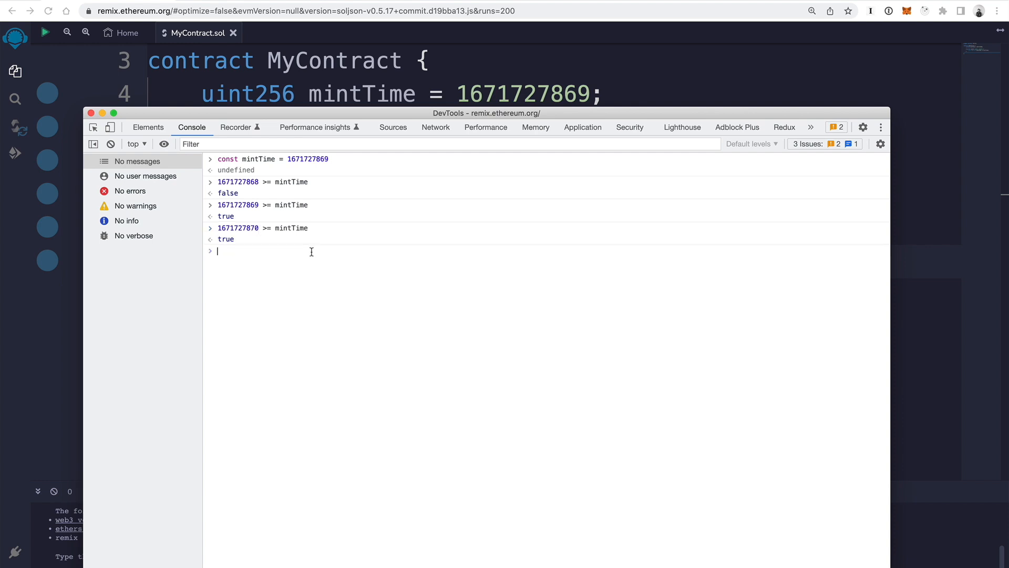
pyautogui.moveTo(233, 189)
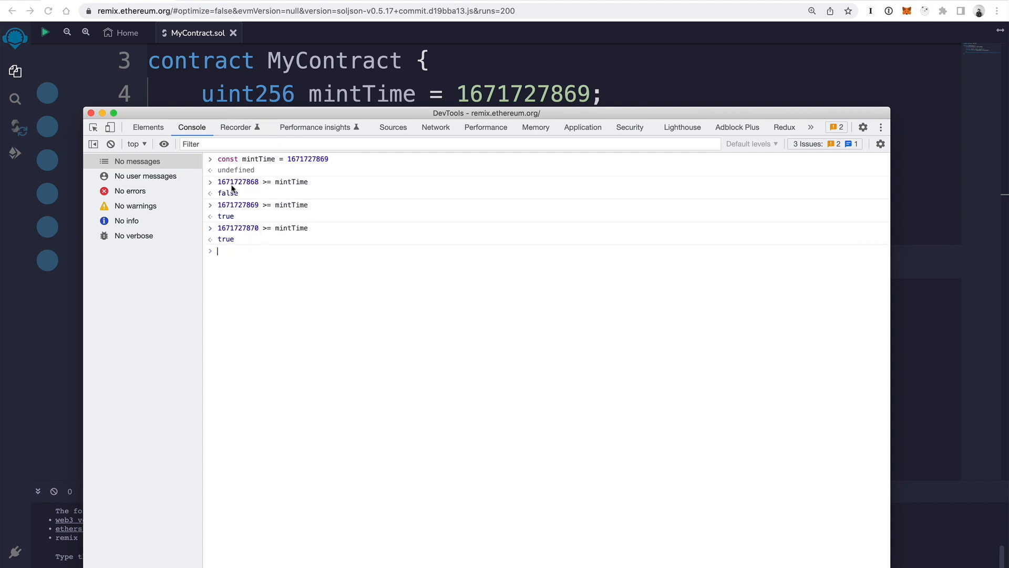
pyautogui.moveTo(150, 453)
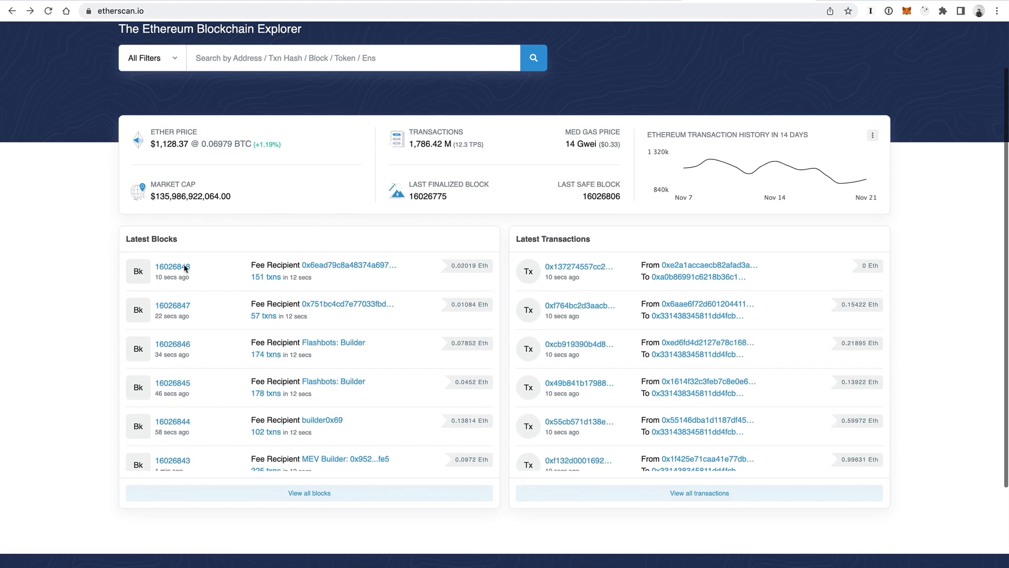
# Step: Scroll Etherscan's home page to Latest Blocks and open the newest block
pyautogui.scroll(-3)
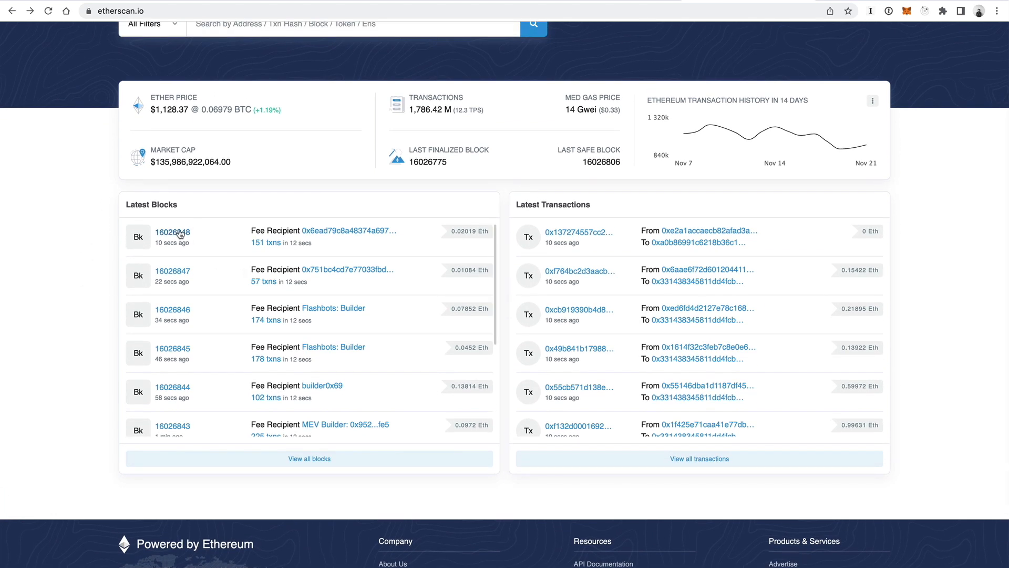
pyautogui.click(172, 232)
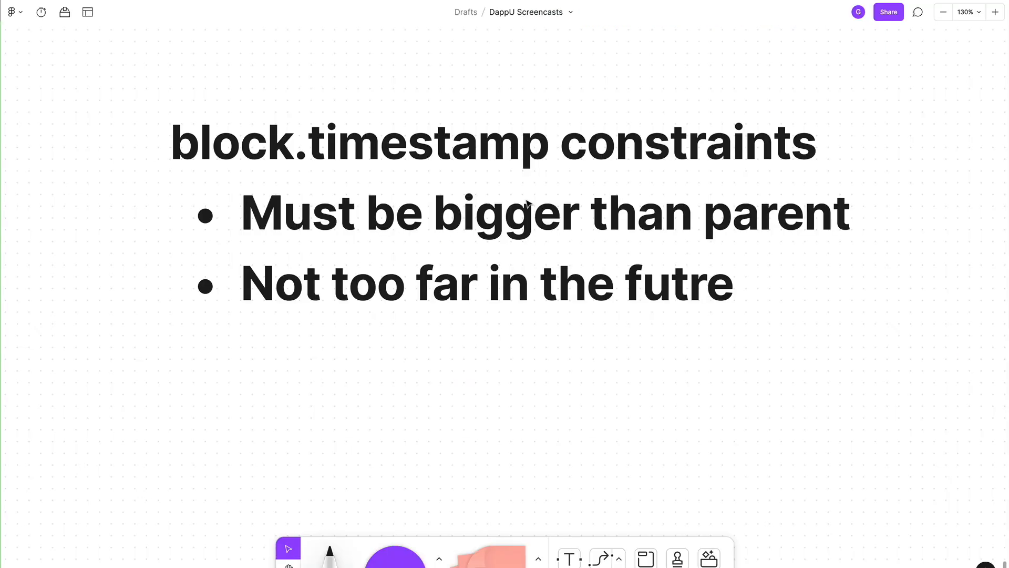
pyautogui.moveTo(214, 140)
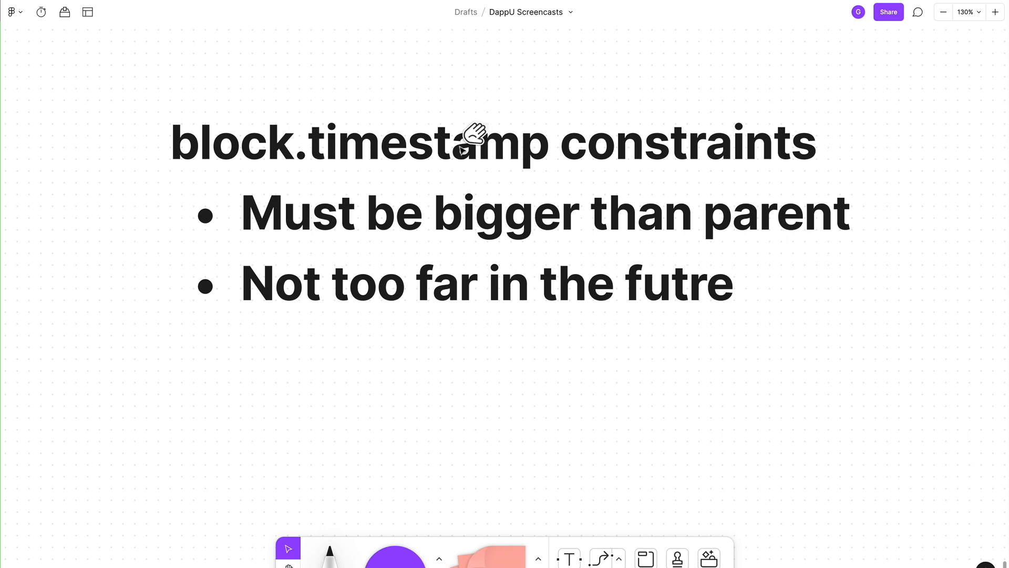
pyautogui.moveTo(622, 153)
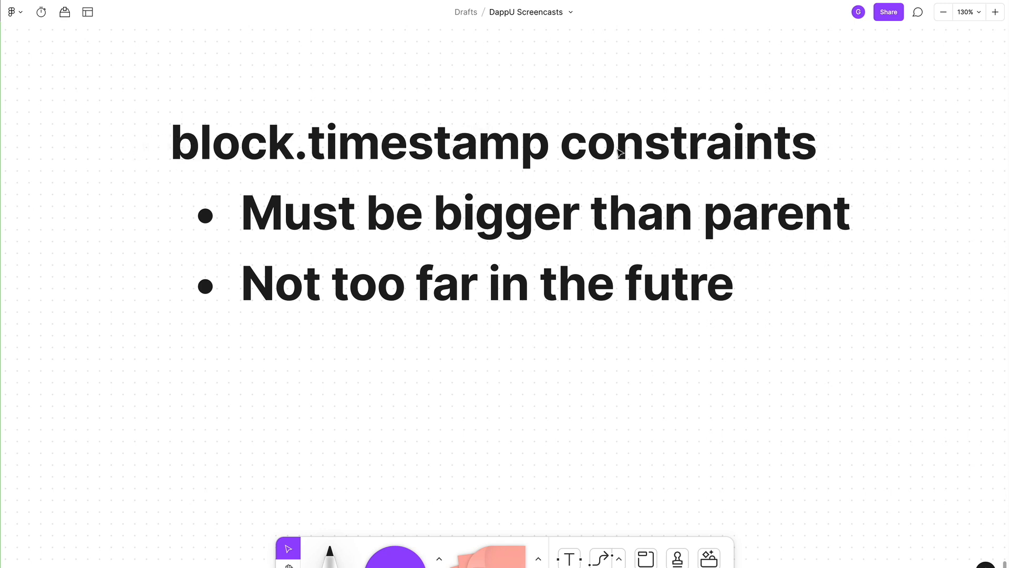
pyautogui.moveTo(236, 184)
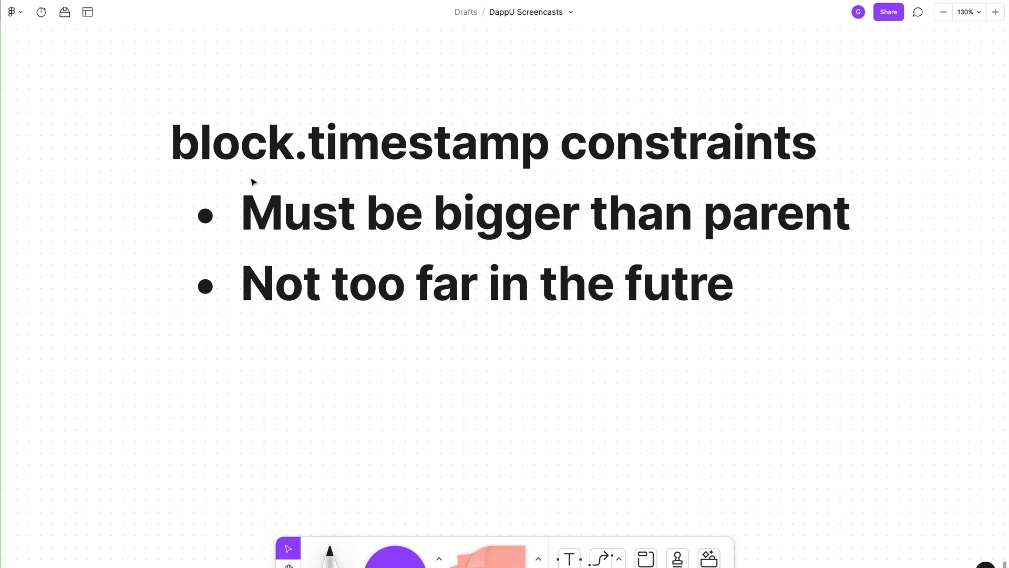
pyautogui.moveTo(952, 186)
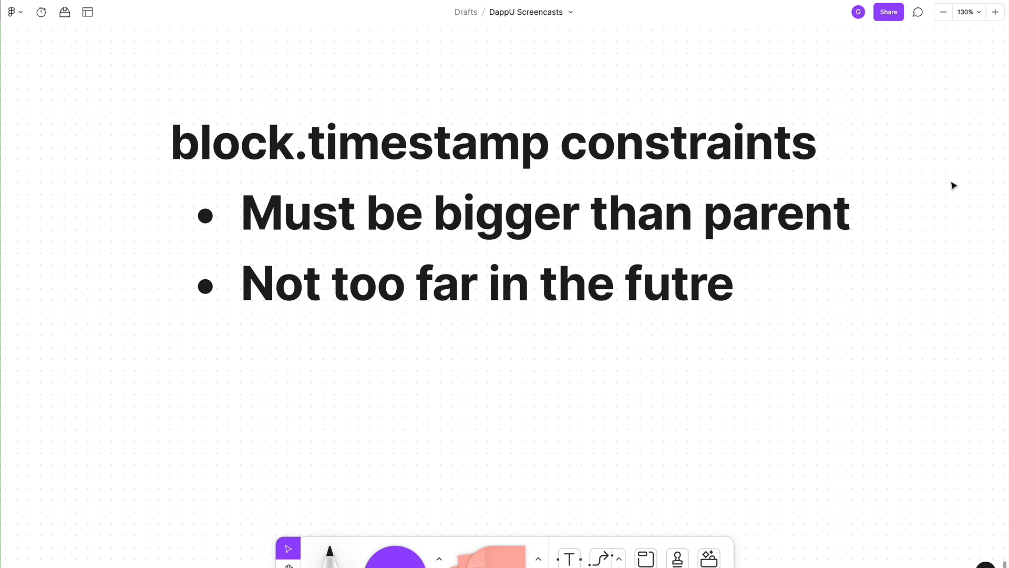
pyautogui.moveTo(867, 102)
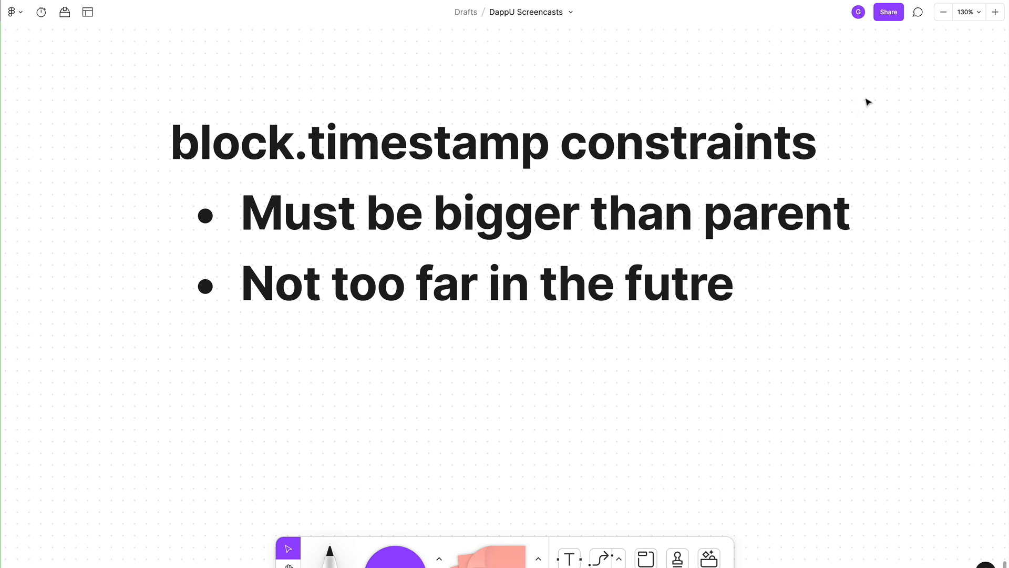
pyautogui.moveTo(617, 294)
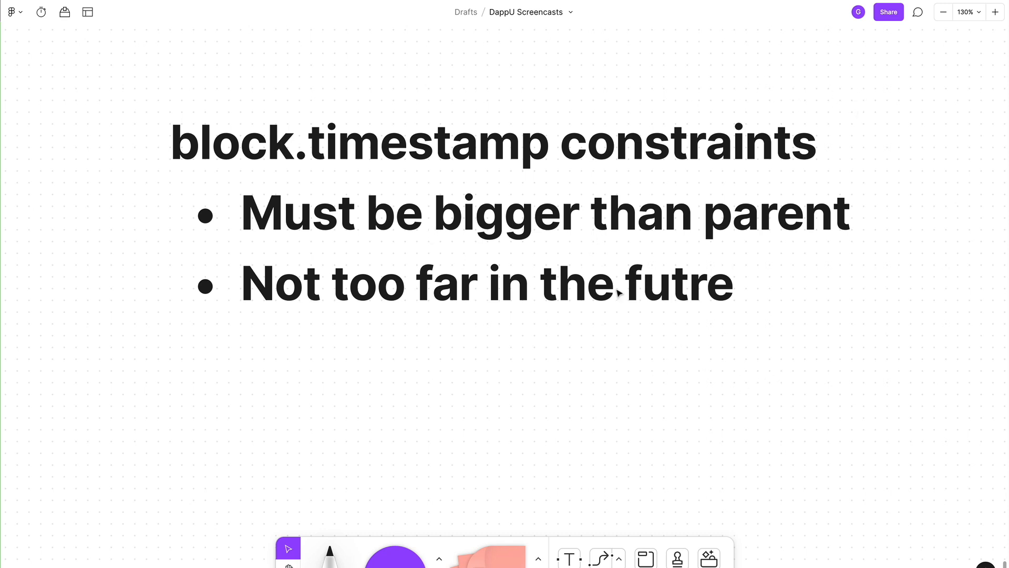
pyautogui.moveTo(217, 260)
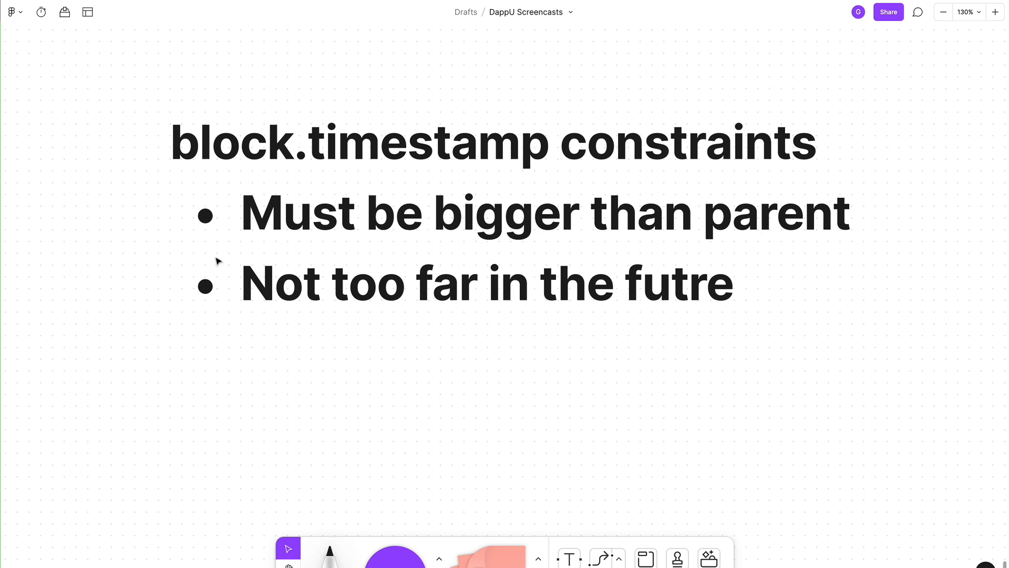
pyautogui.moveTo(298, 219)
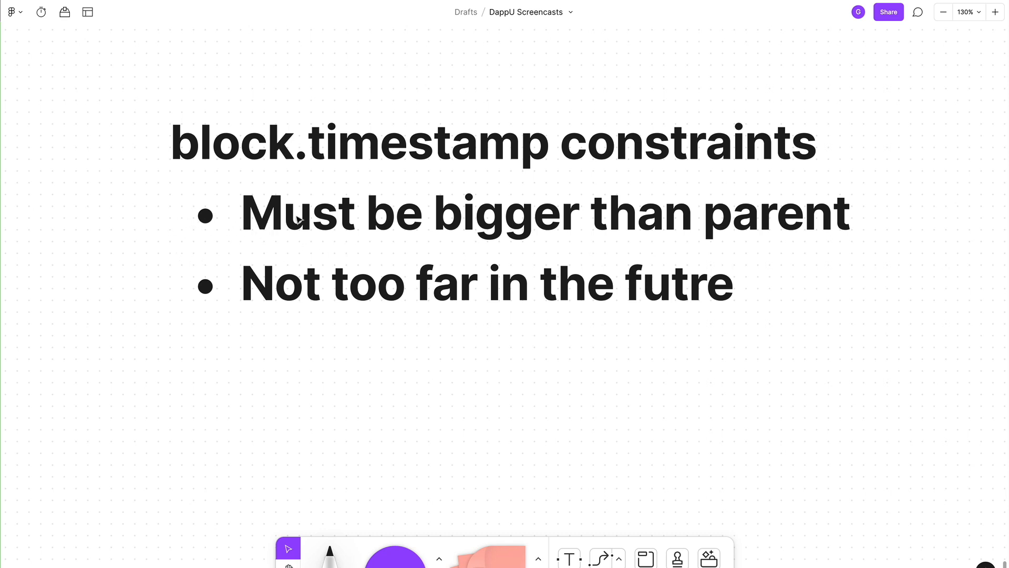
pyautogui.moveTo(490, 354)
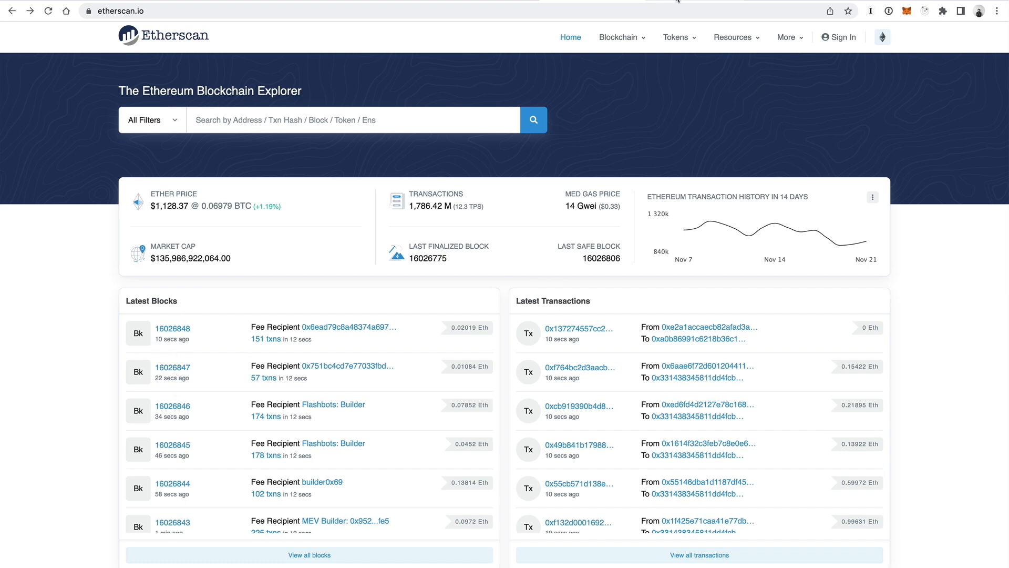
# Step: Open block 16026847, step forward to 16026848, then back to 16026847
pyautogui.click(172, 367)
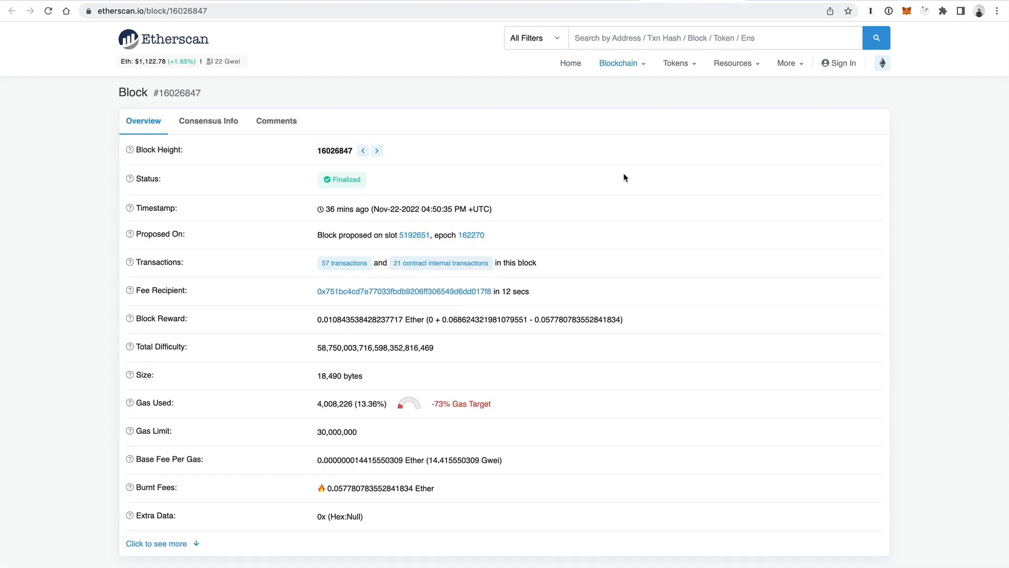
pyautogui.click(376, 150)
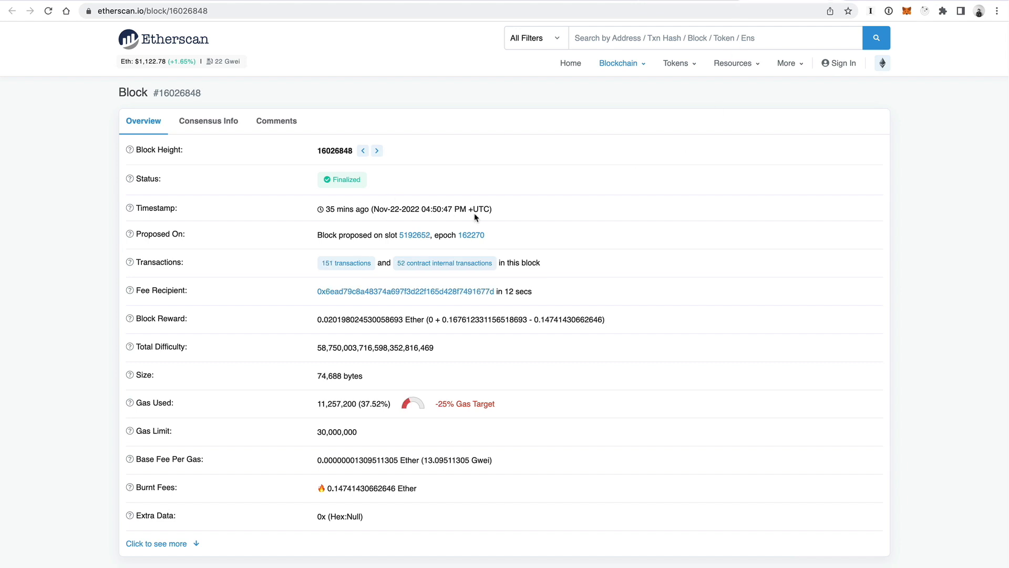
pyautogui.moveTo(461, 106)
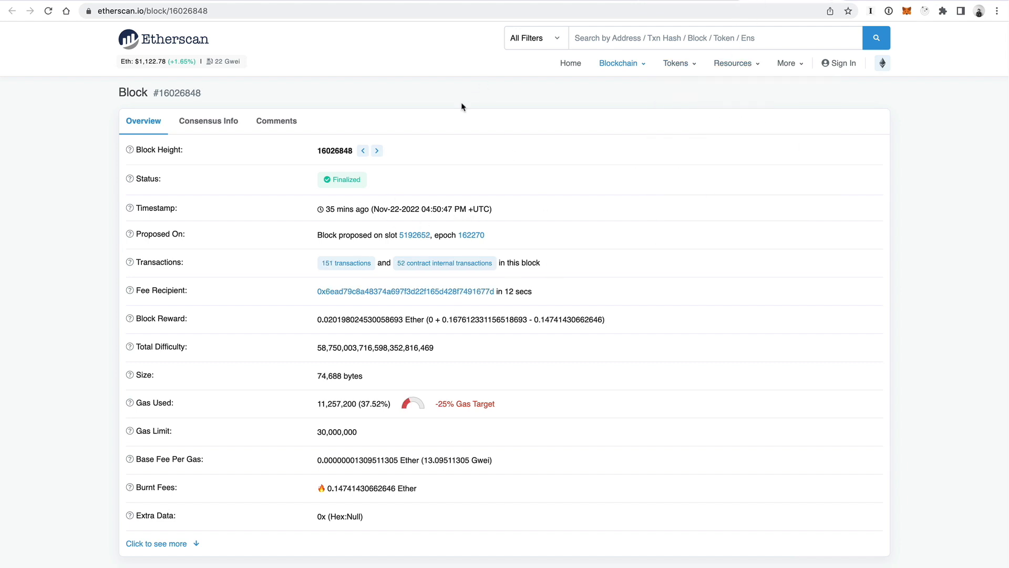
pyautogui.click(362, 150)
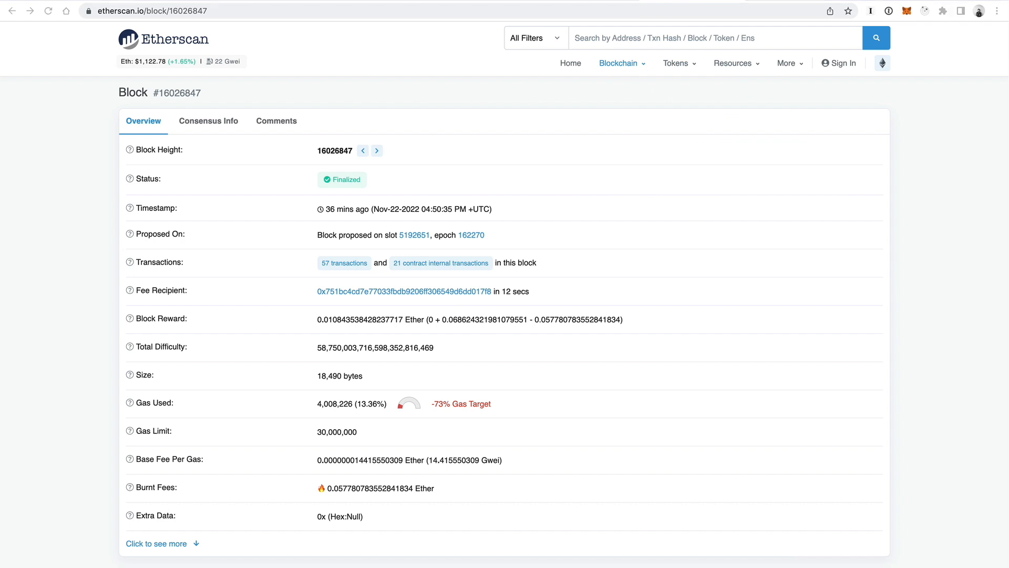
pyautogui.moveTo(236, 517)
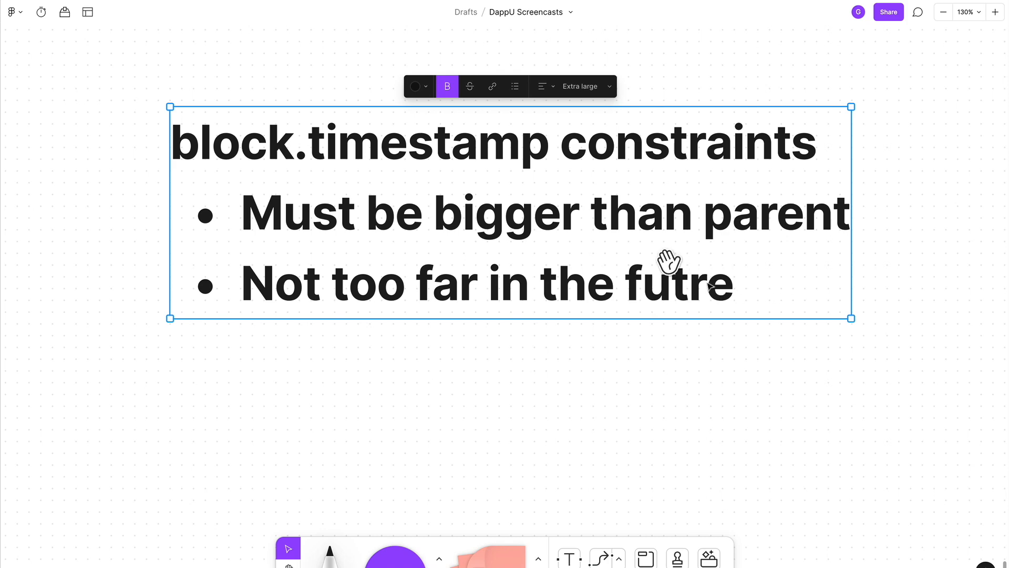
pyautogui.click(766, 294)
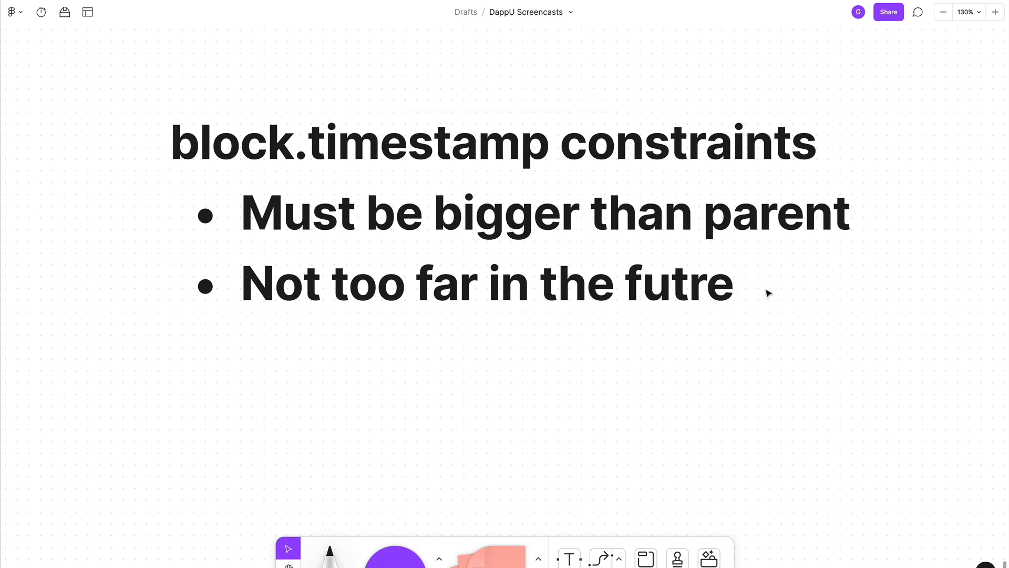
pyautogui.moveTo(743, 263)
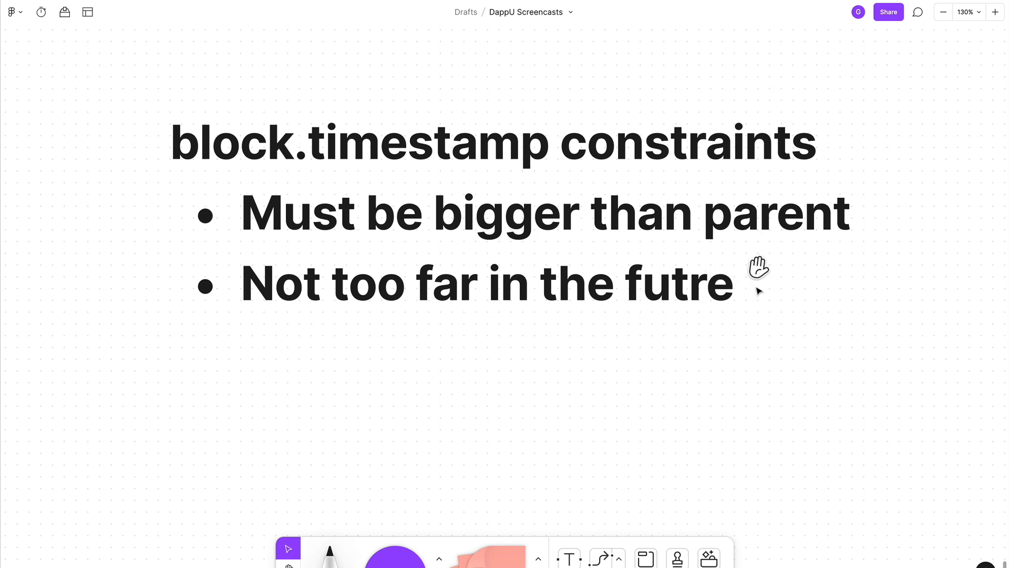
pyautogui.moveTo(748, 263)
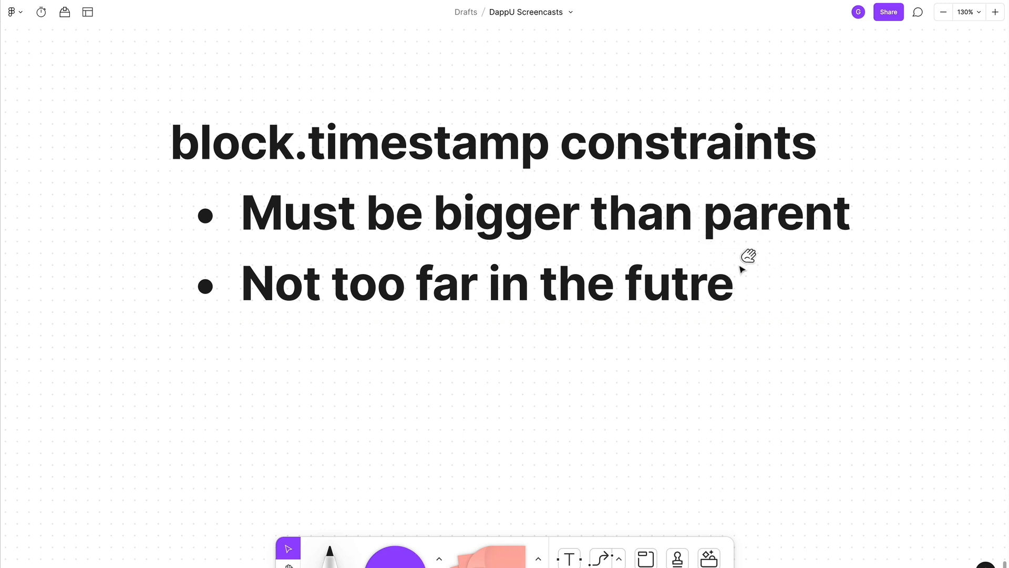
pyautogui.moveTo(738, 358)
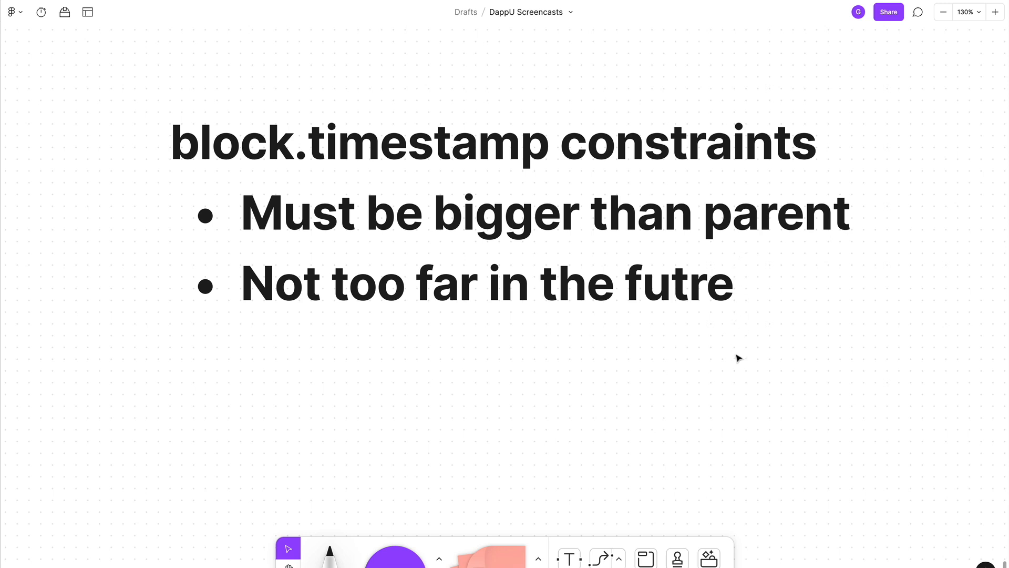
pyautogui.moveTo(667, 286)
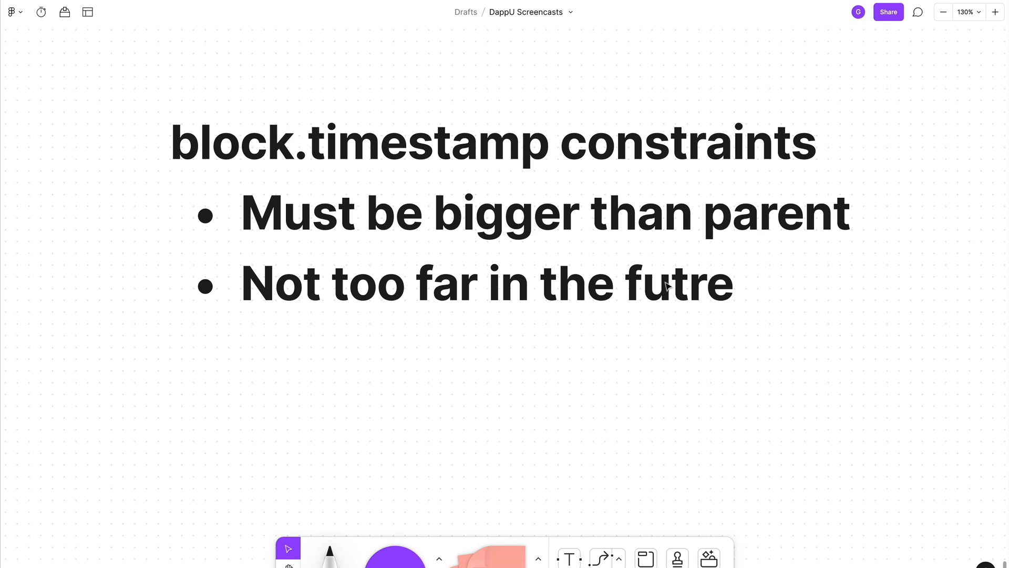
pyautogui.moveTo(667, 329)
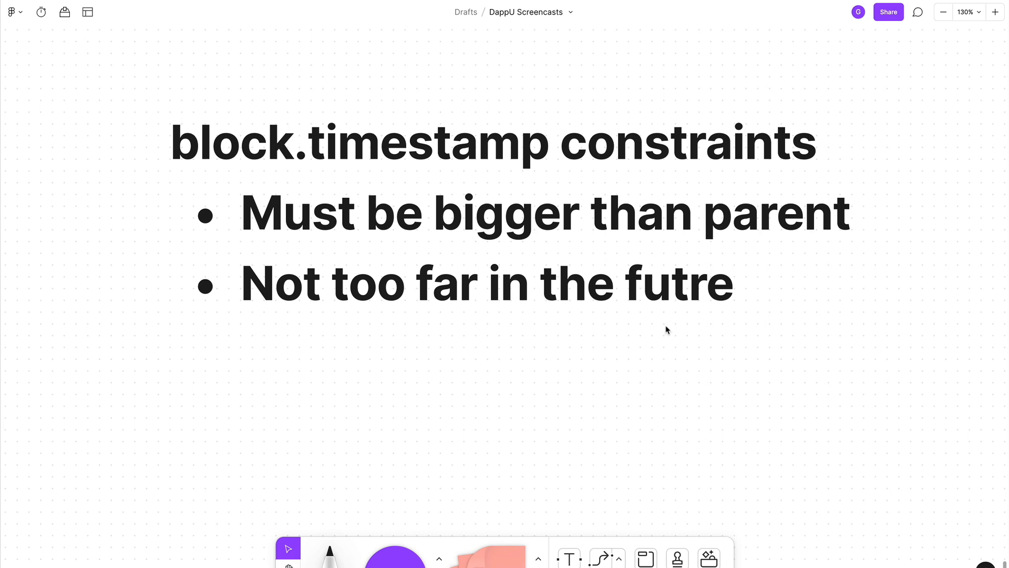
pyautogui.moveTo(417, 213)
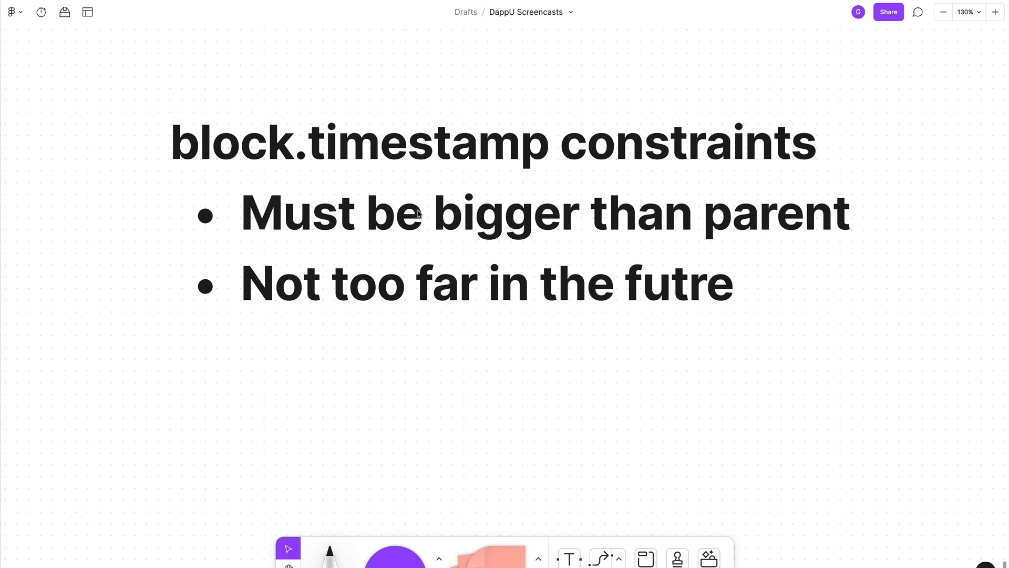
pyautogui.moveTo(106, 305)
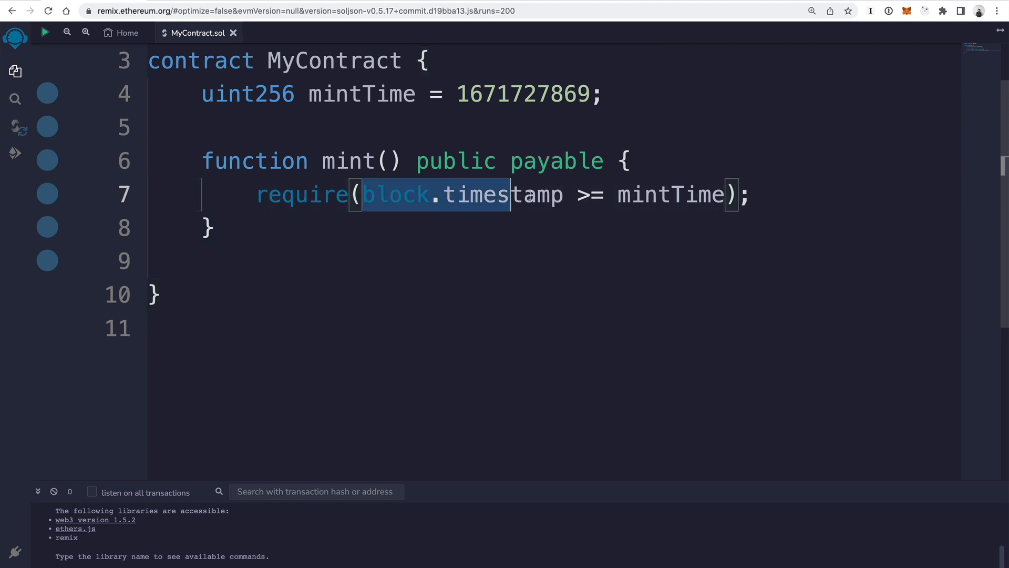
pyautogui.click(444, 127)
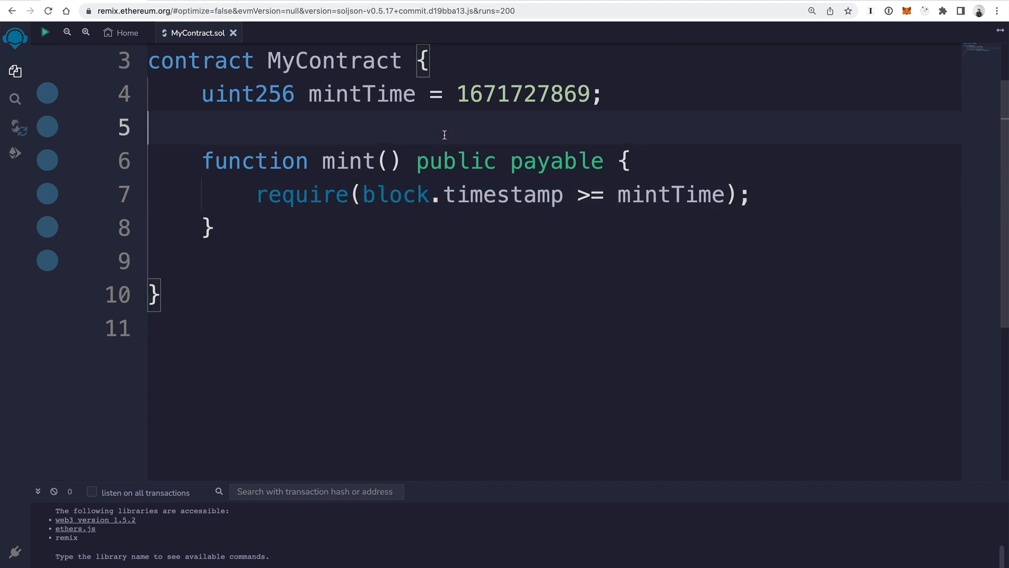
pyautogui.doubleClick(521, 94)
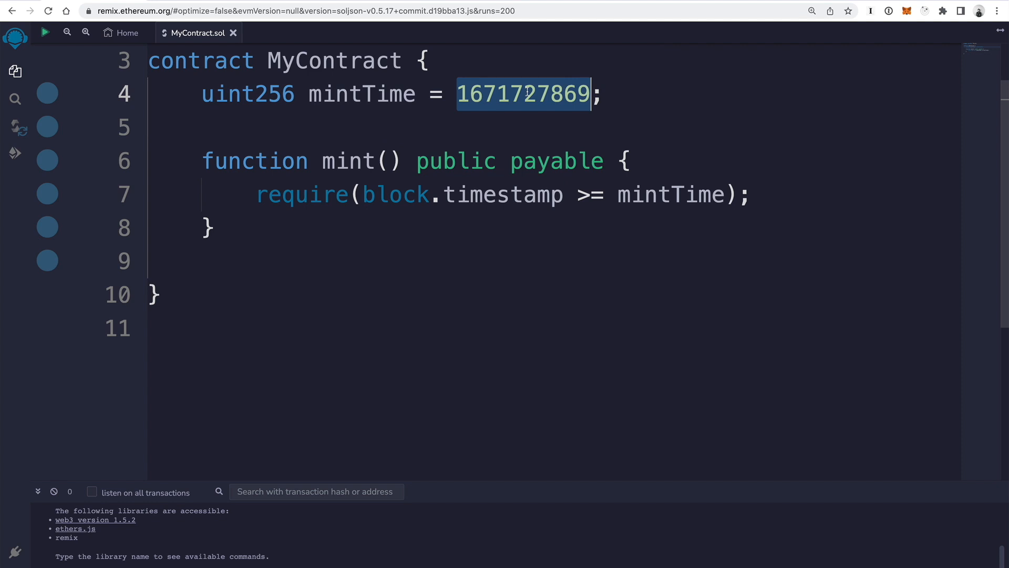
pyautogui.click(499, 126)
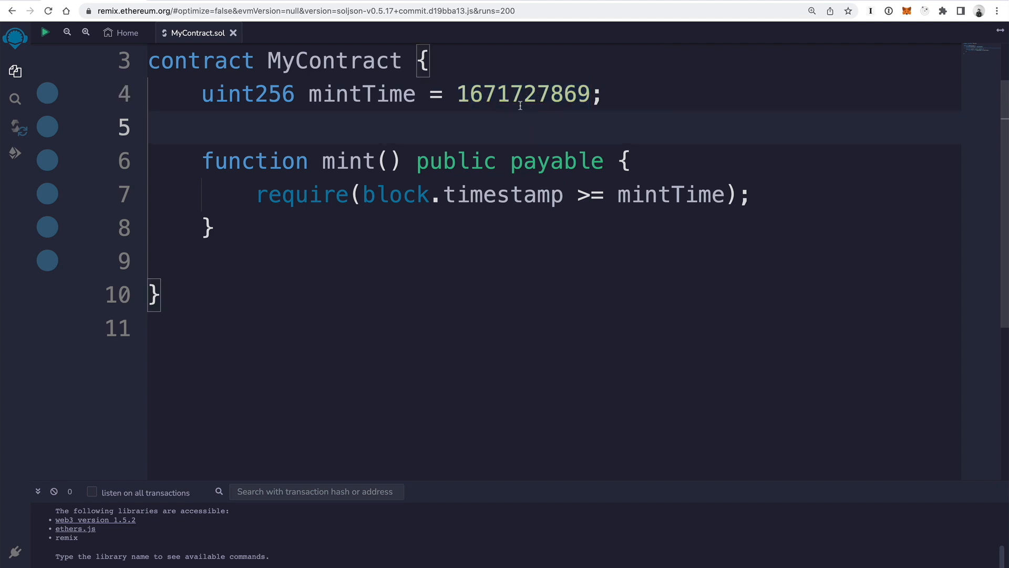
pyautogui.click(298, 261)
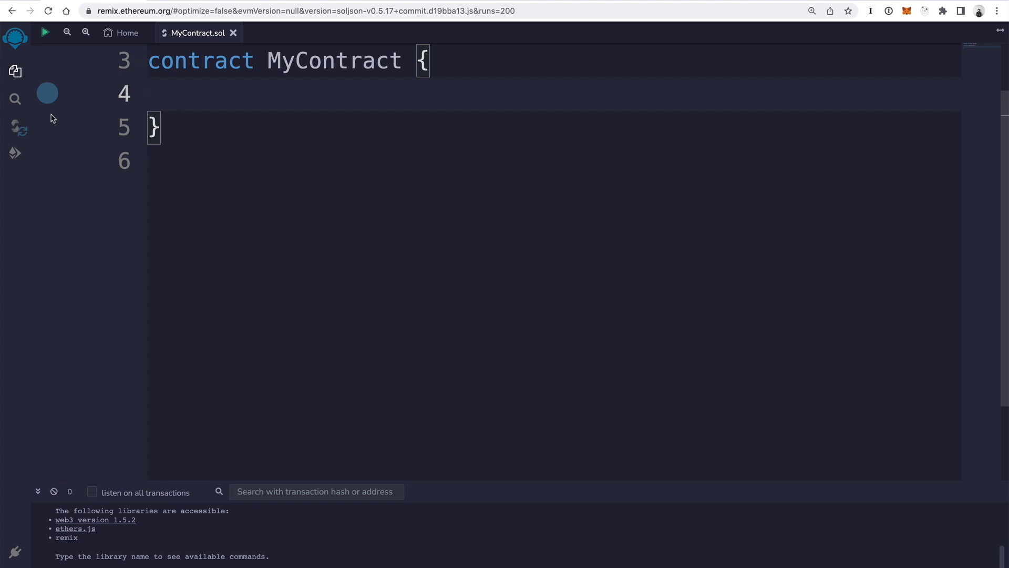
pyautogui.moveTo(544, 188)
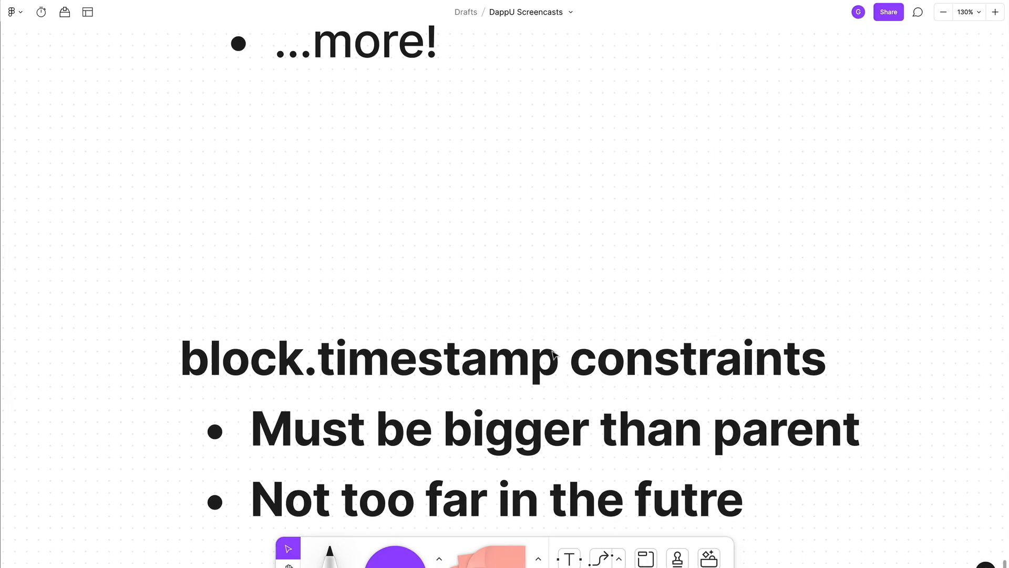
# Step: Scroll the FigJam board up to the 'Why Use block.timestamp?' slide
pyautogui.scroll(3)
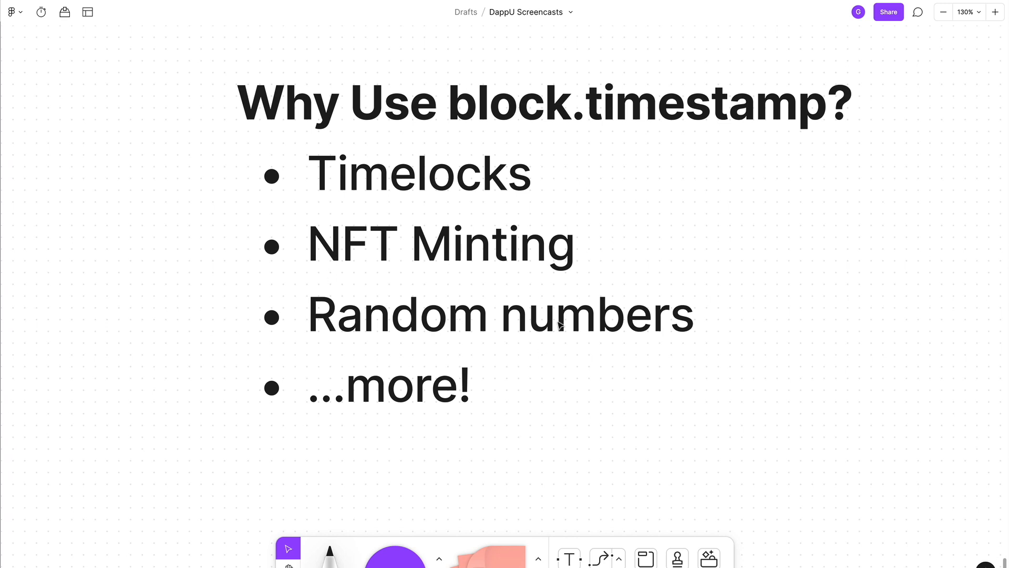
pyautogui.moveTo(505, 298)
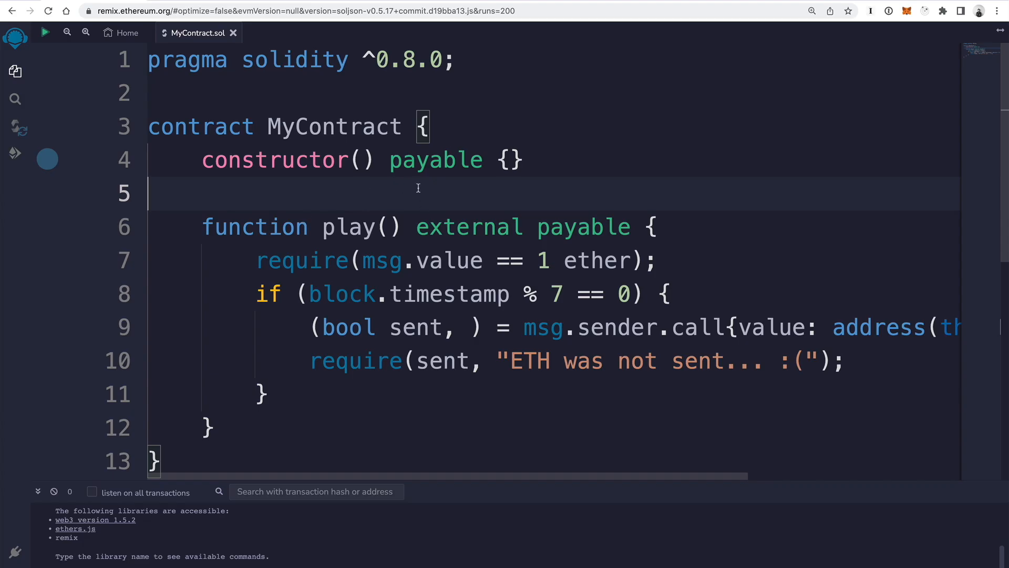
# Step: Scroll down to play() and highlight its external and payable keywords
pyautogui.scroll(-3)
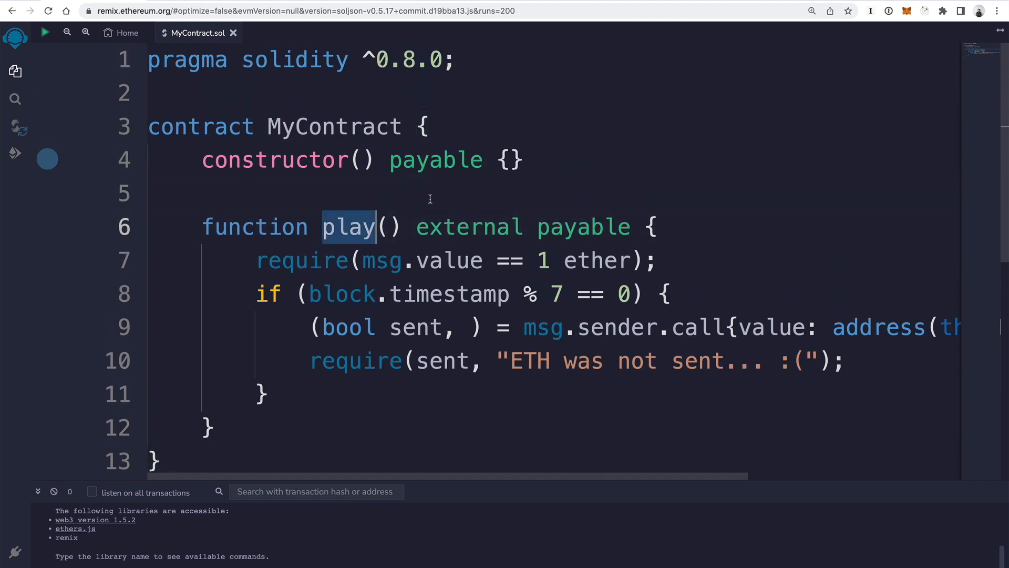
pyautogui.doubleClick(468, 201)
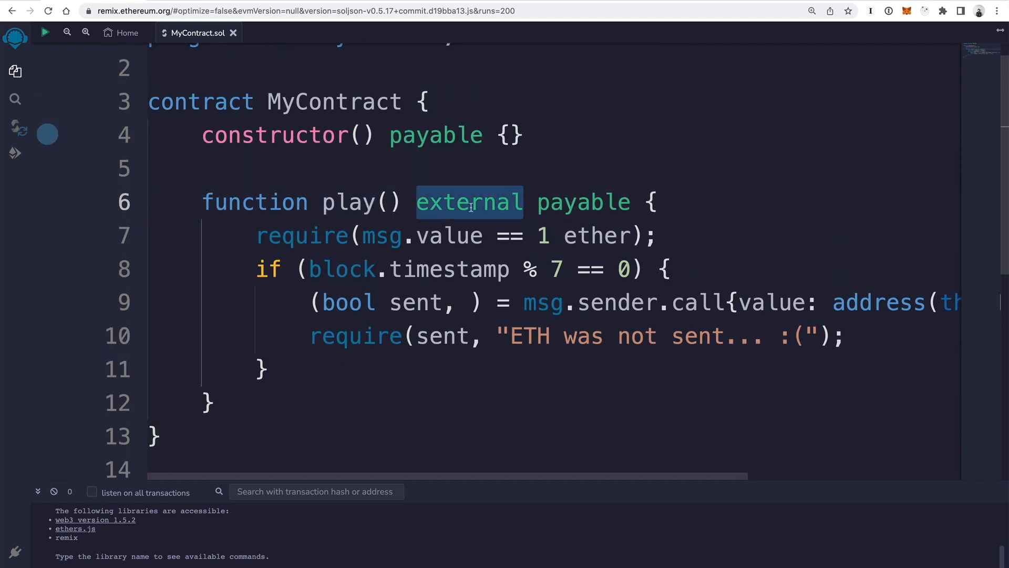
pyautogui.click(590, 201)
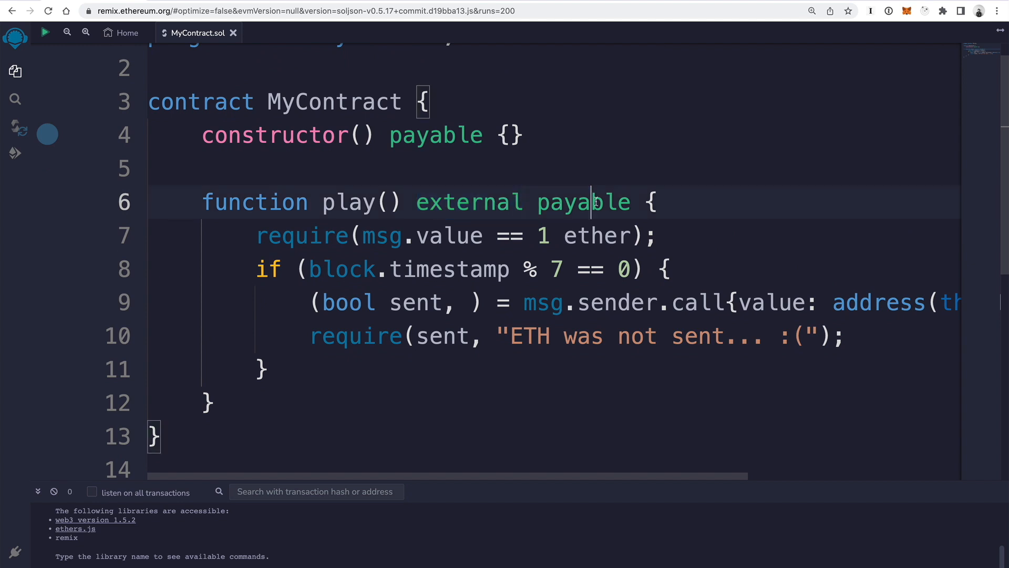
pyautogui.doubleClick(582, 202)
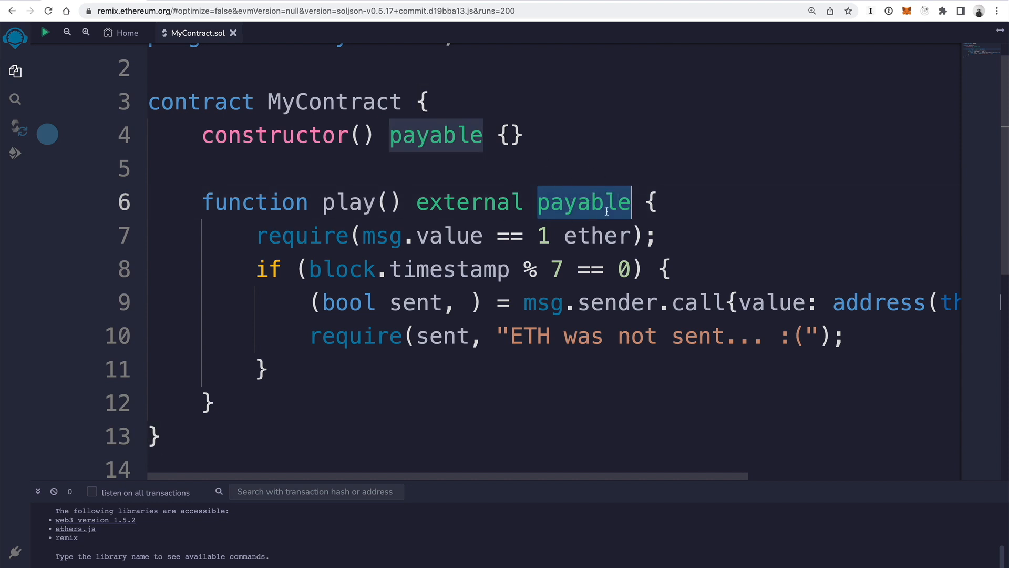
pyautogui.scroll(3)
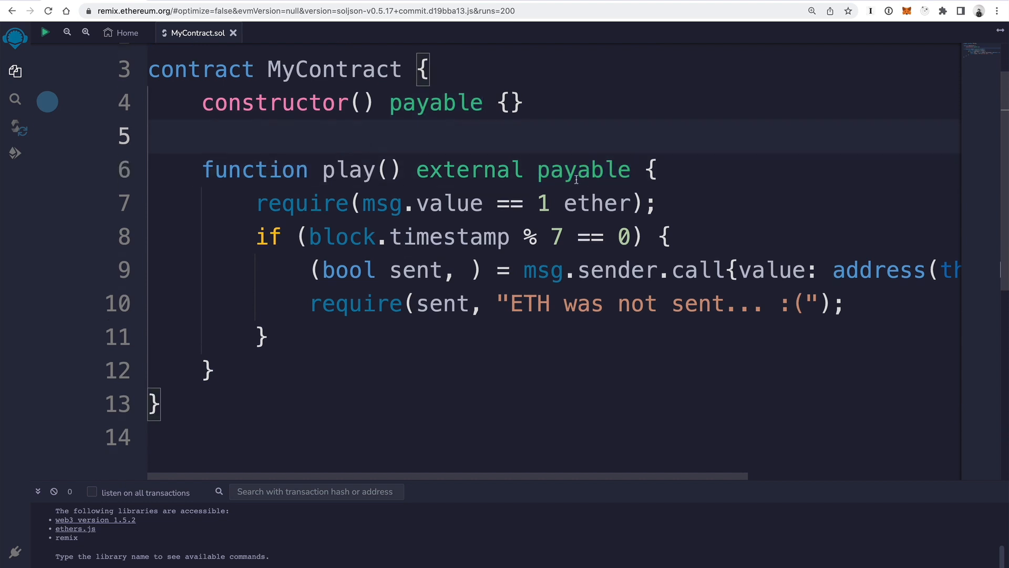
pyautogui.click(203, 169)
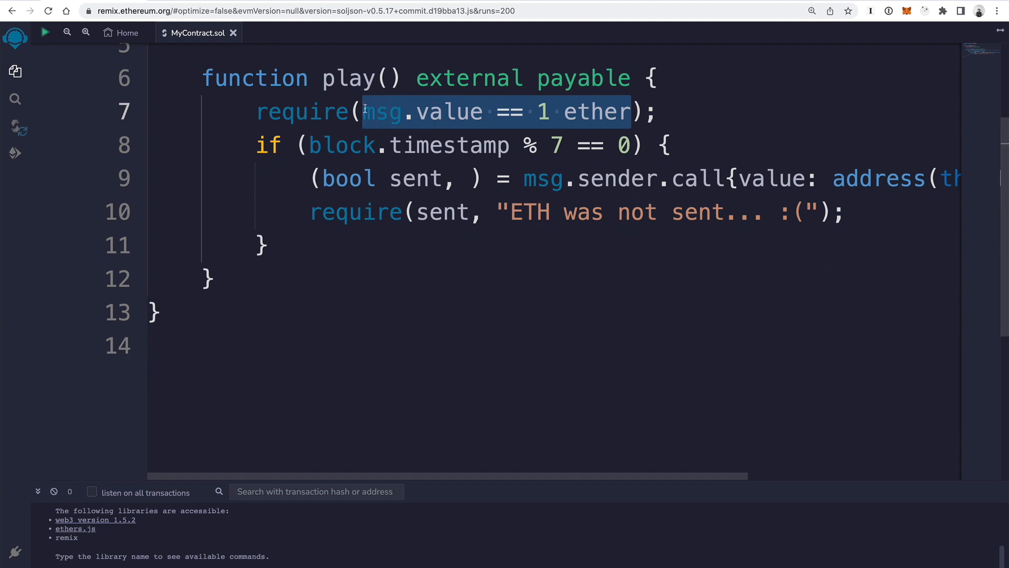
# Step: Scroll back through MyContract.sol to the top, past the 1 ether requirement
pyautogui.click(621, 112)
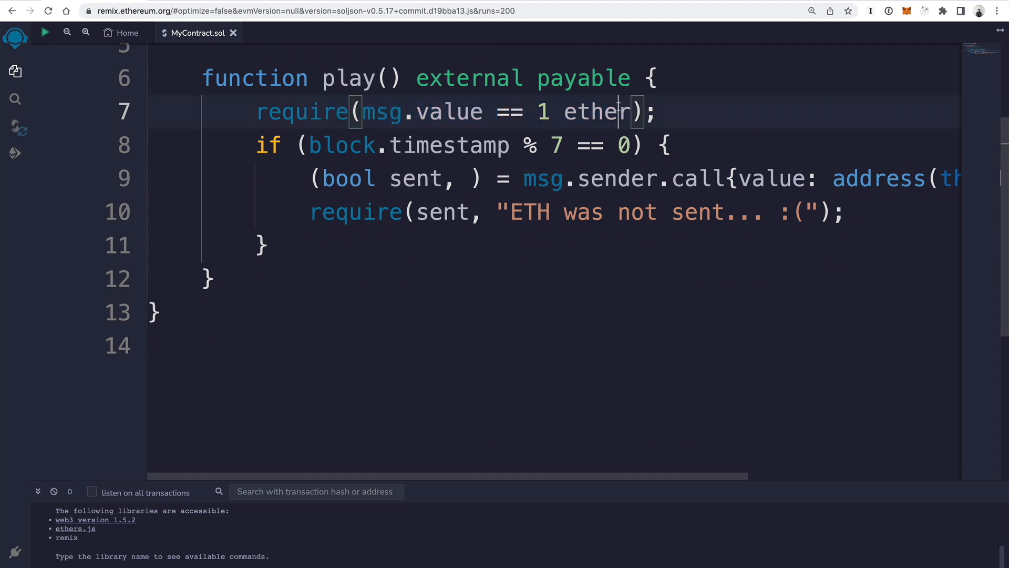
pyautogui.hscroll(3)
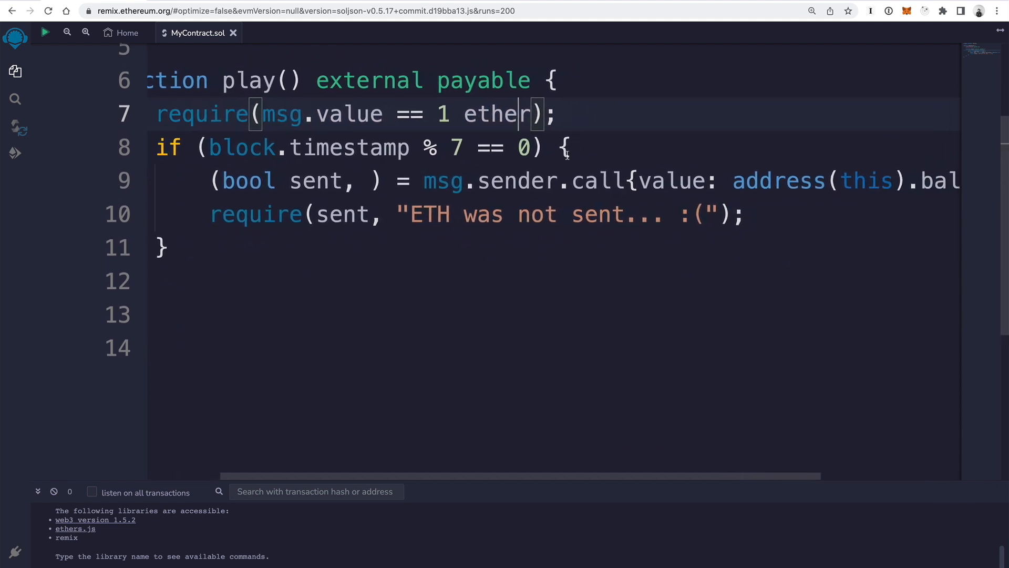
pyautogui.scroll(3)
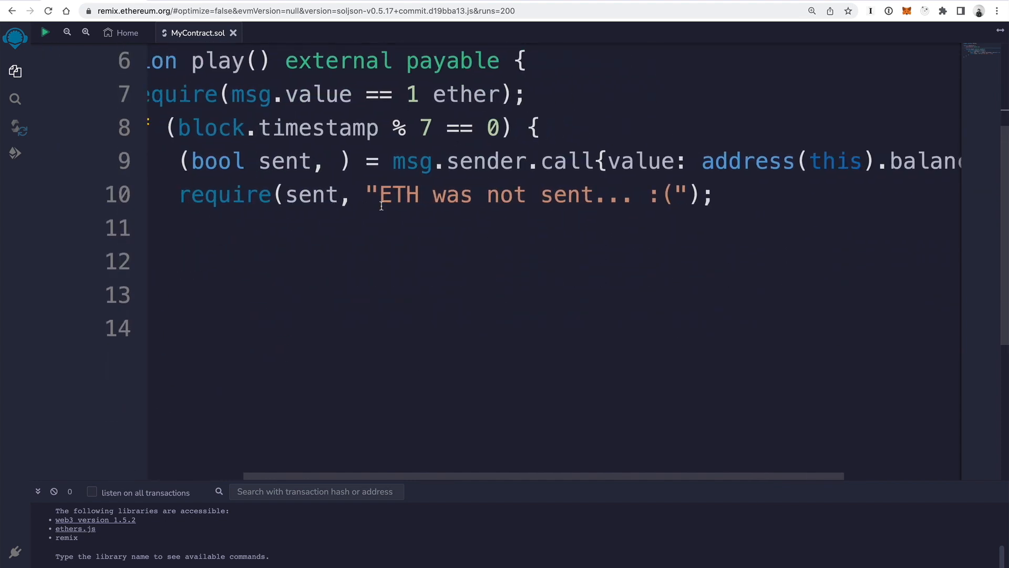
pyautogui.doubleClick(277, 127)
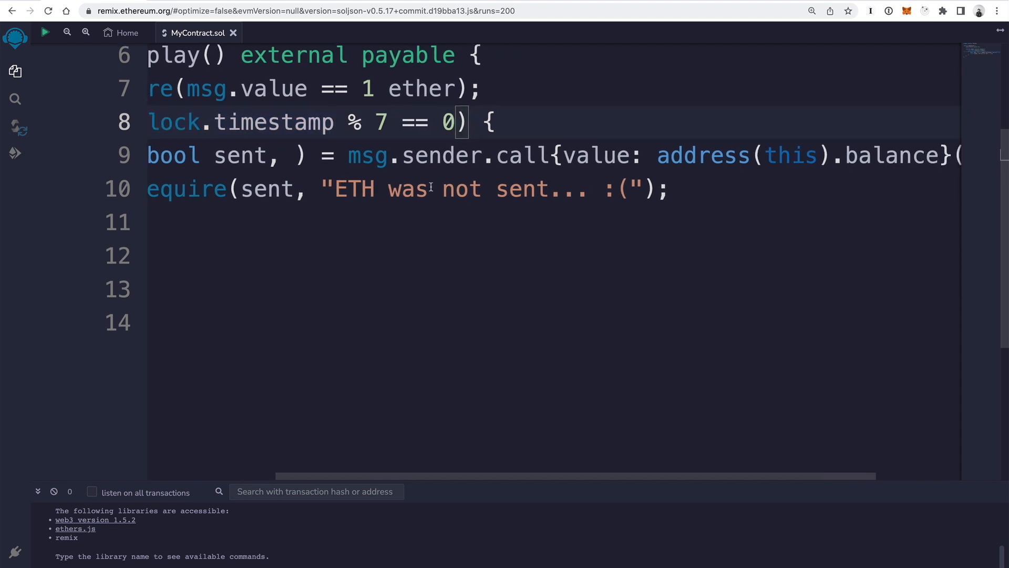
pyautogui.hscroll(-3)
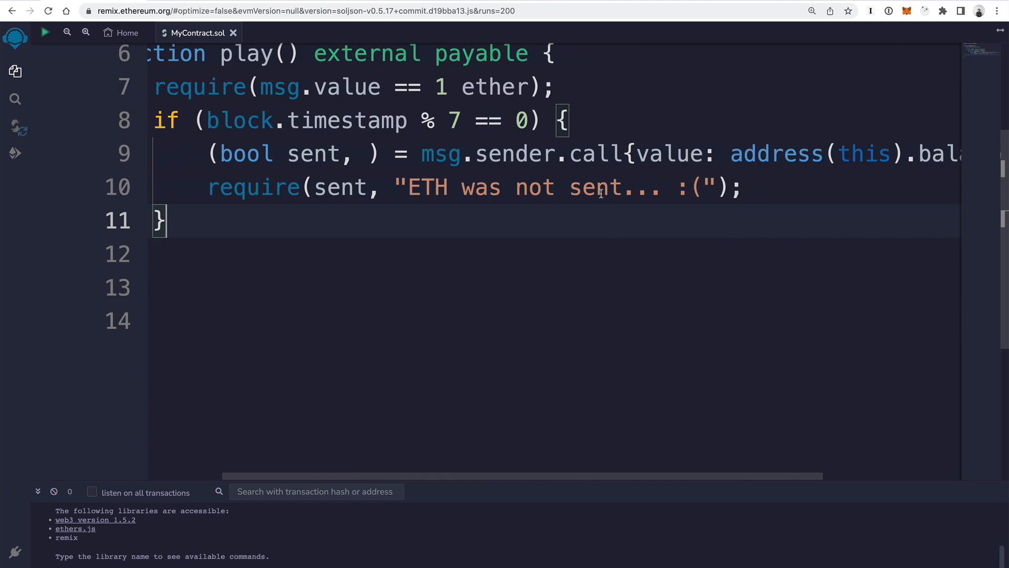
pyautogui.hscroll(3)
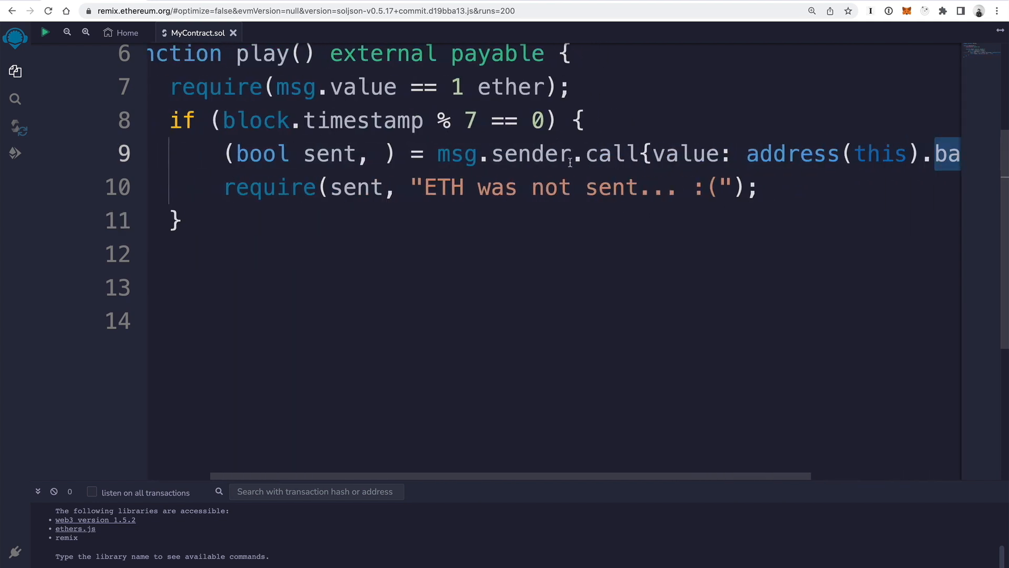
pyautogui.click(510, 154)
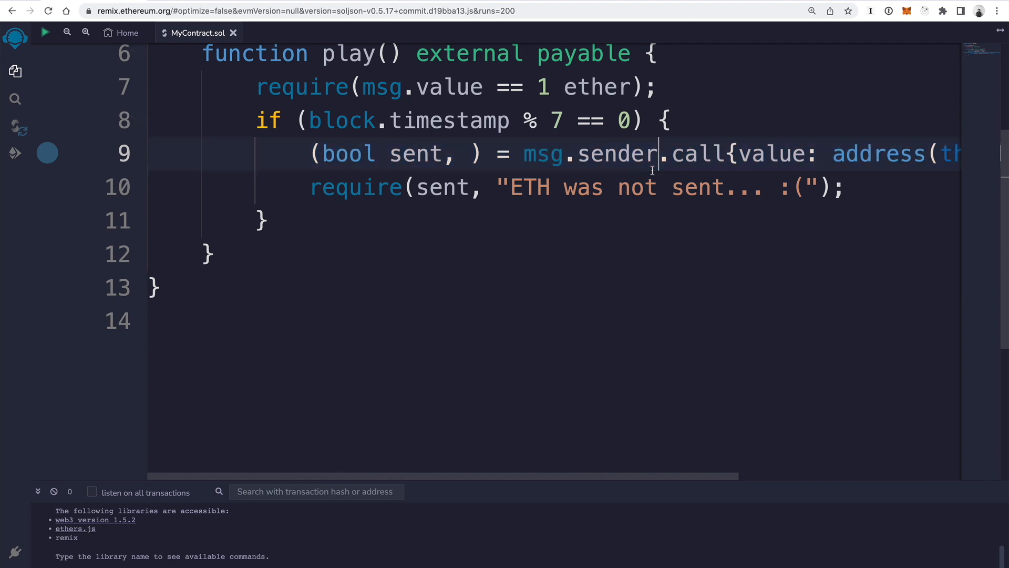
pyautogui.scroll(3)
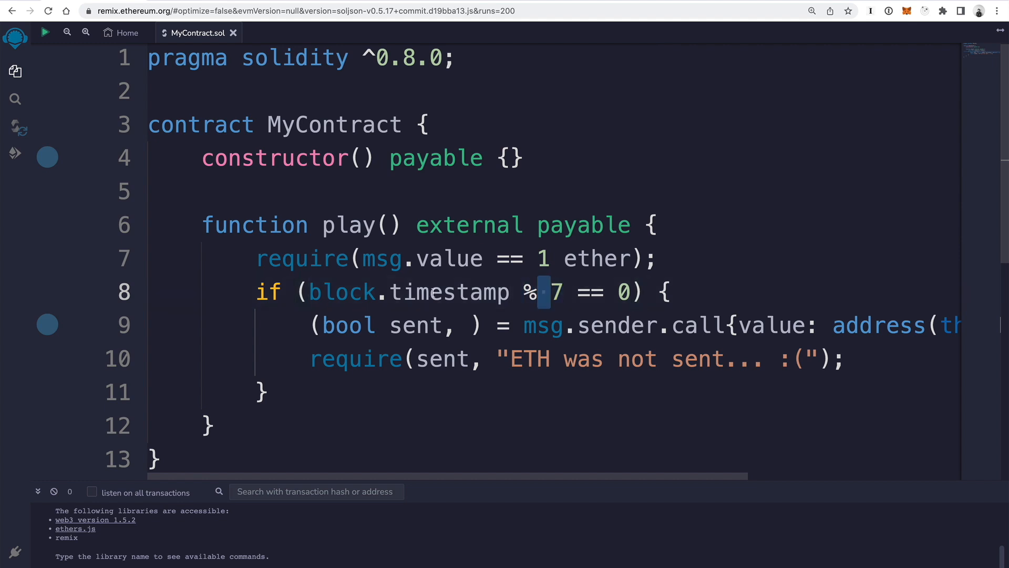
pyautogui.click(634, 291)
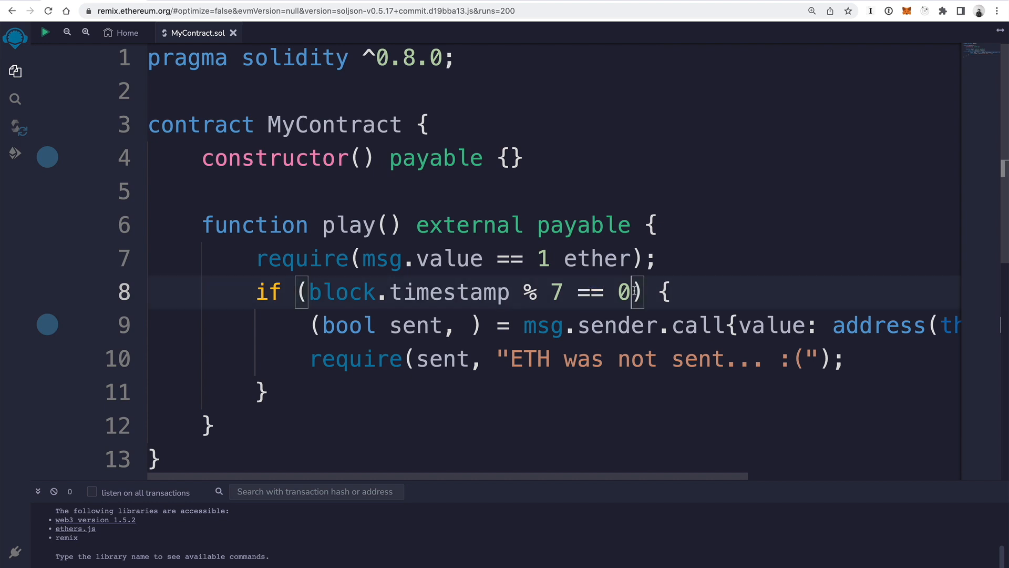
pyautogui.scroll(-3)
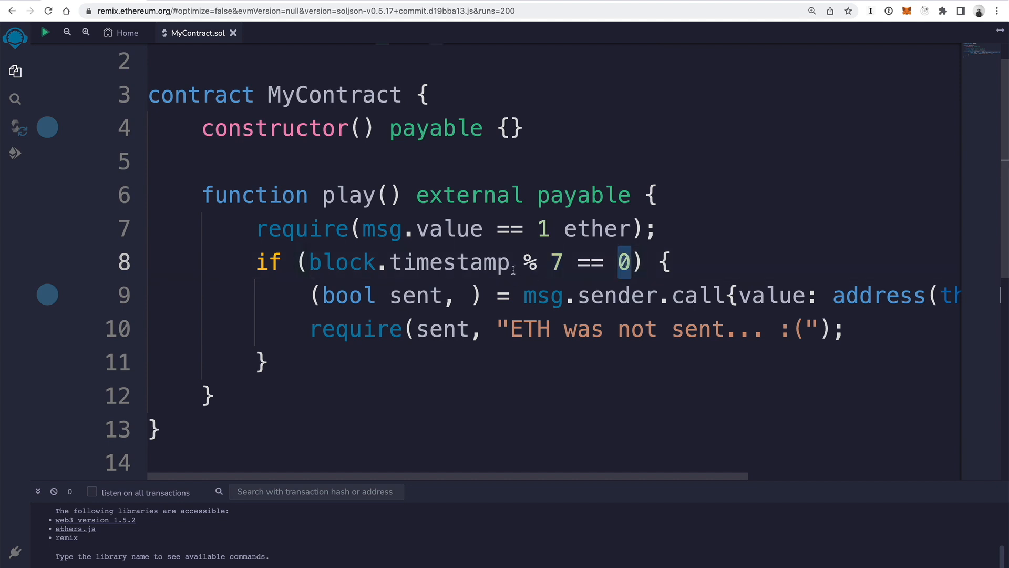
pyautogui.moveTo(516, 256)
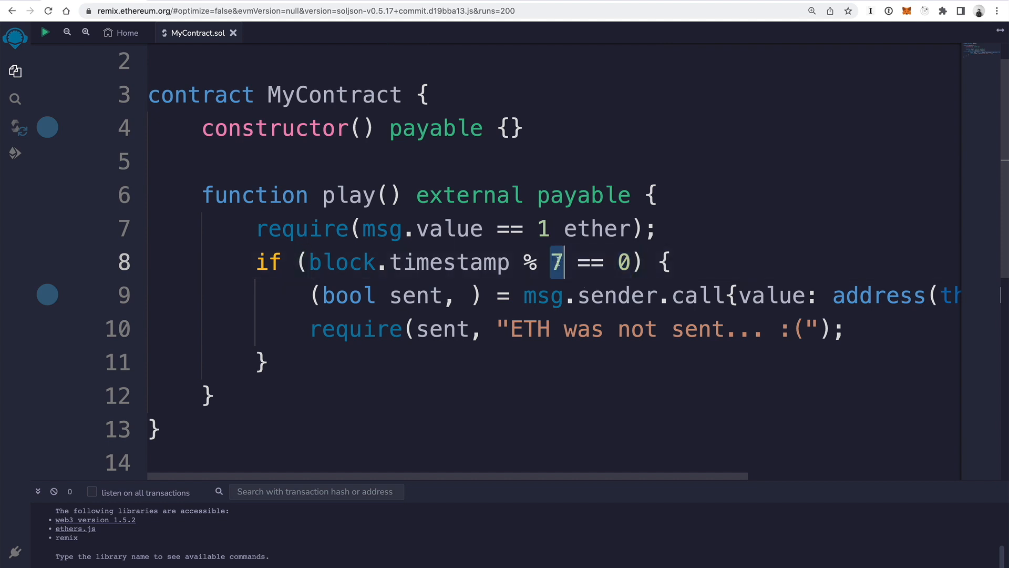
pyautogui.doubleClick(415, 262)
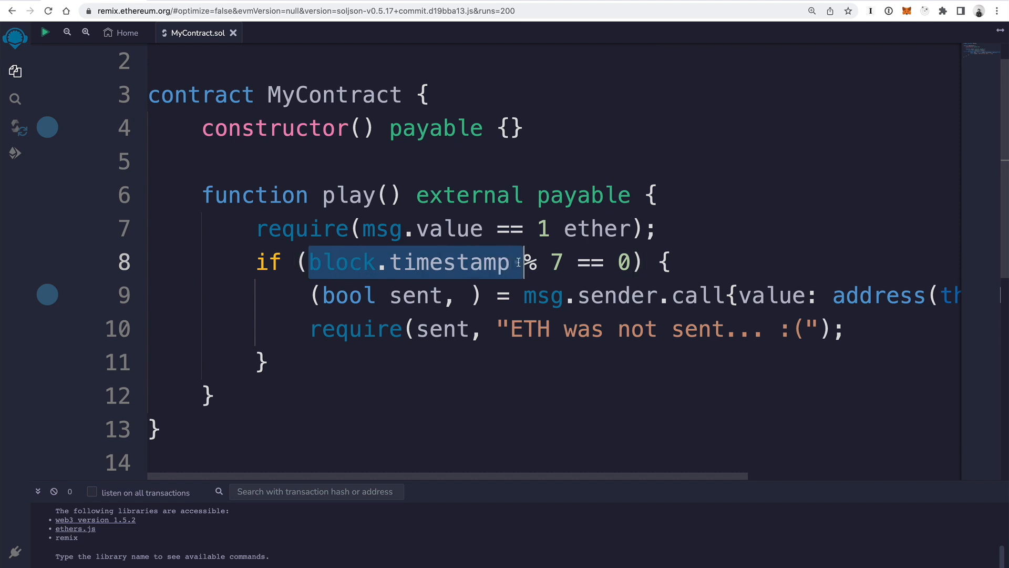
pyautogui.doubleClick(342, 261)
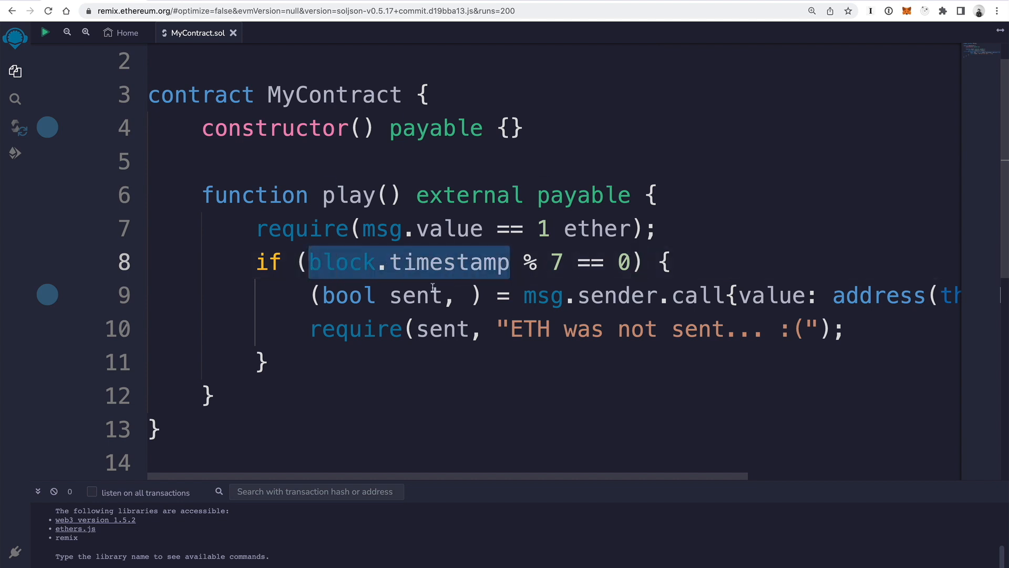
pyautogui.scroll(-3)
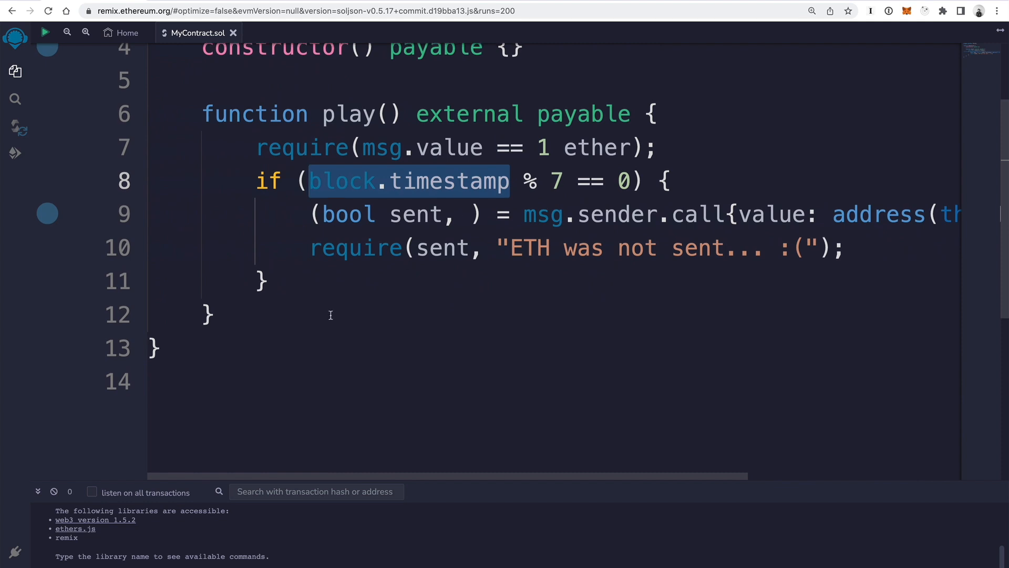
pyautogui.scroll(3)
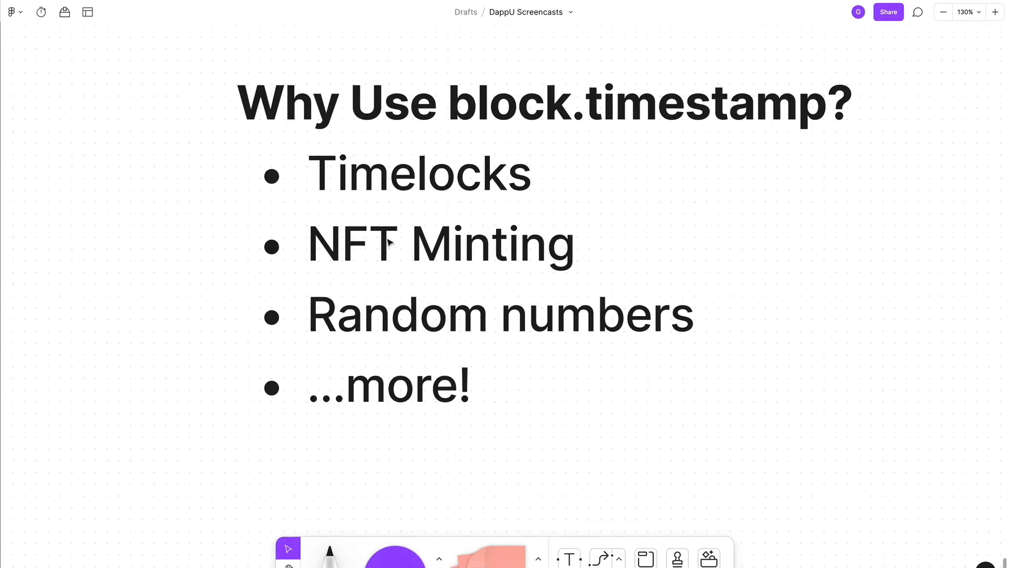
# Step: Scroll down the FigJam board to the 'block.timestamp constraints' notes
pyautogui.scroll(-3)
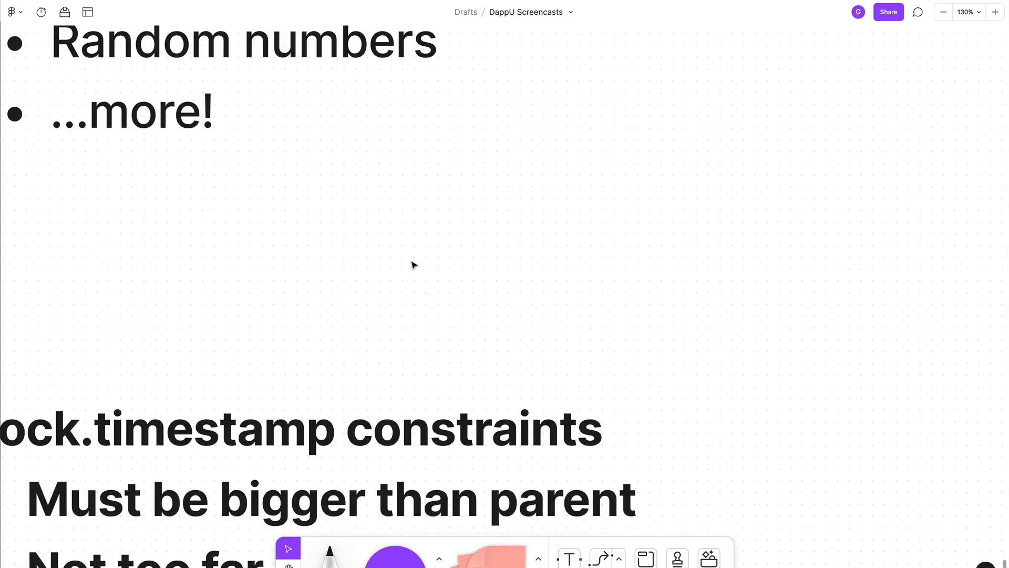
pyautogui.scroll(-3)
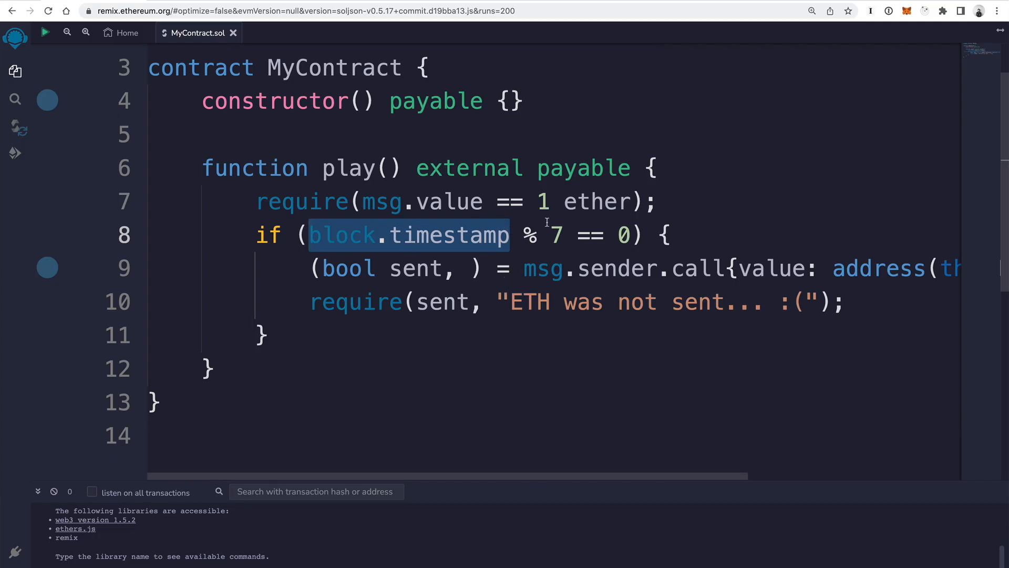
# Step: Deselect block.timestamp and scroll through play()'s block.timestamp % 7 payout in MyContract.sol
pyautogui.click(362, 367)
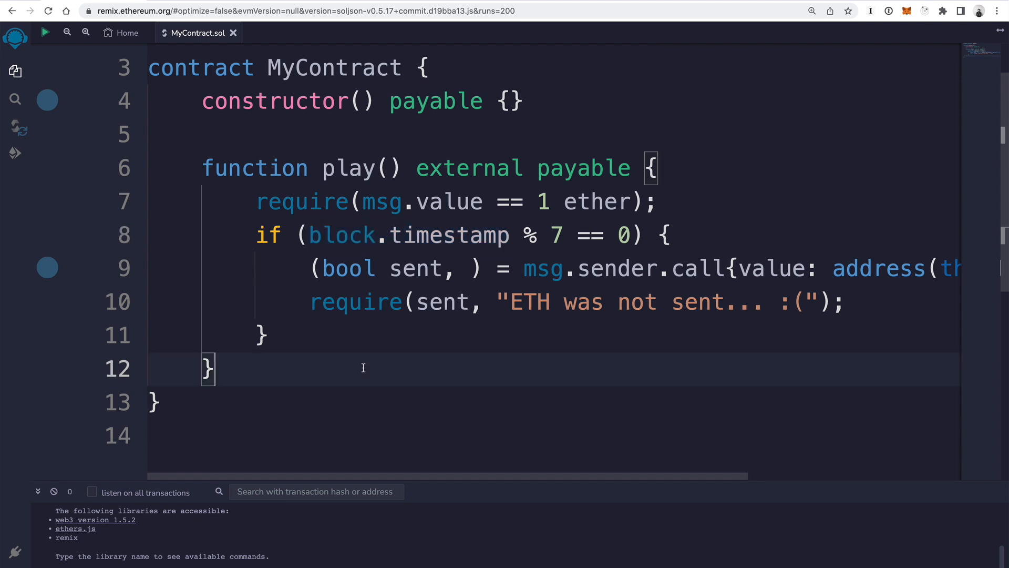
pyautogui.scroll(3)
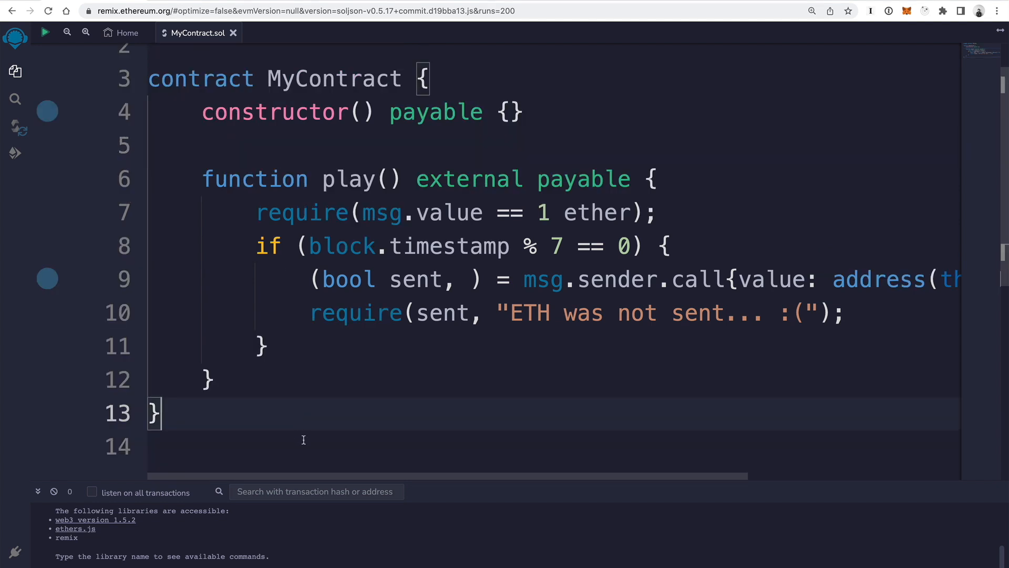
pyautogui.scroll(3)
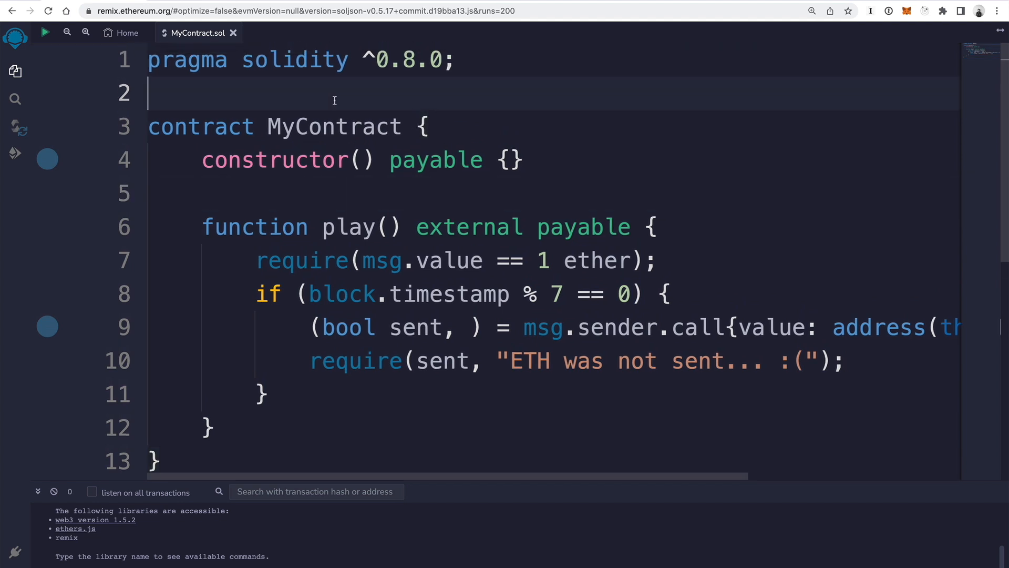
pyautogui.scroll(-3)
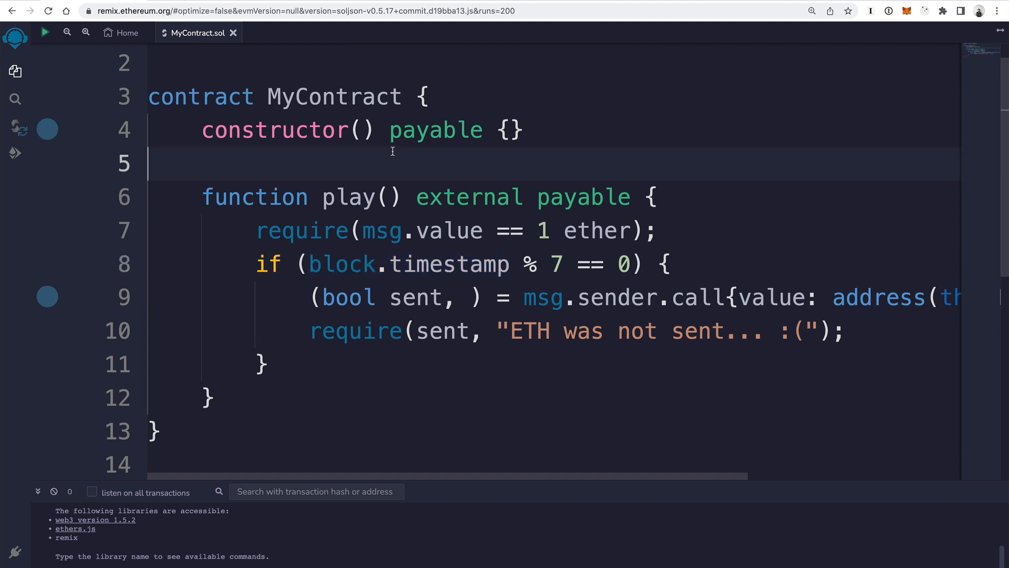
pyautogui.scroll(3)
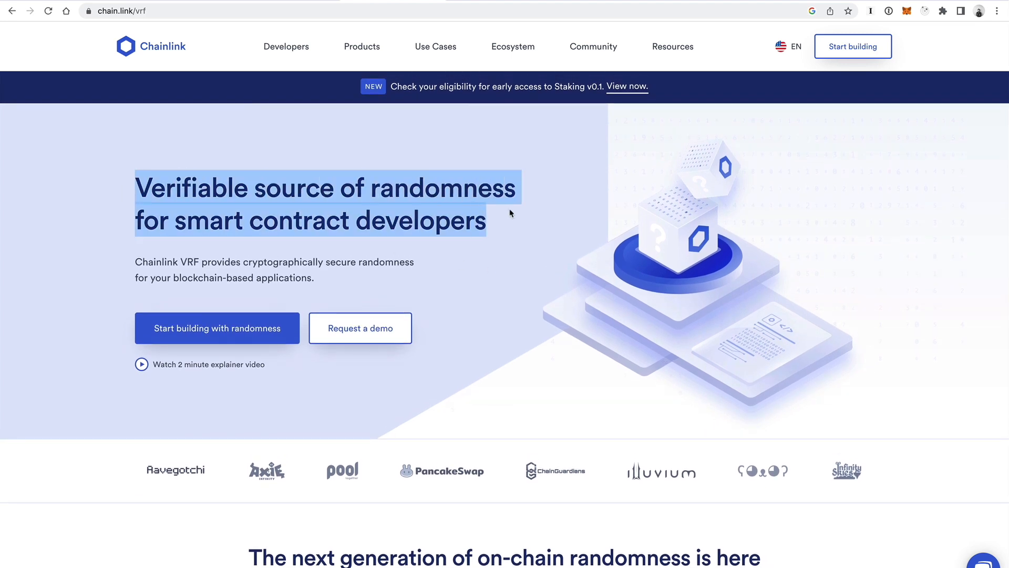
# Step: Scroll the Chainlink VRF page to the 'Easily integrate verifiable randomness' code sample
pyautogui.scroll(-3)
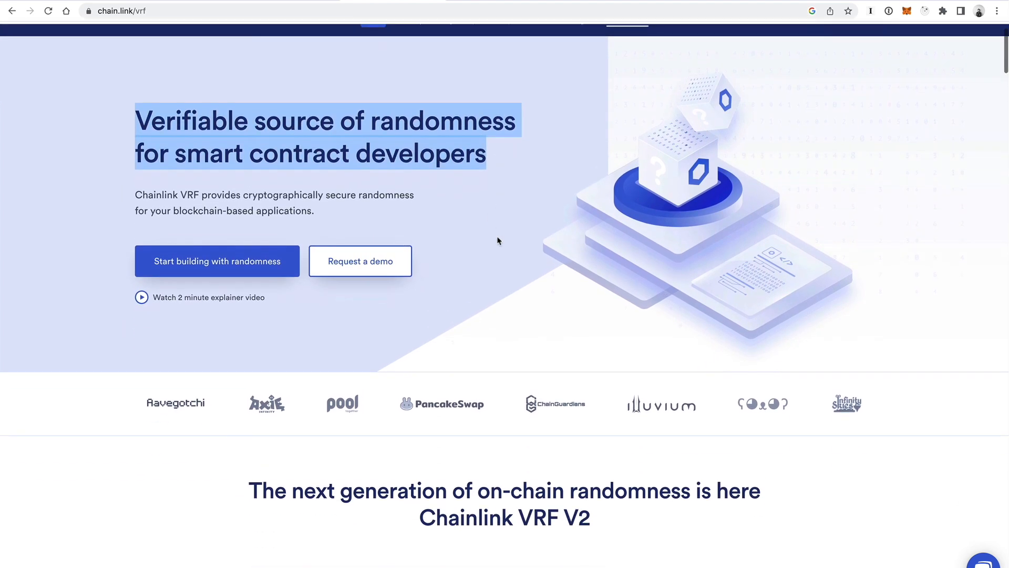
pyautogui.scroll(3)
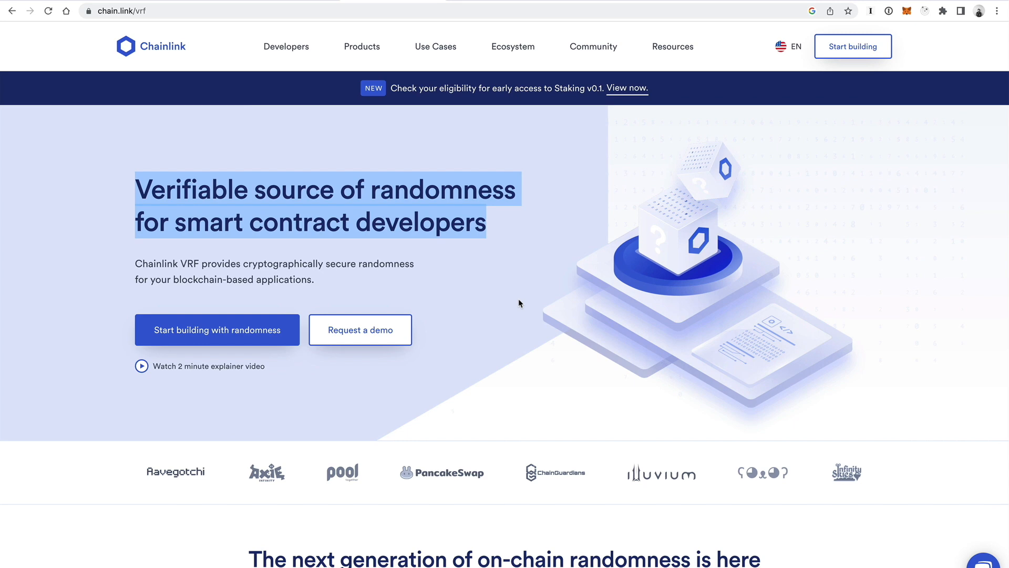
pyautogui.scroll(-3)
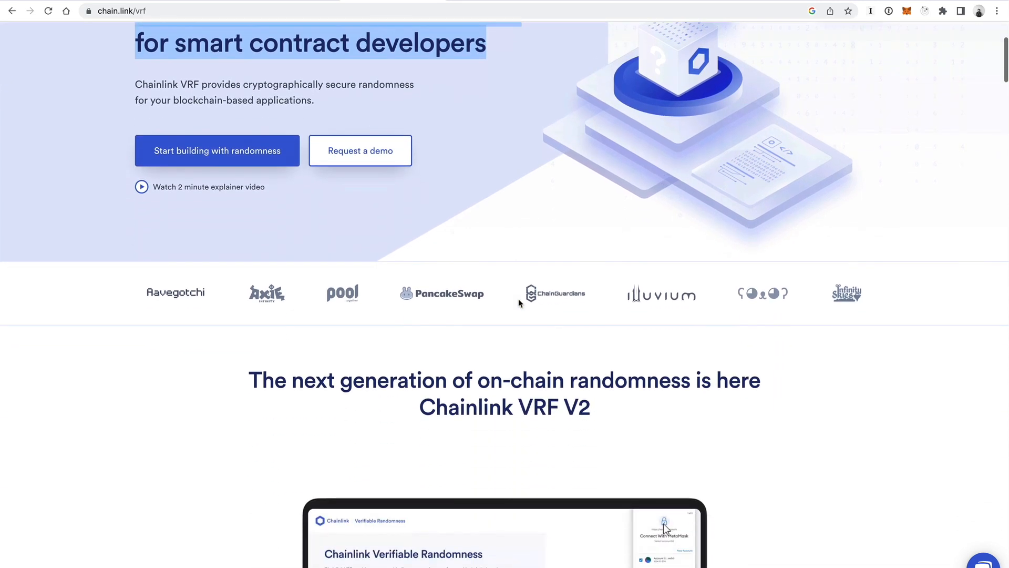
pyautogui.scroll(-3)
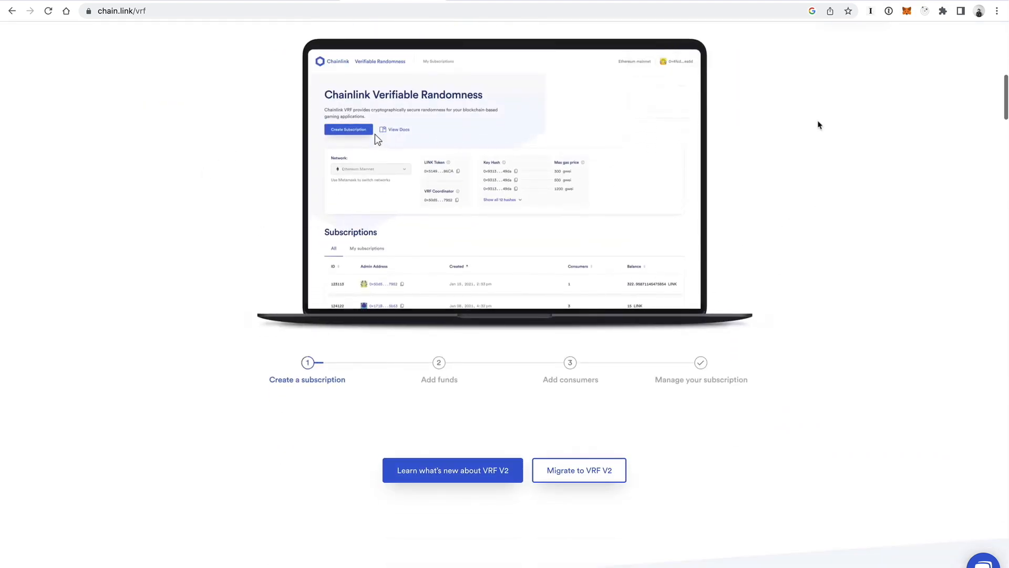
pyautogui.scroll(-3)
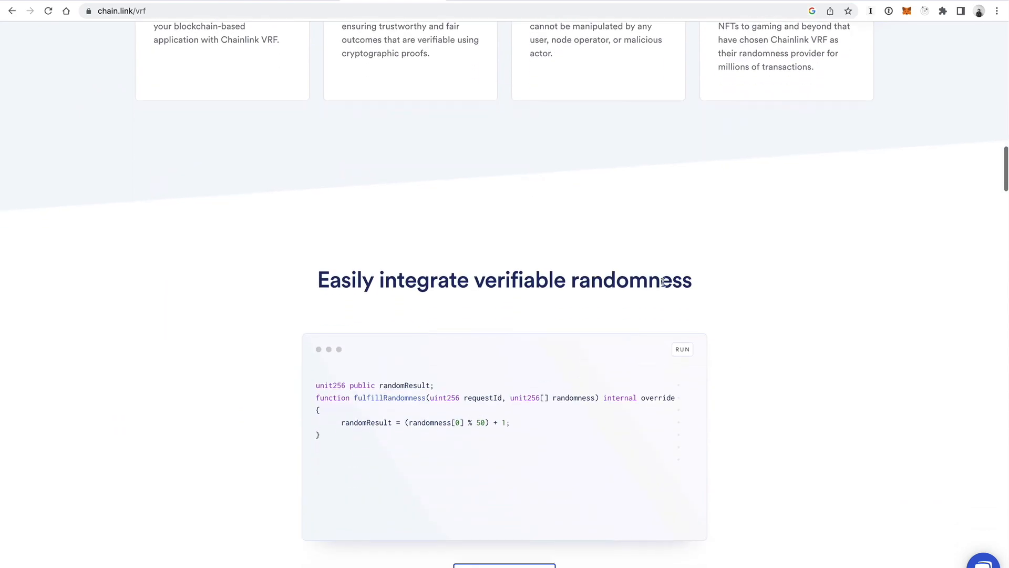
pyautogui.scroll(3)
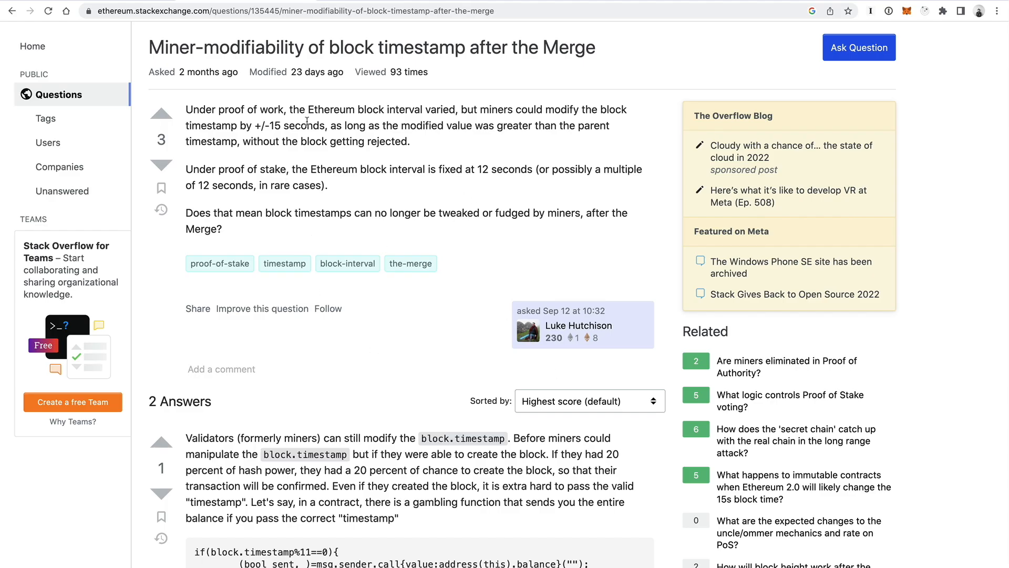
pyautogui.moveTo(206, 28)
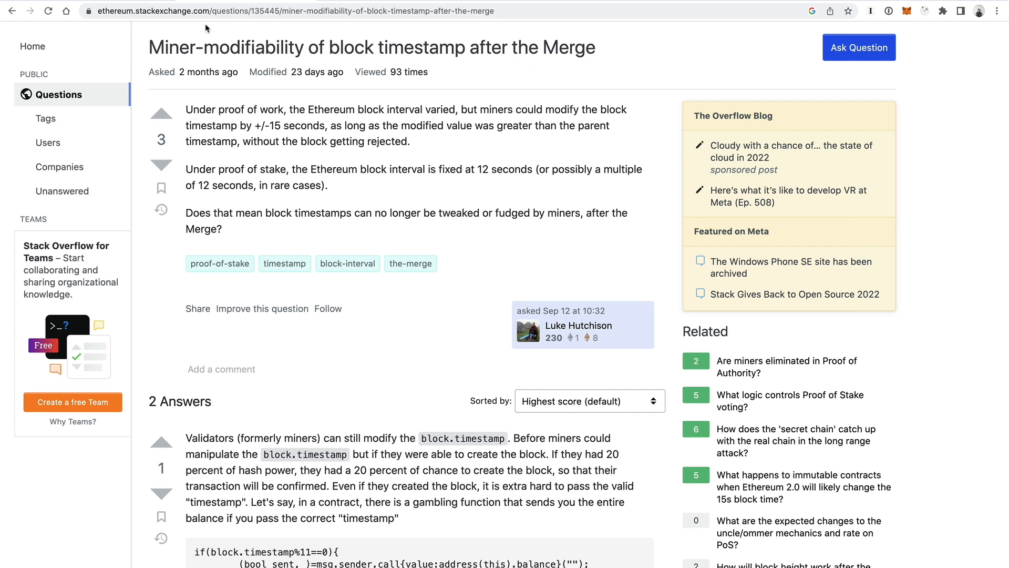
pyautogui.moveTo(359, 257)
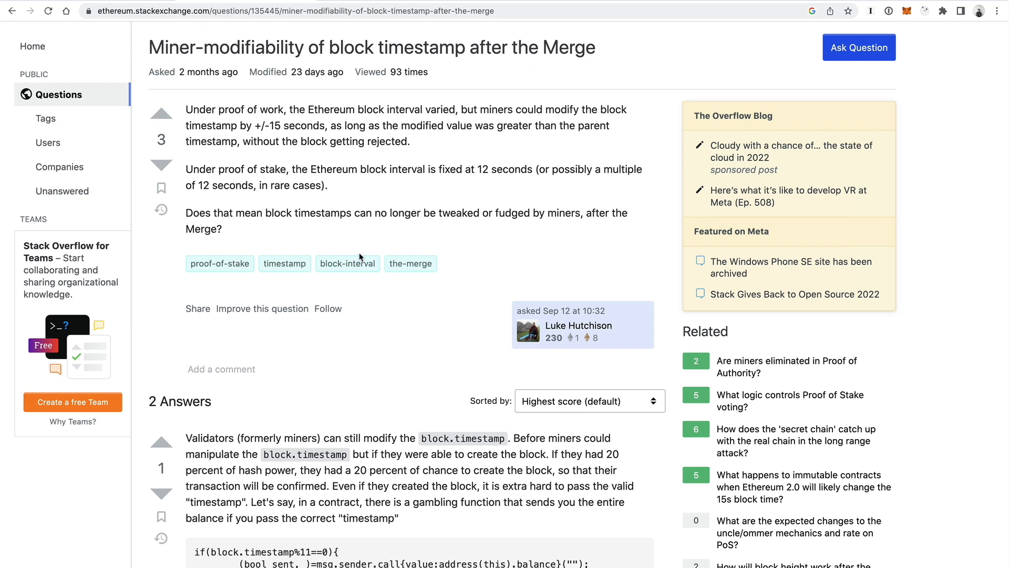
pyautogui.moveTo(392, 250)
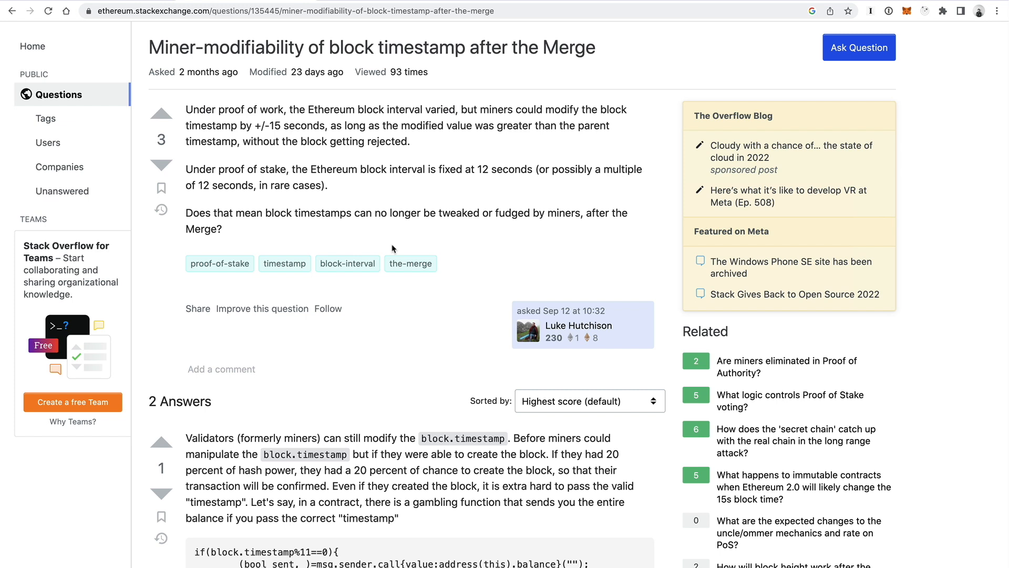
pyautogui.moveTo(389, 230)
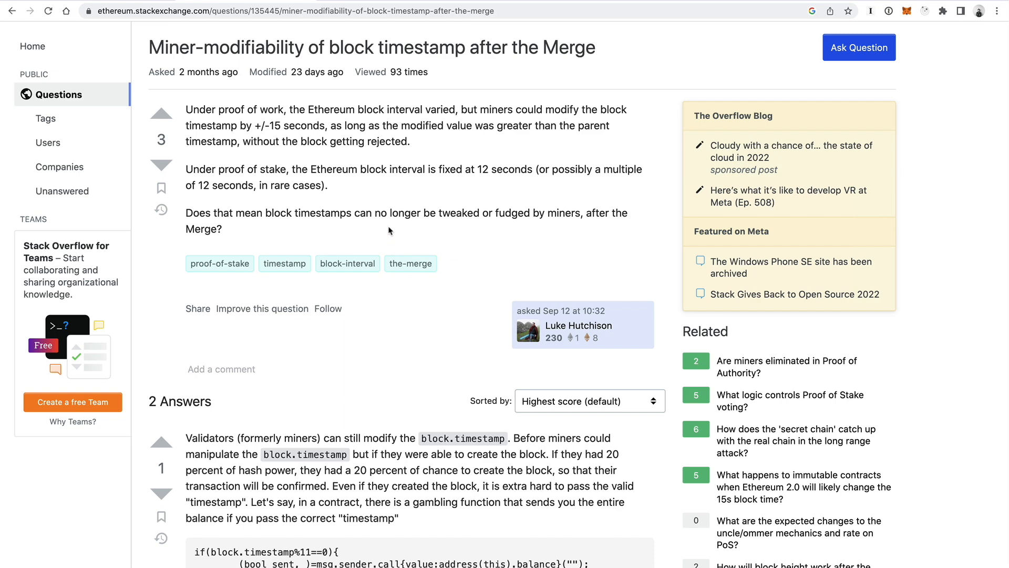
# Step: Scroll through the top answer on validators manipulating block.timestamp after the Merge
pyautogui.scroll(-3)
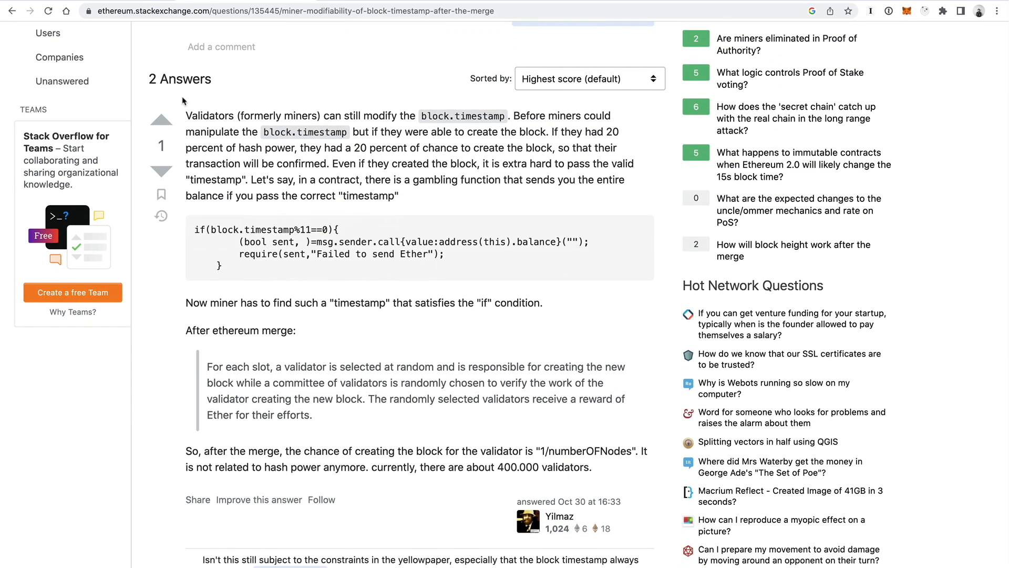
pyautogui.moveTo(391, 166)
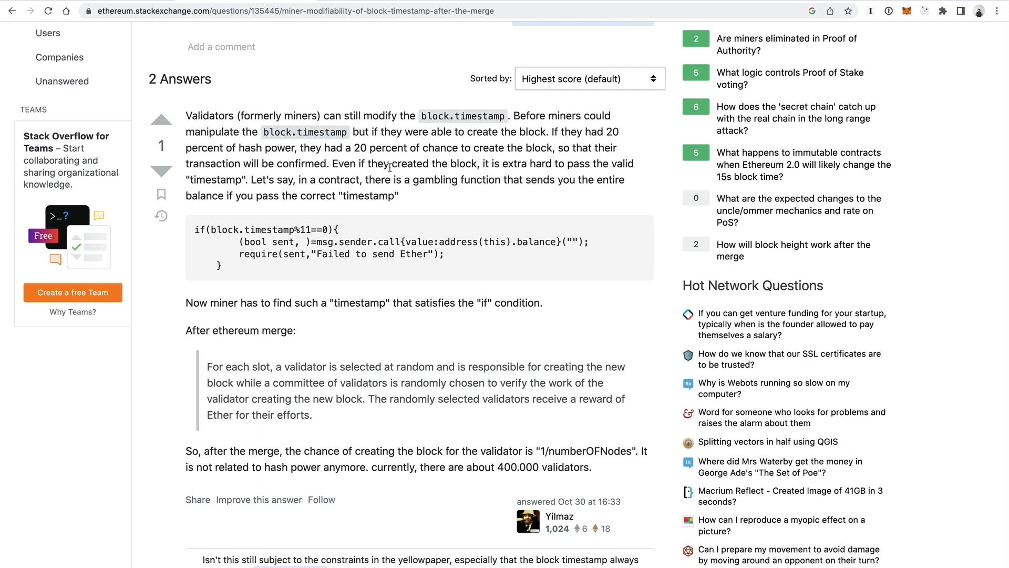
pyautogui.moveTo(439, 195)
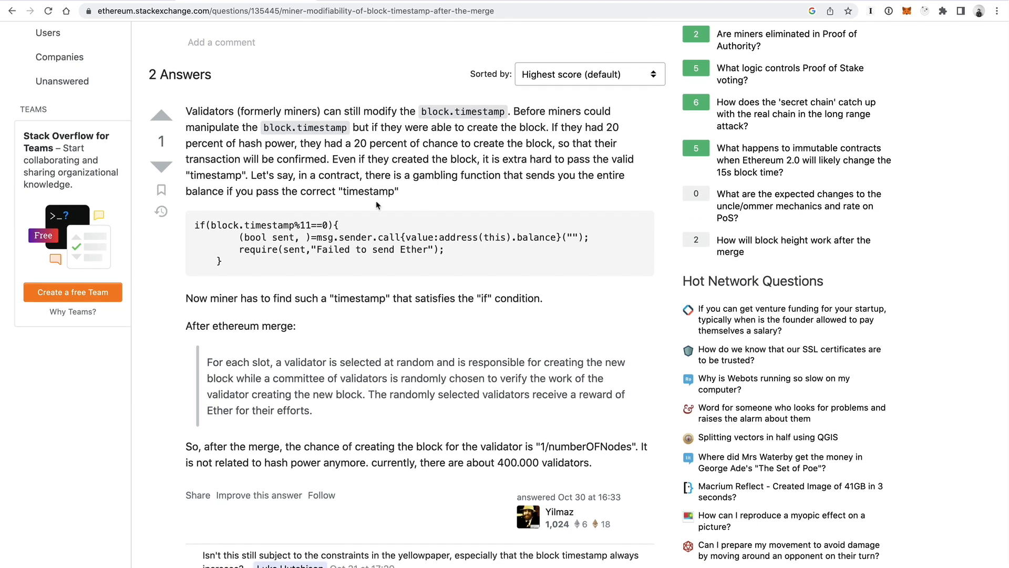
pyautogui.moveTo(307, 216)
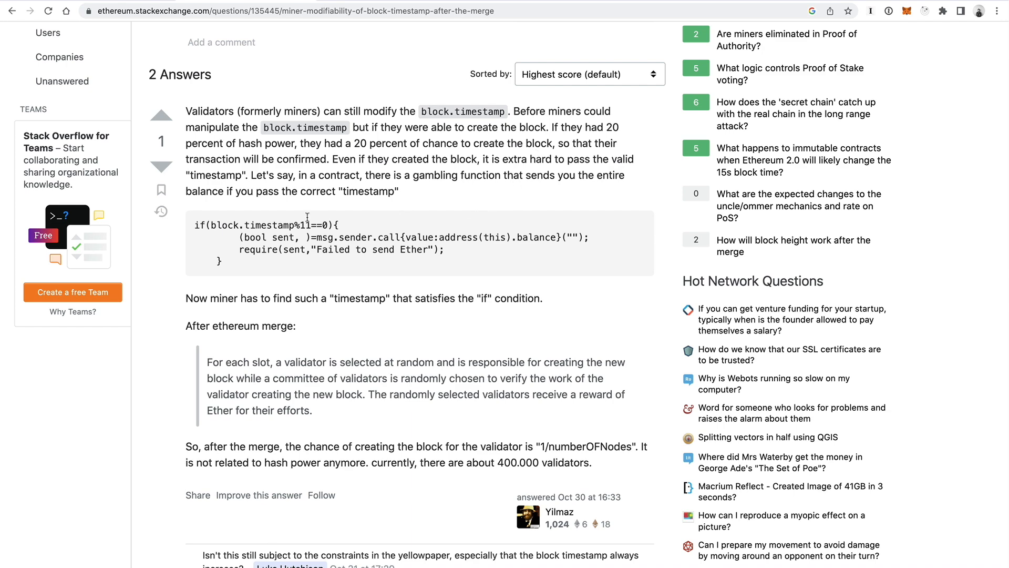
pyautogui.scroll(-3)
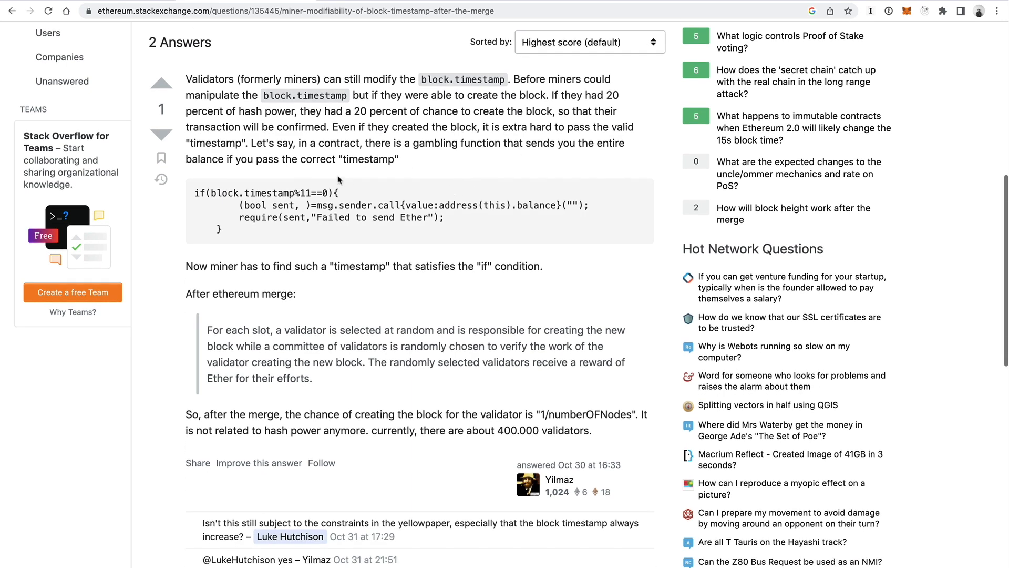
pyautogui.moveTo(412, 165)
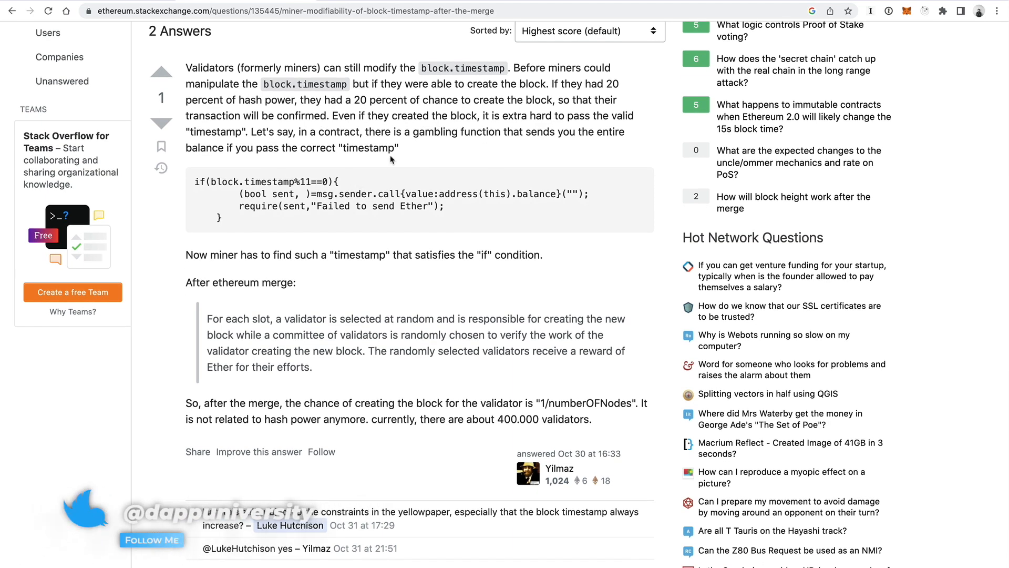
pyautogui.scroll(-3)
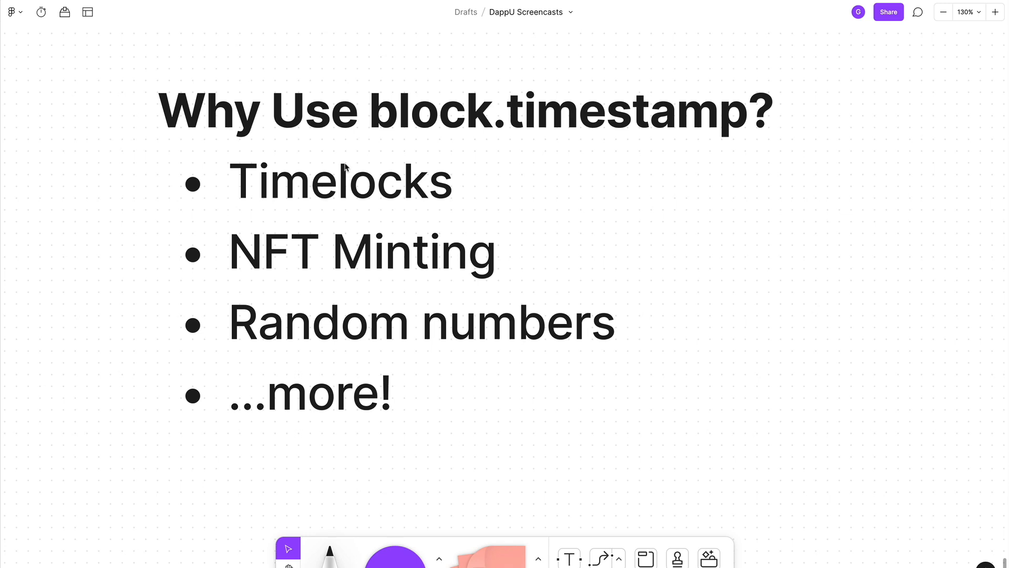
pyautogui.moveTo(495, 250)
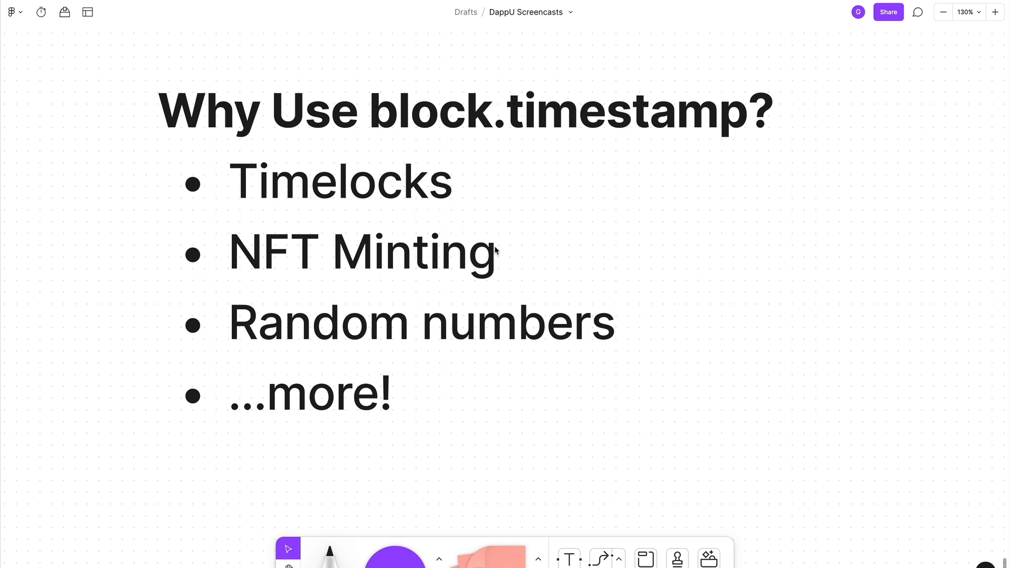
pyautogui.moveTo(513, 290)
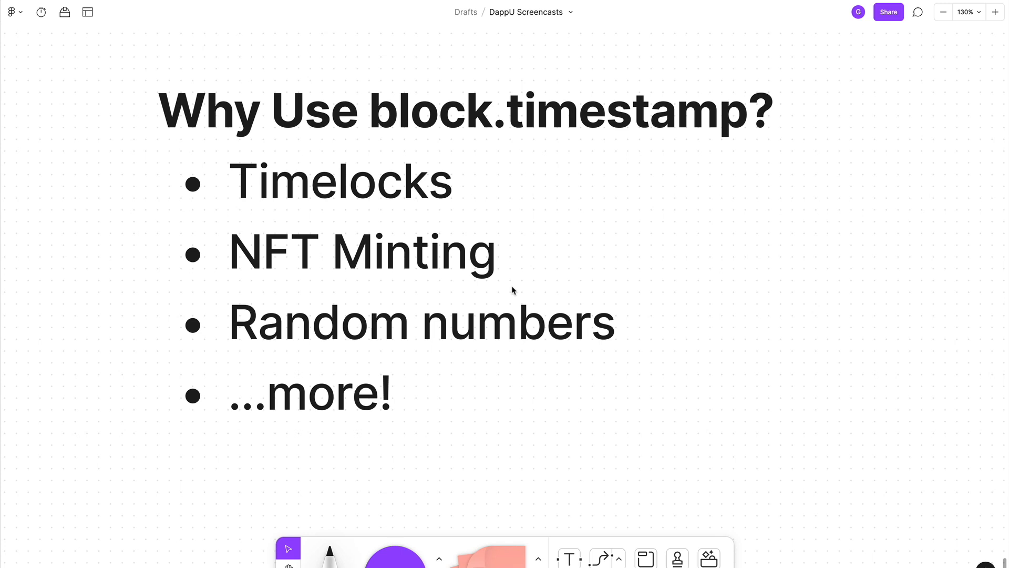
pyautogui.moveTo(555, 319)
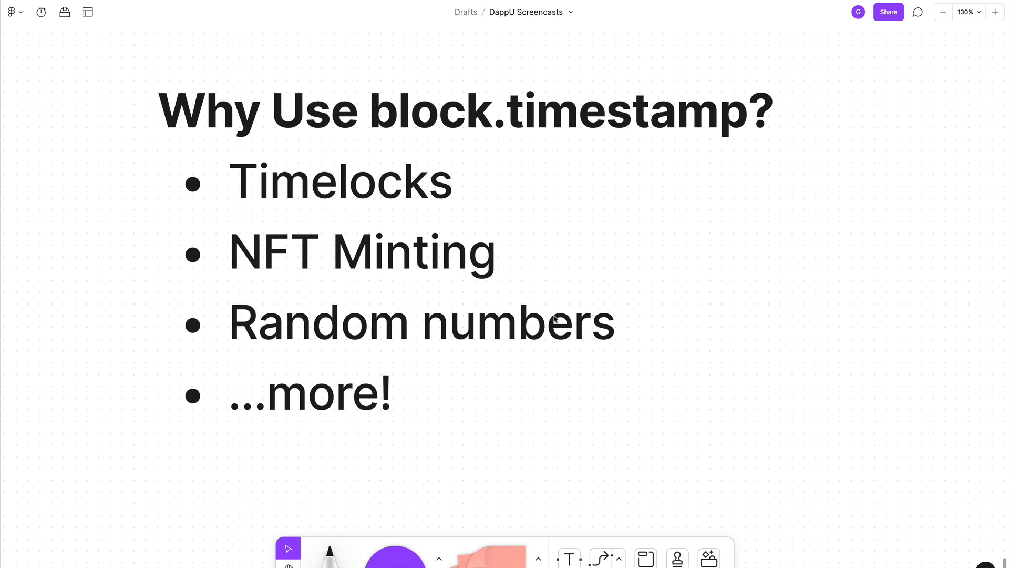
pyautogui.moveTo(616, 284)
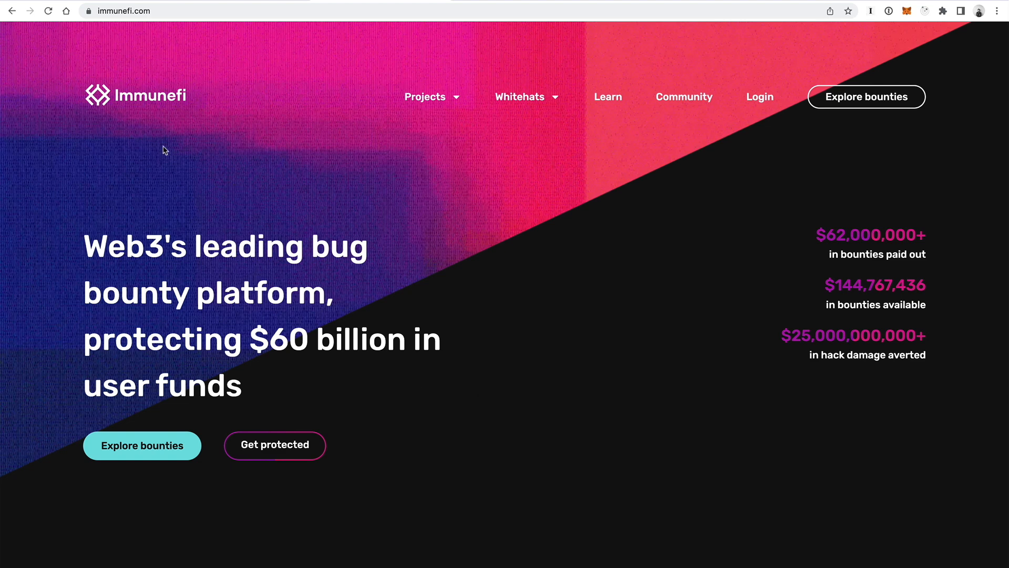
pyautogui.moveTo(527, 339)
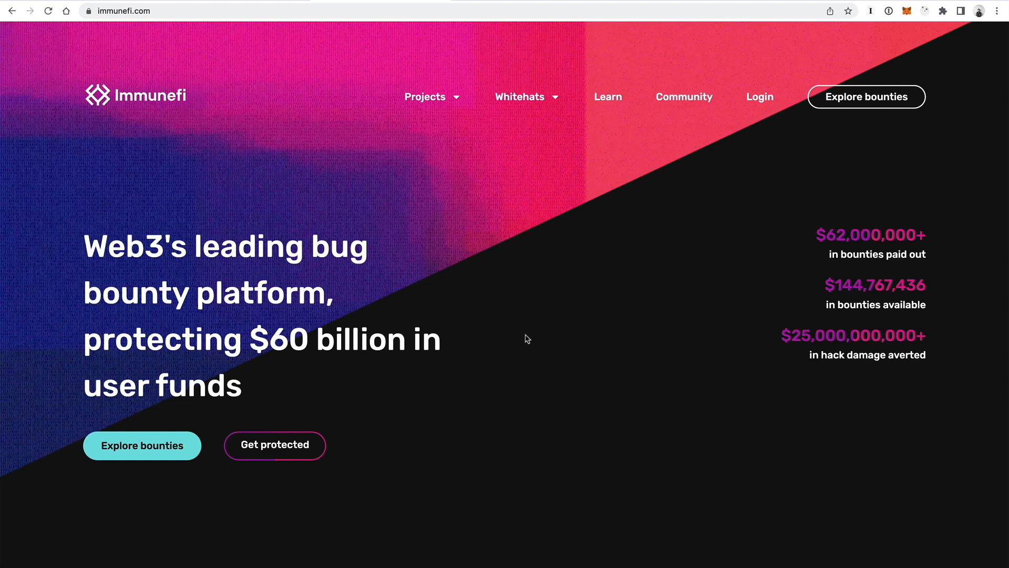
# Step: Scroll past Immunefi's featured bounties and open 'Explore all bounties'
pyautogui.scroll(-3)
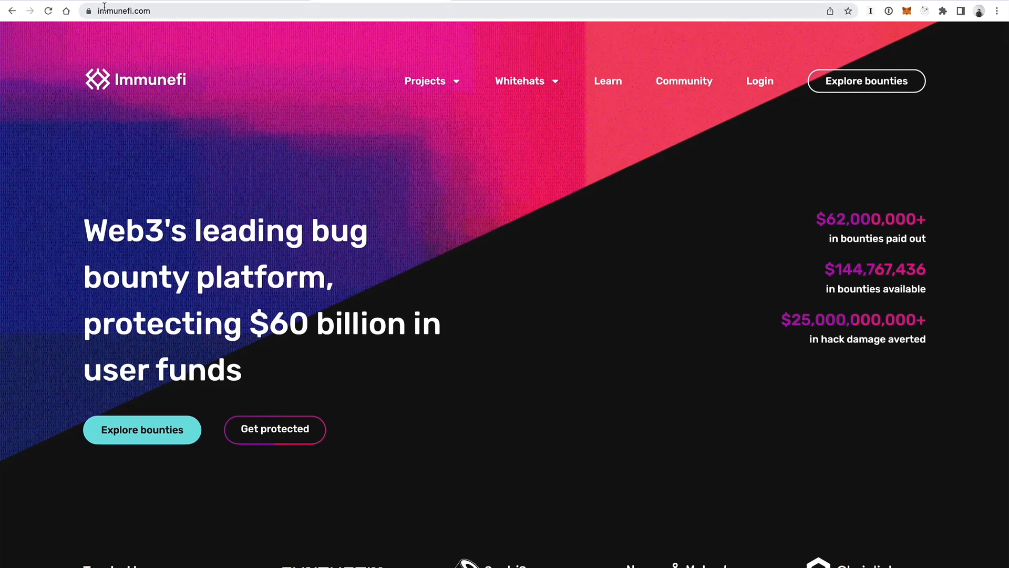
pyautogui.moveTo(498, 367)
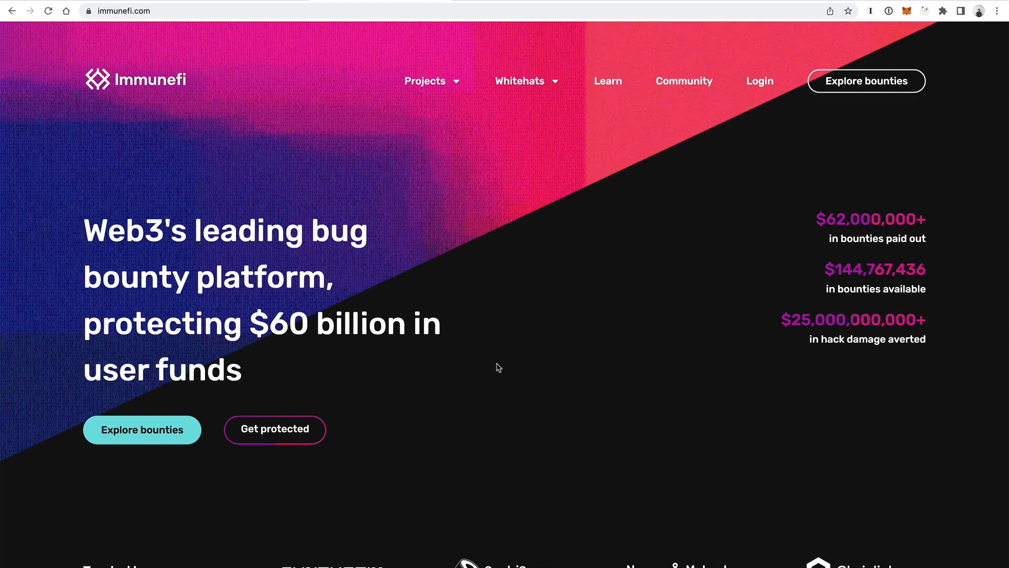
pyautogui.scroll(-3)
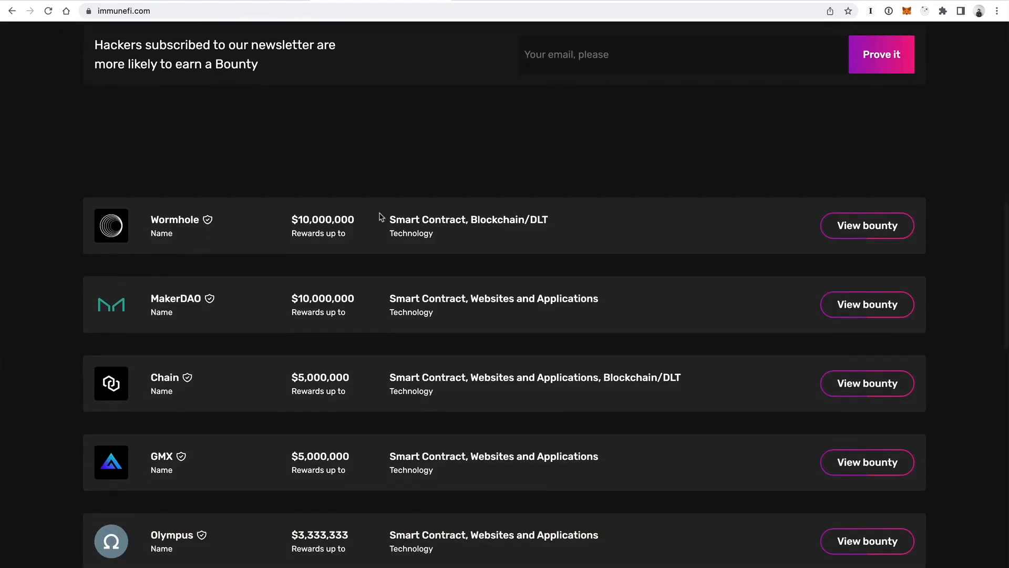
pyautogui.scroll(-3)
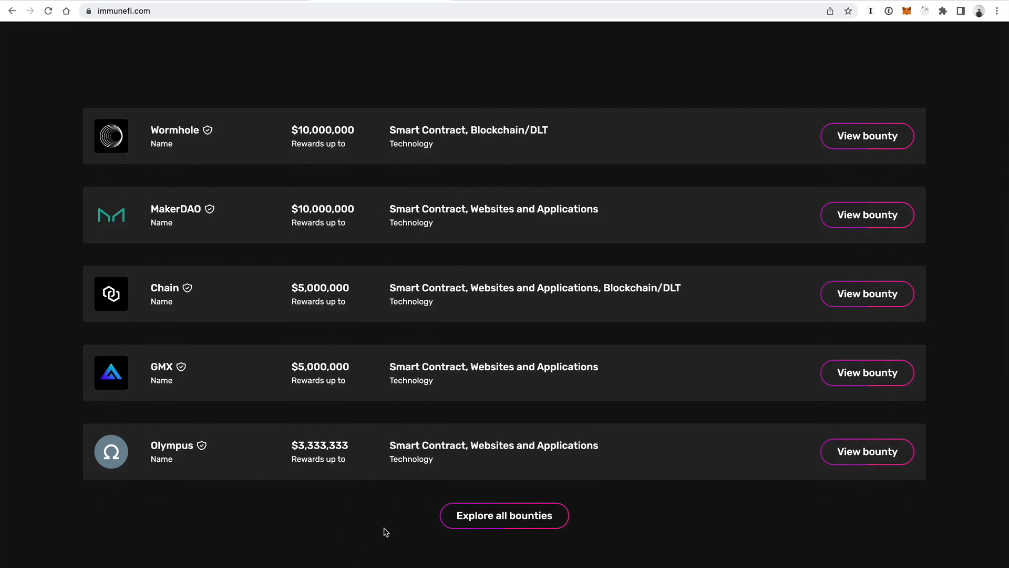
pyautogui.click(504, 515)
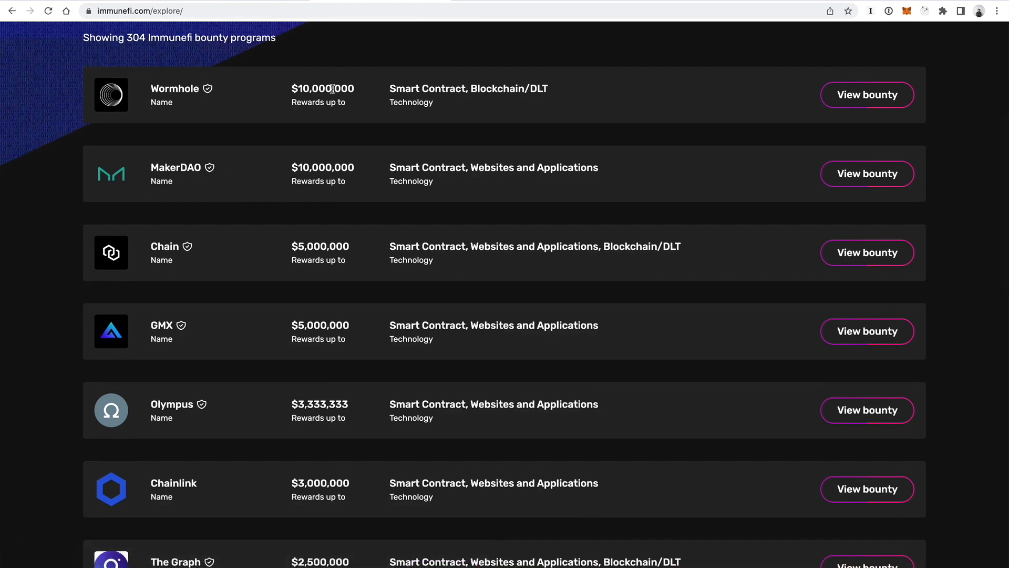
pyautogui.moveTo(376, 130)
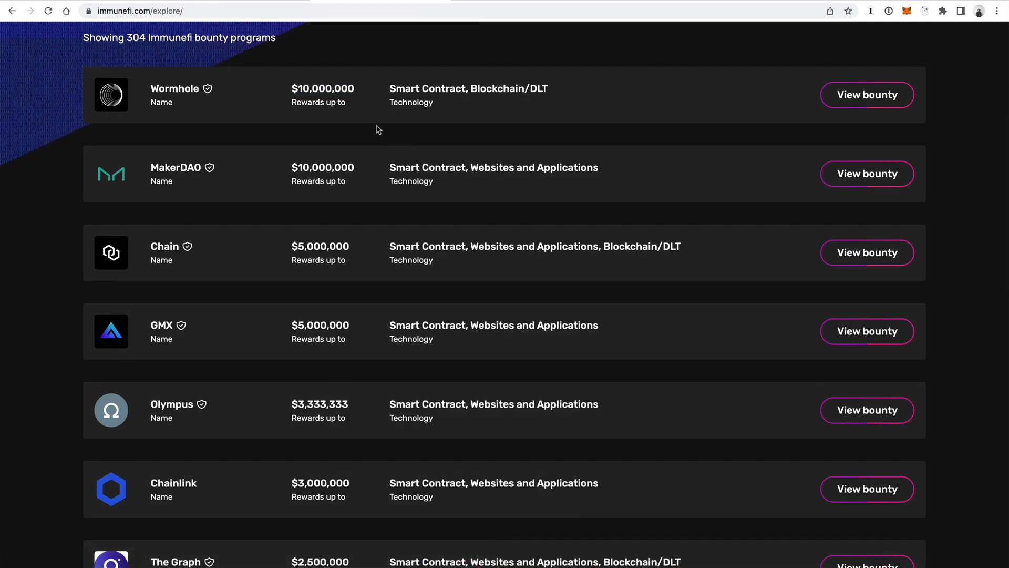
pyautogui.moveTo(353, 169)
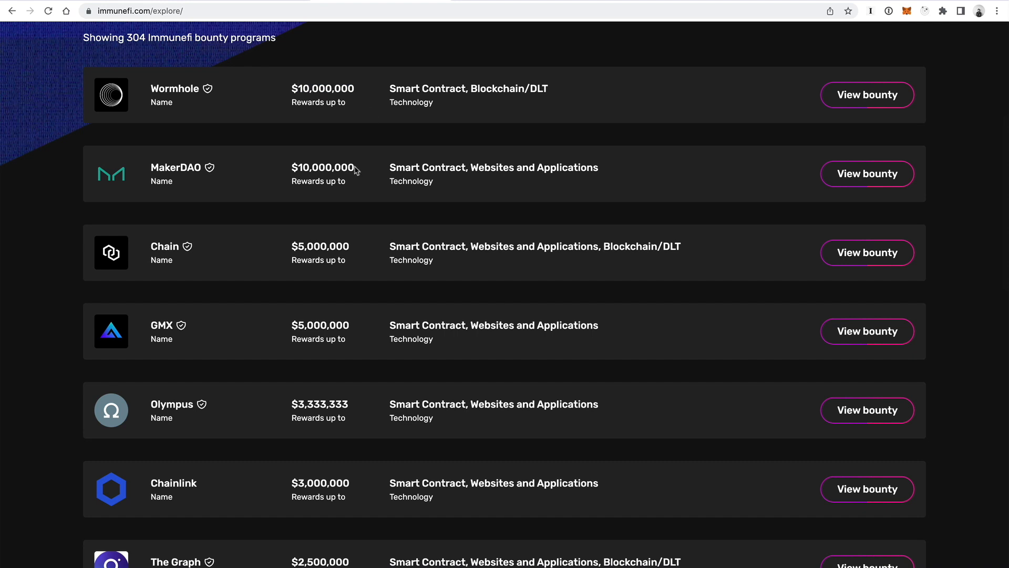
pyautogui.scroll(-3)
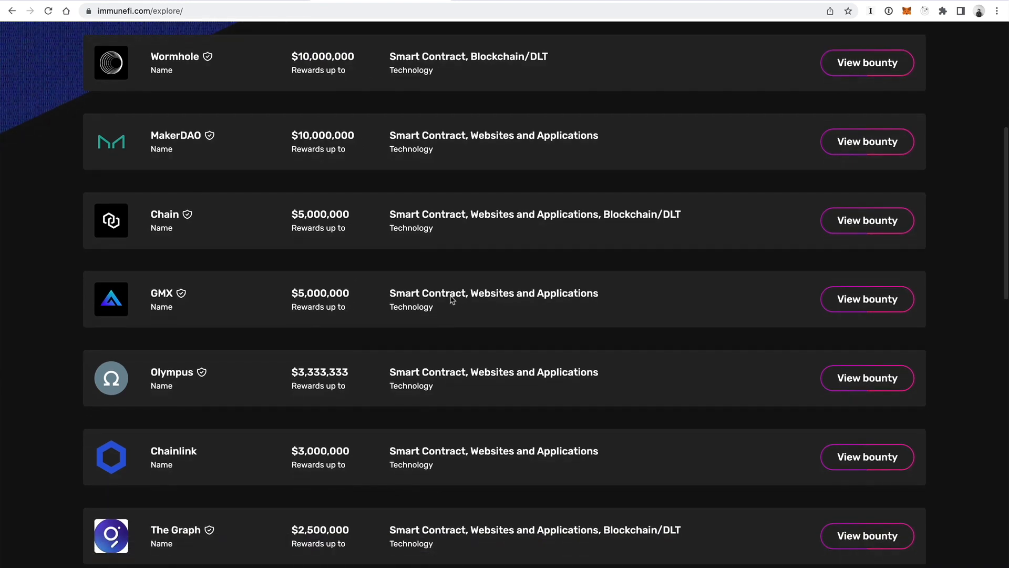
pyautogui.doubleClick(320, 293)
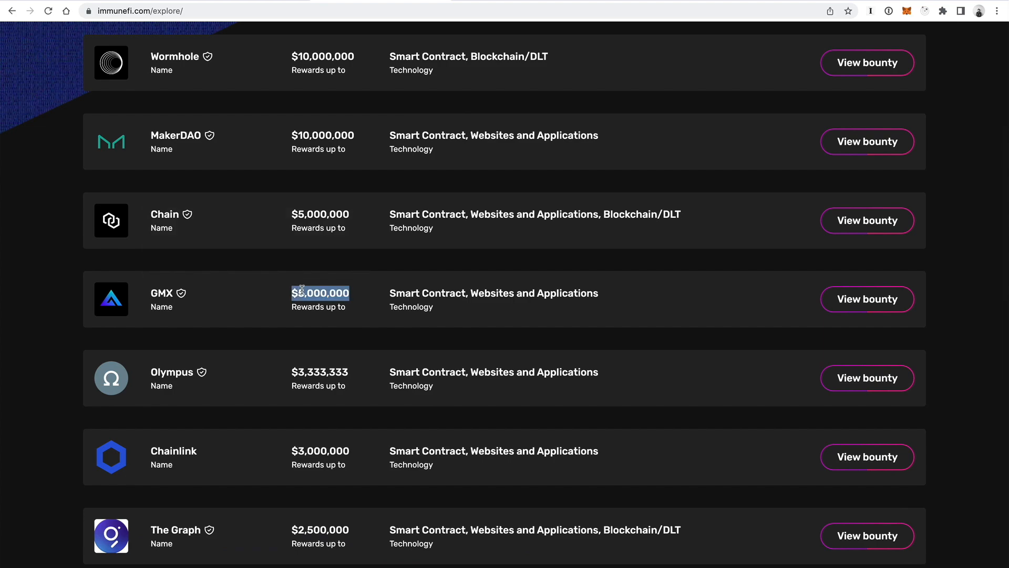
pyautogui.scroll(-3)
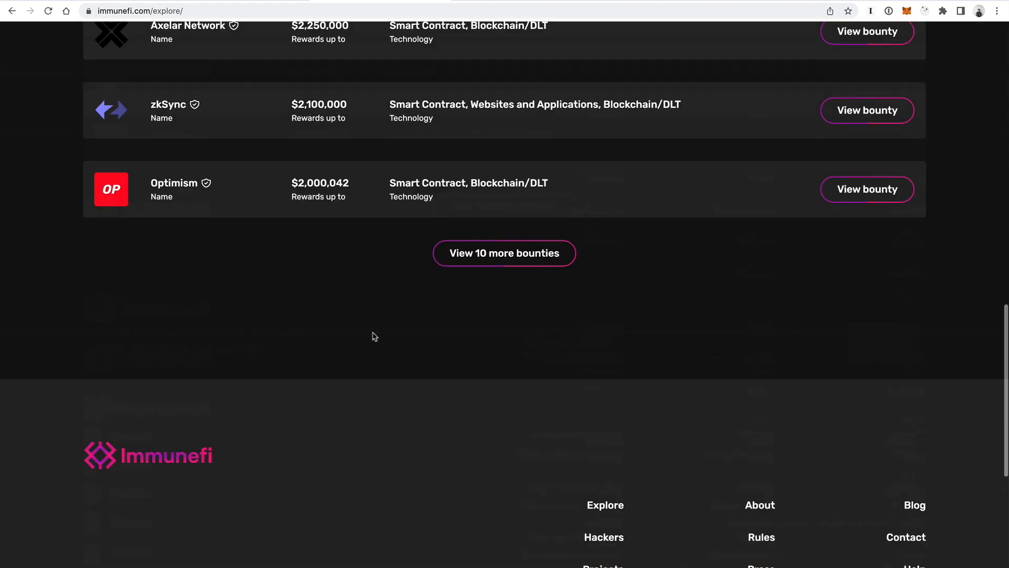
pyautogui.scroll(-3)
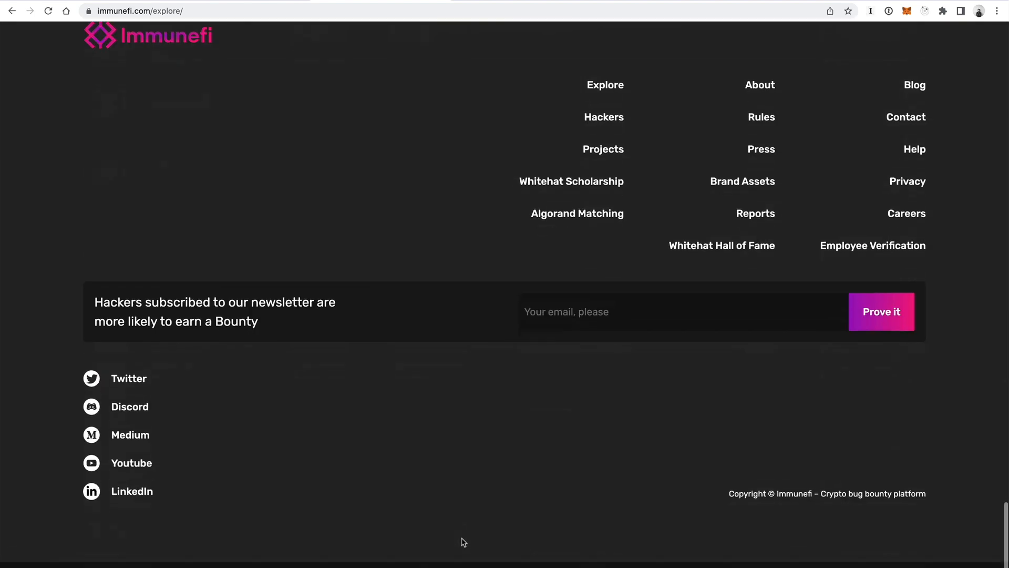
pyautogui.scroll(3)
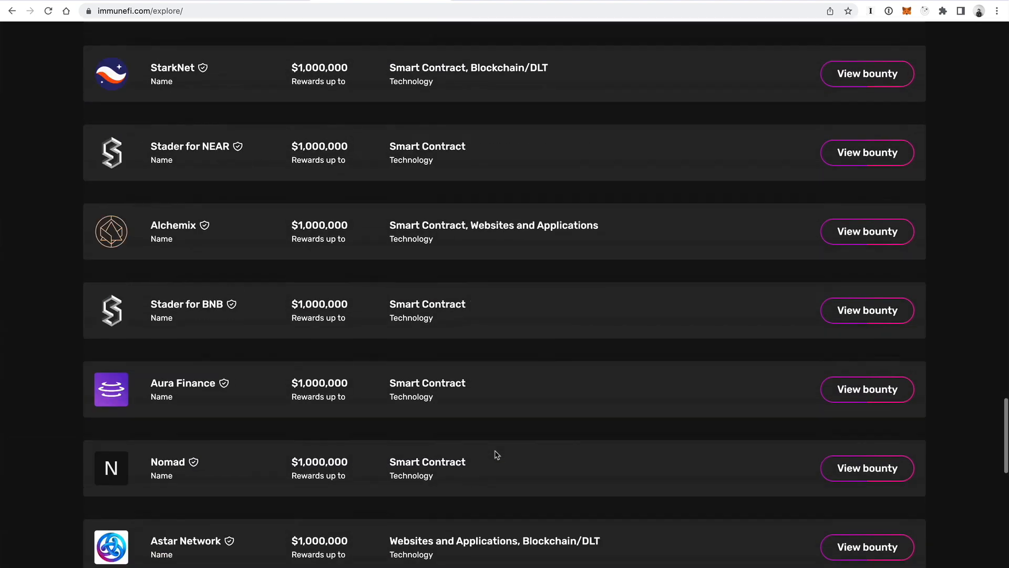
pyautogui.scroll(-3)
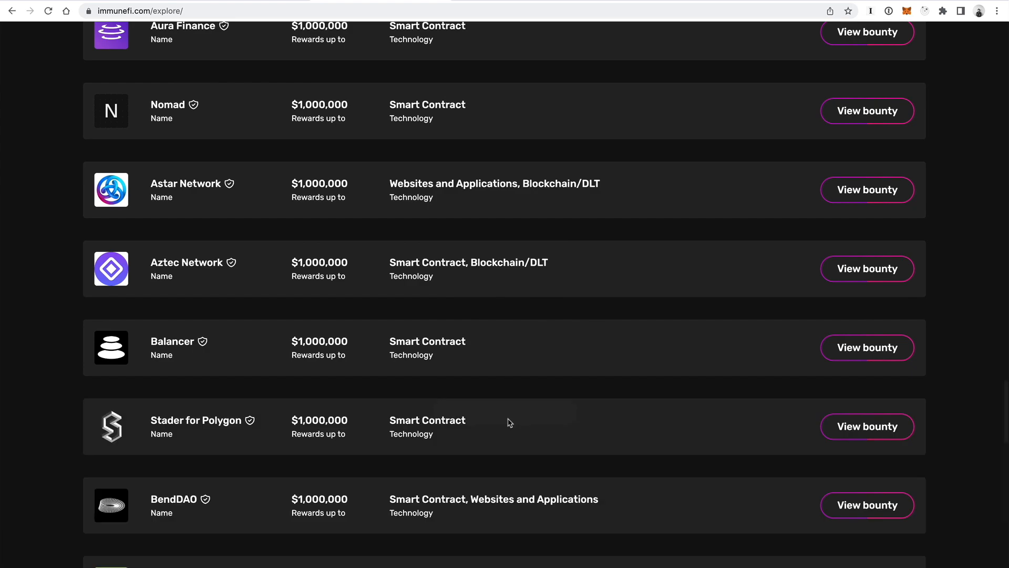
pyautogui.scroll(3)
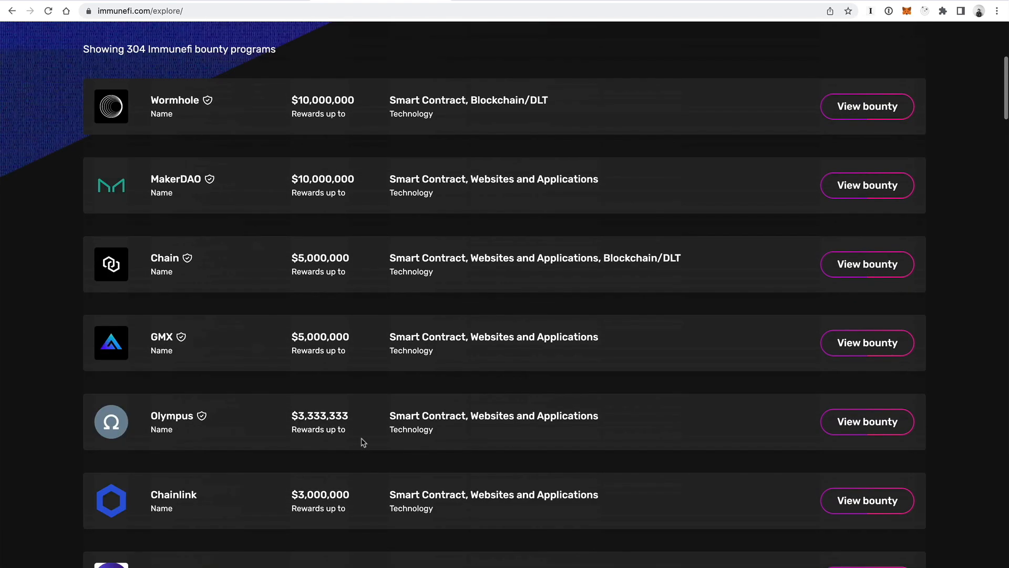
pyautogui.scroll(3)
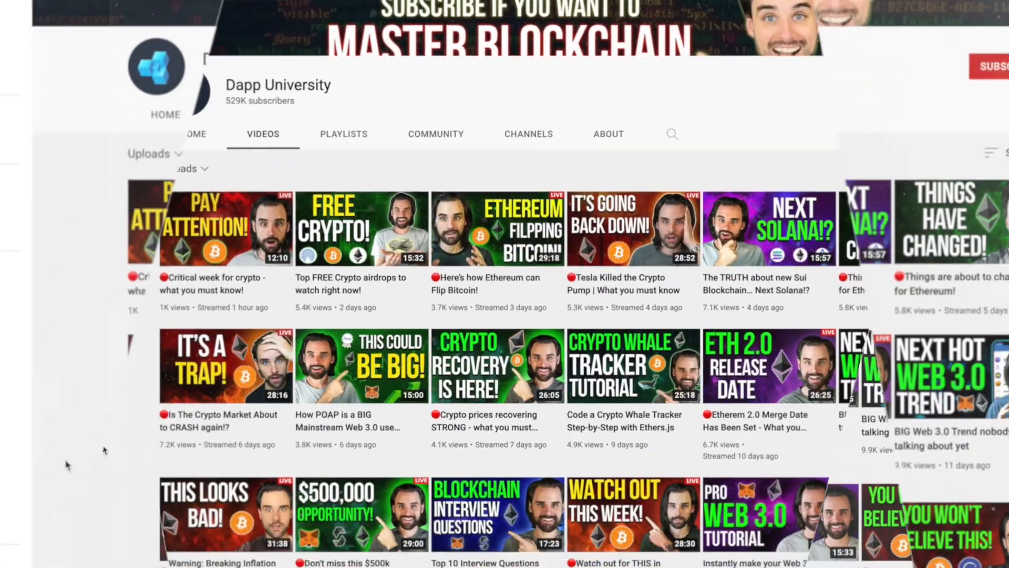
# Step: Scroll down Dapp University's Videos grid to reveal older crypto and Web3 uploads
pyautogui.scroll(-3)
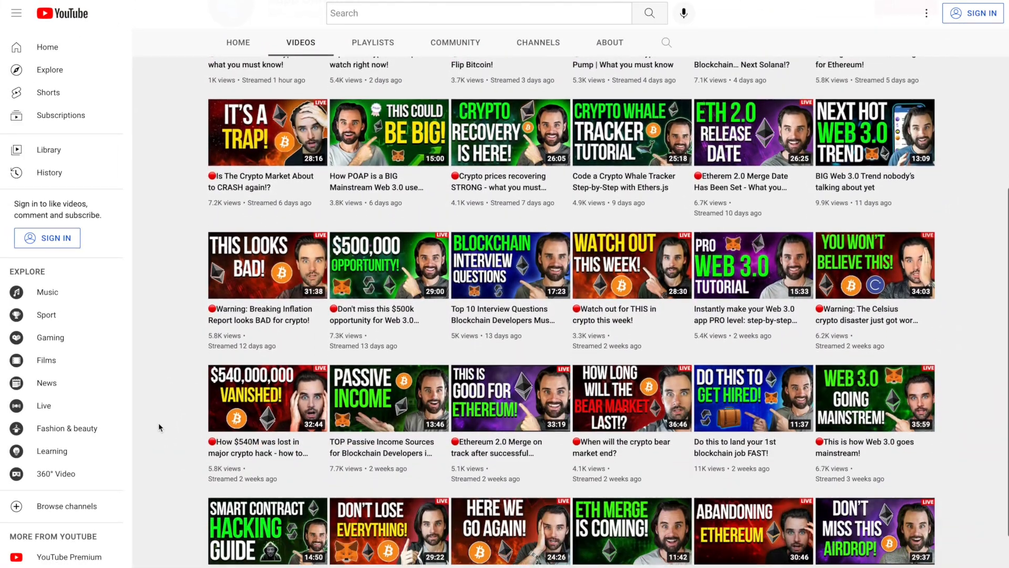
pyautogui.scroll(-3)
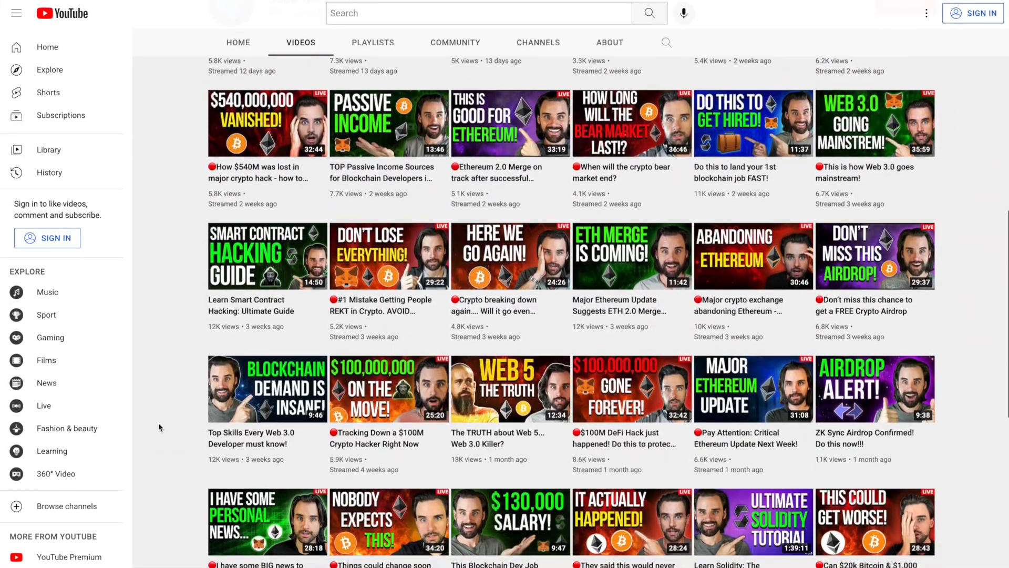